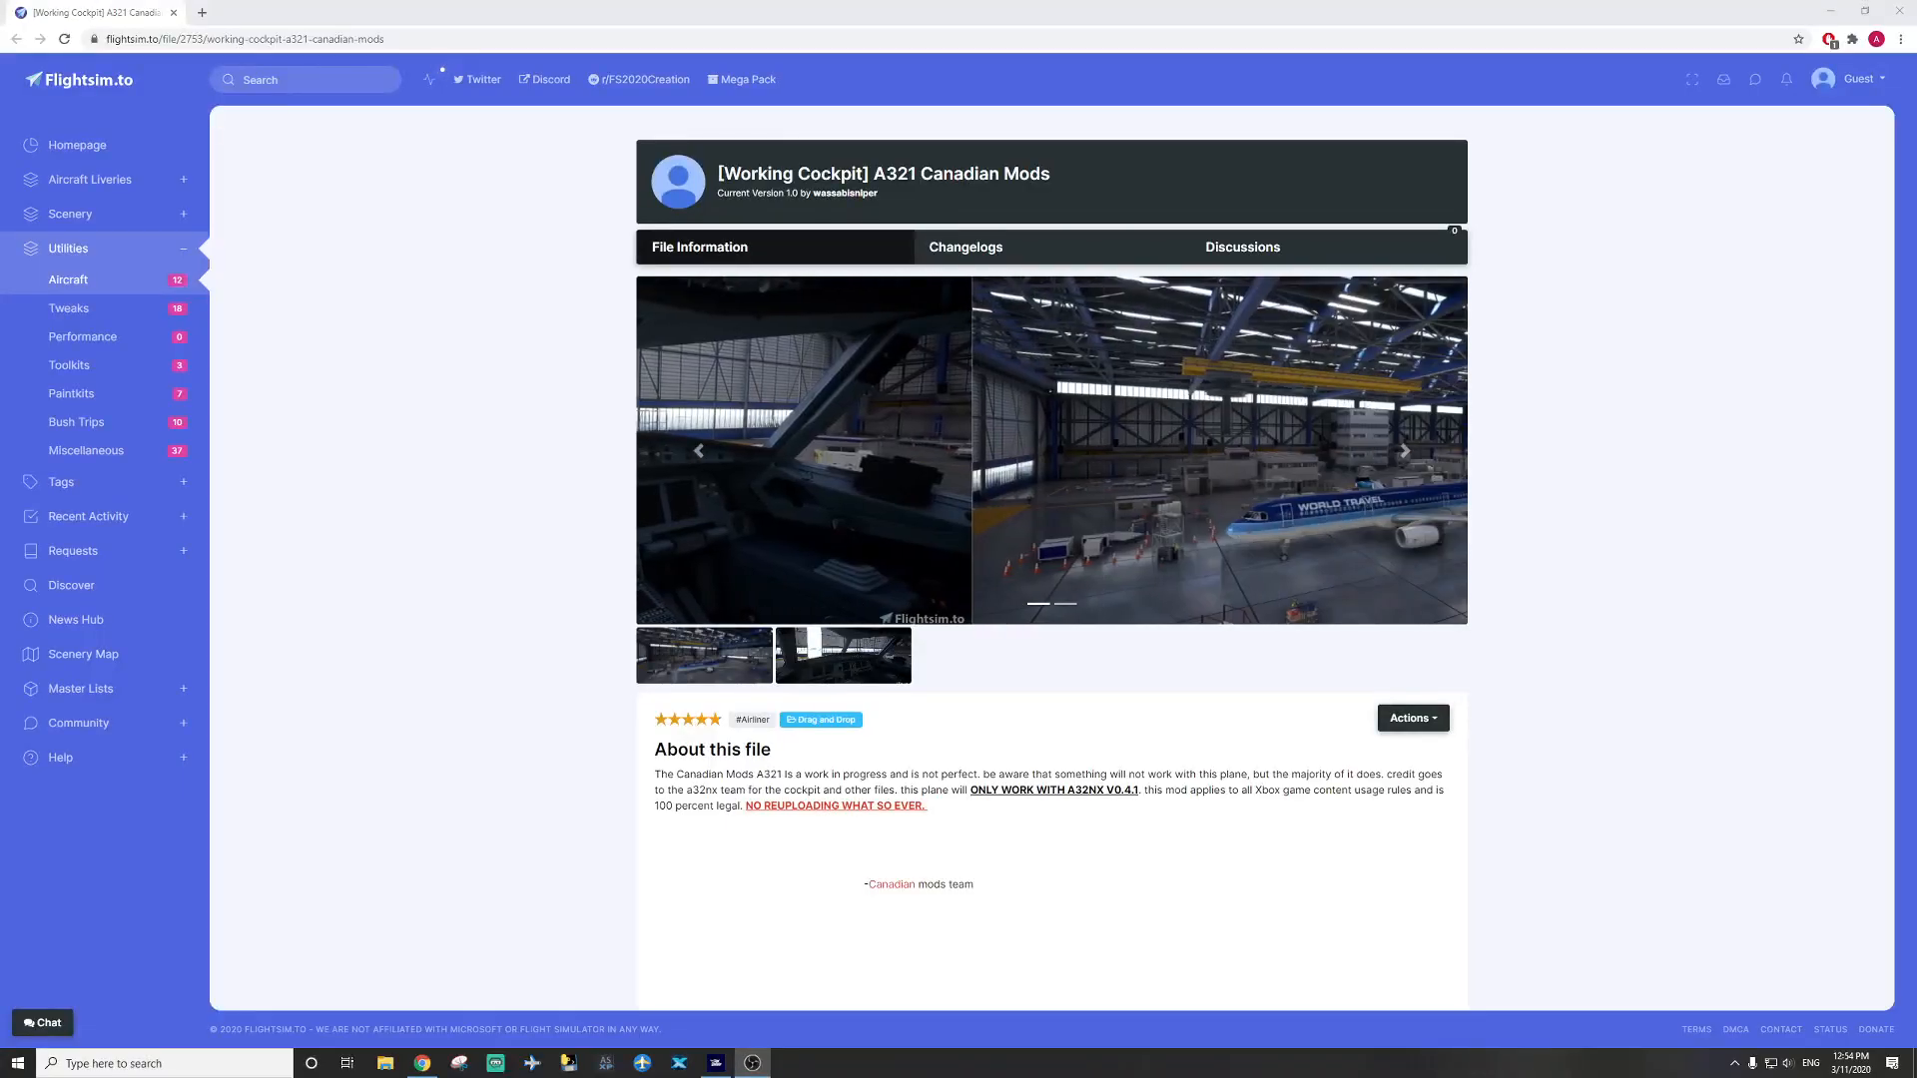
# Browse the mod's screenshots through to the cockpit shot and note the A32NX version requirement.
pyautogui.click(1404, 451)
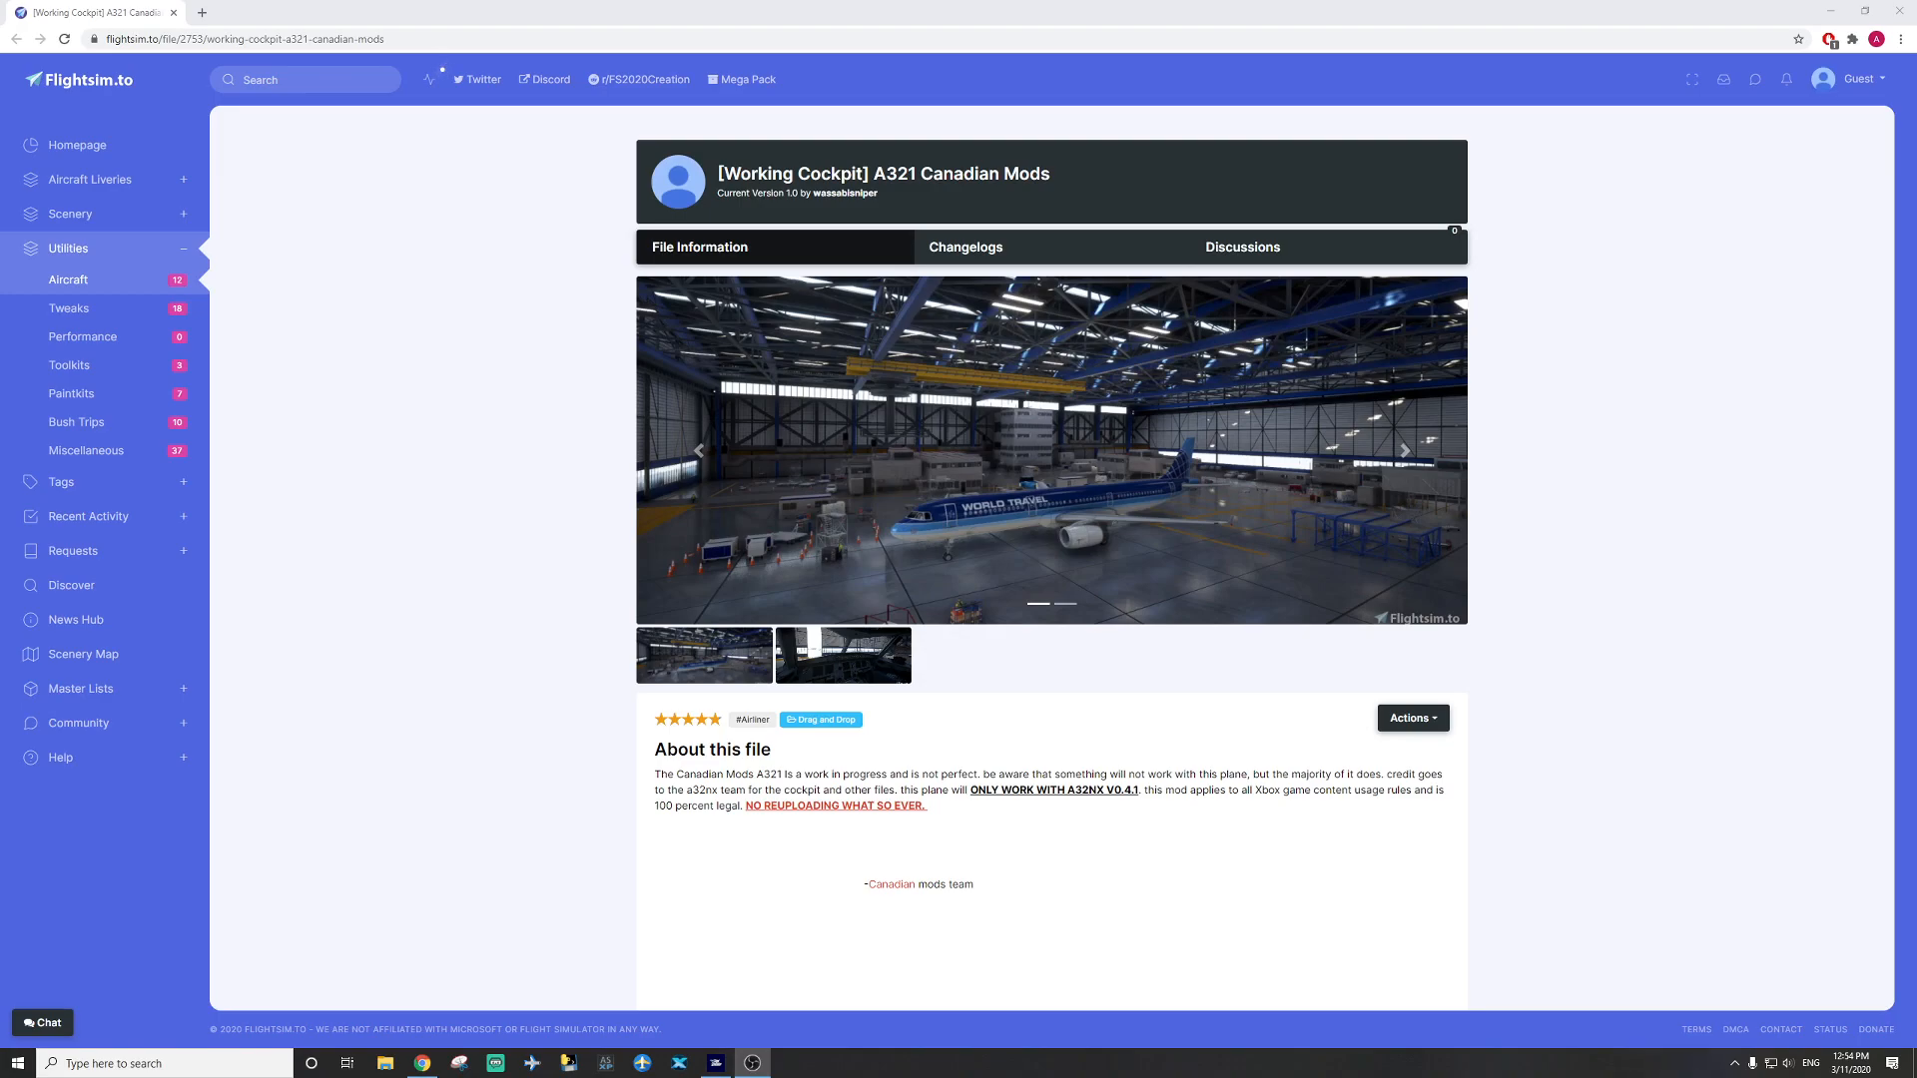
pyautogui.click(1405, 452)
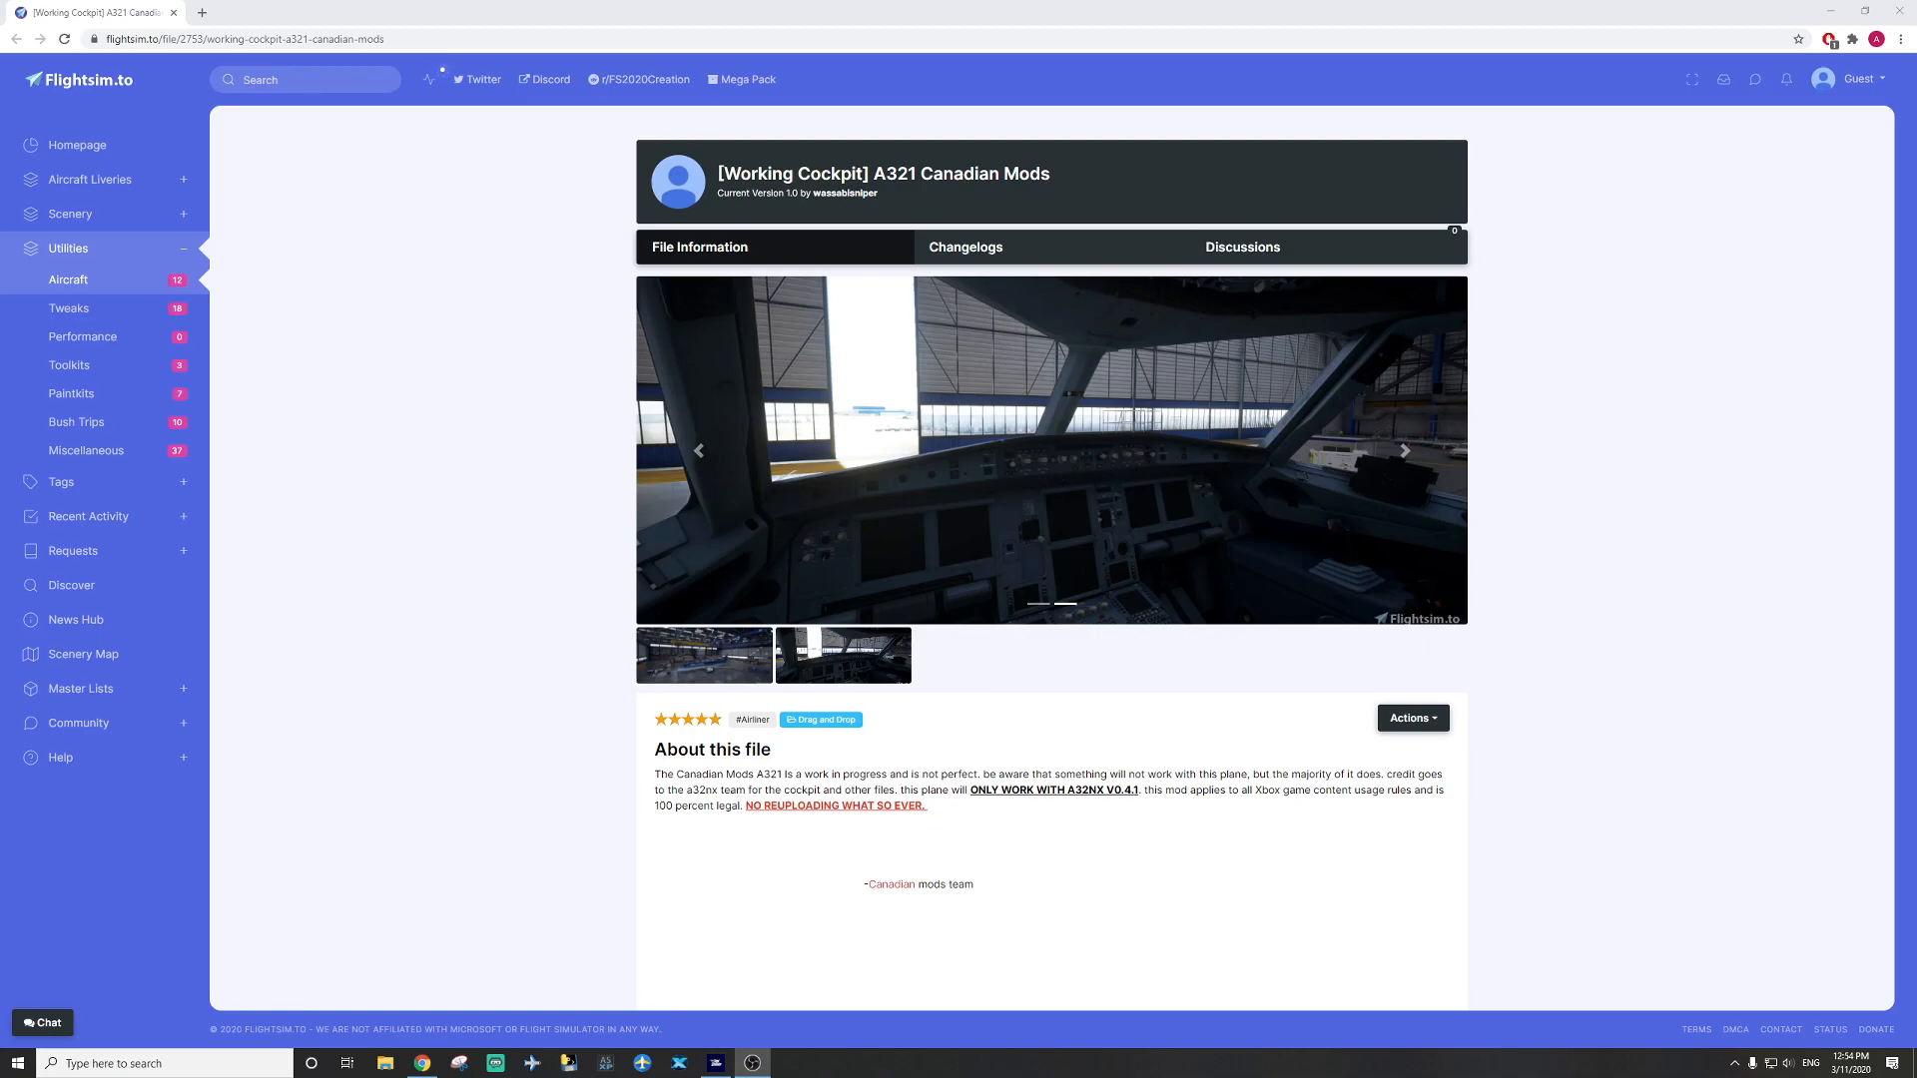
pyautogui.click(1404, 451)
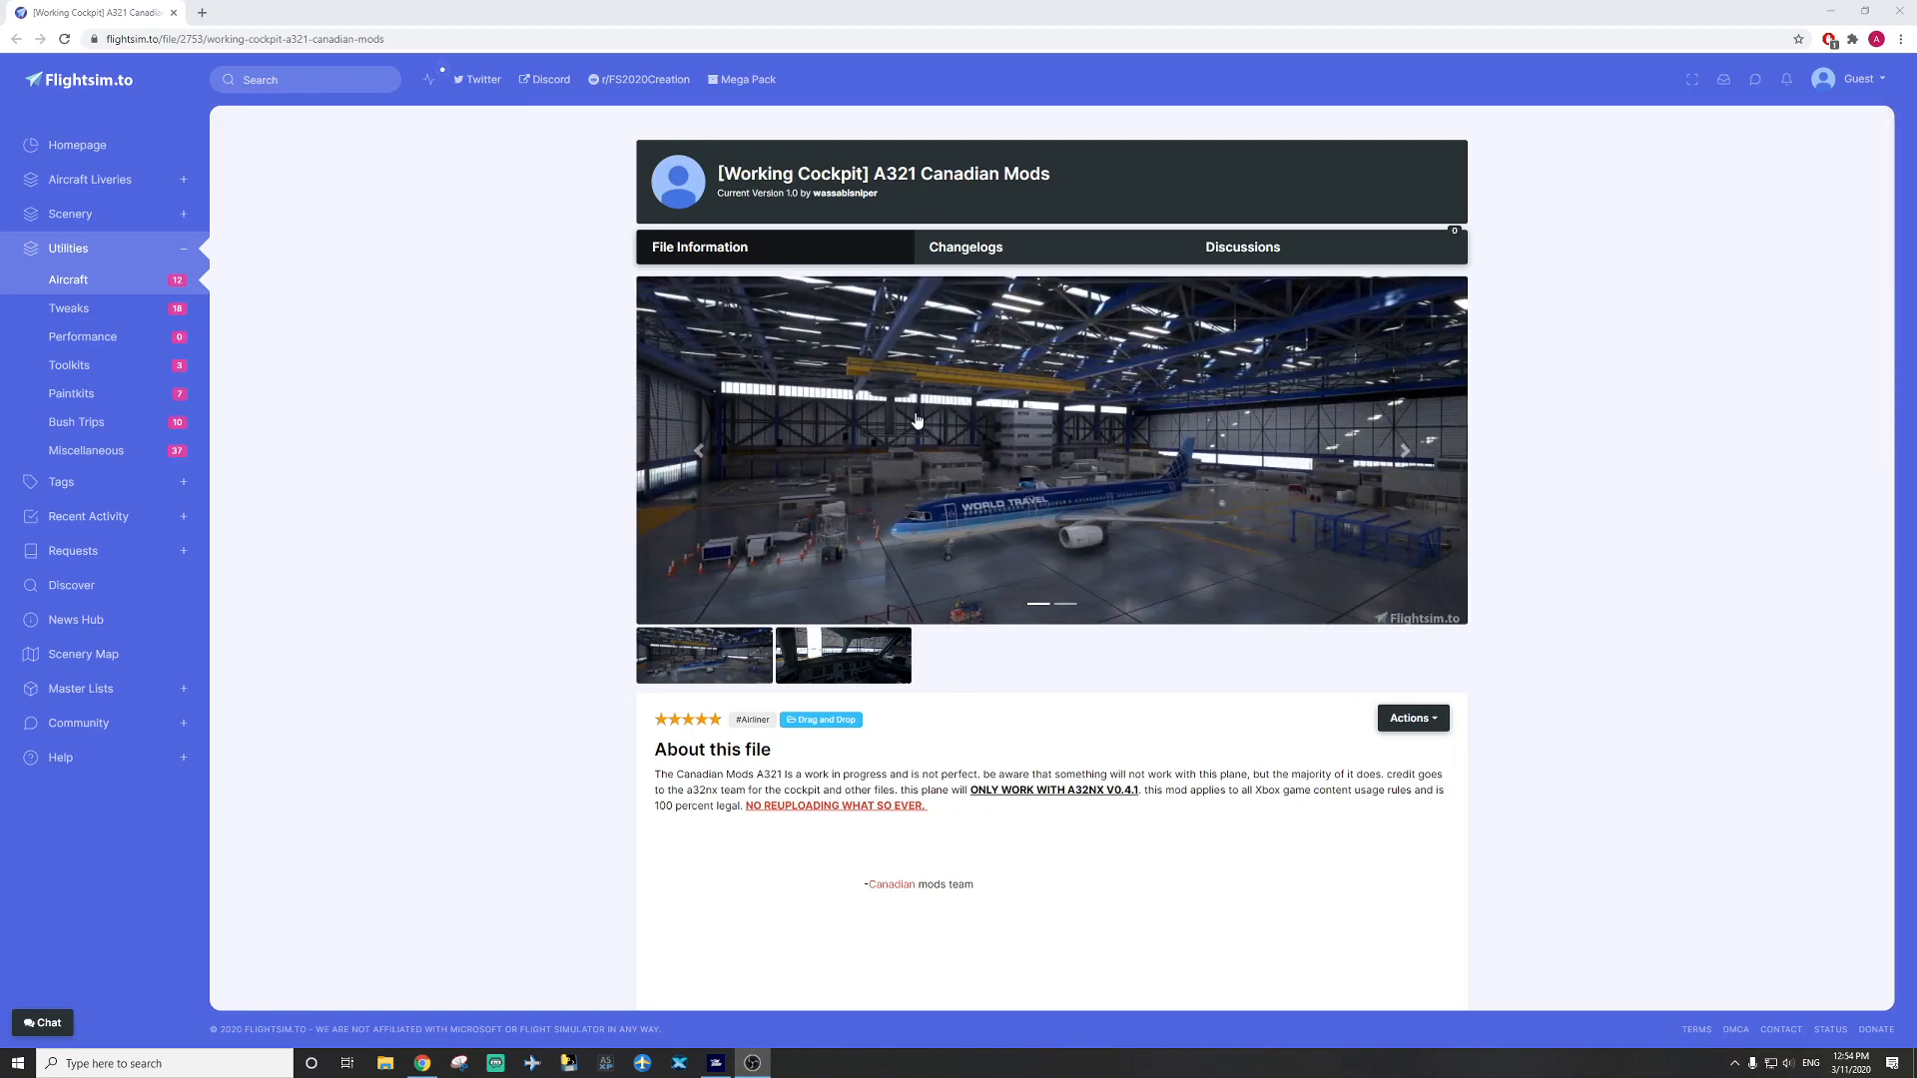
pyautogui.doubleClick(982, 790)
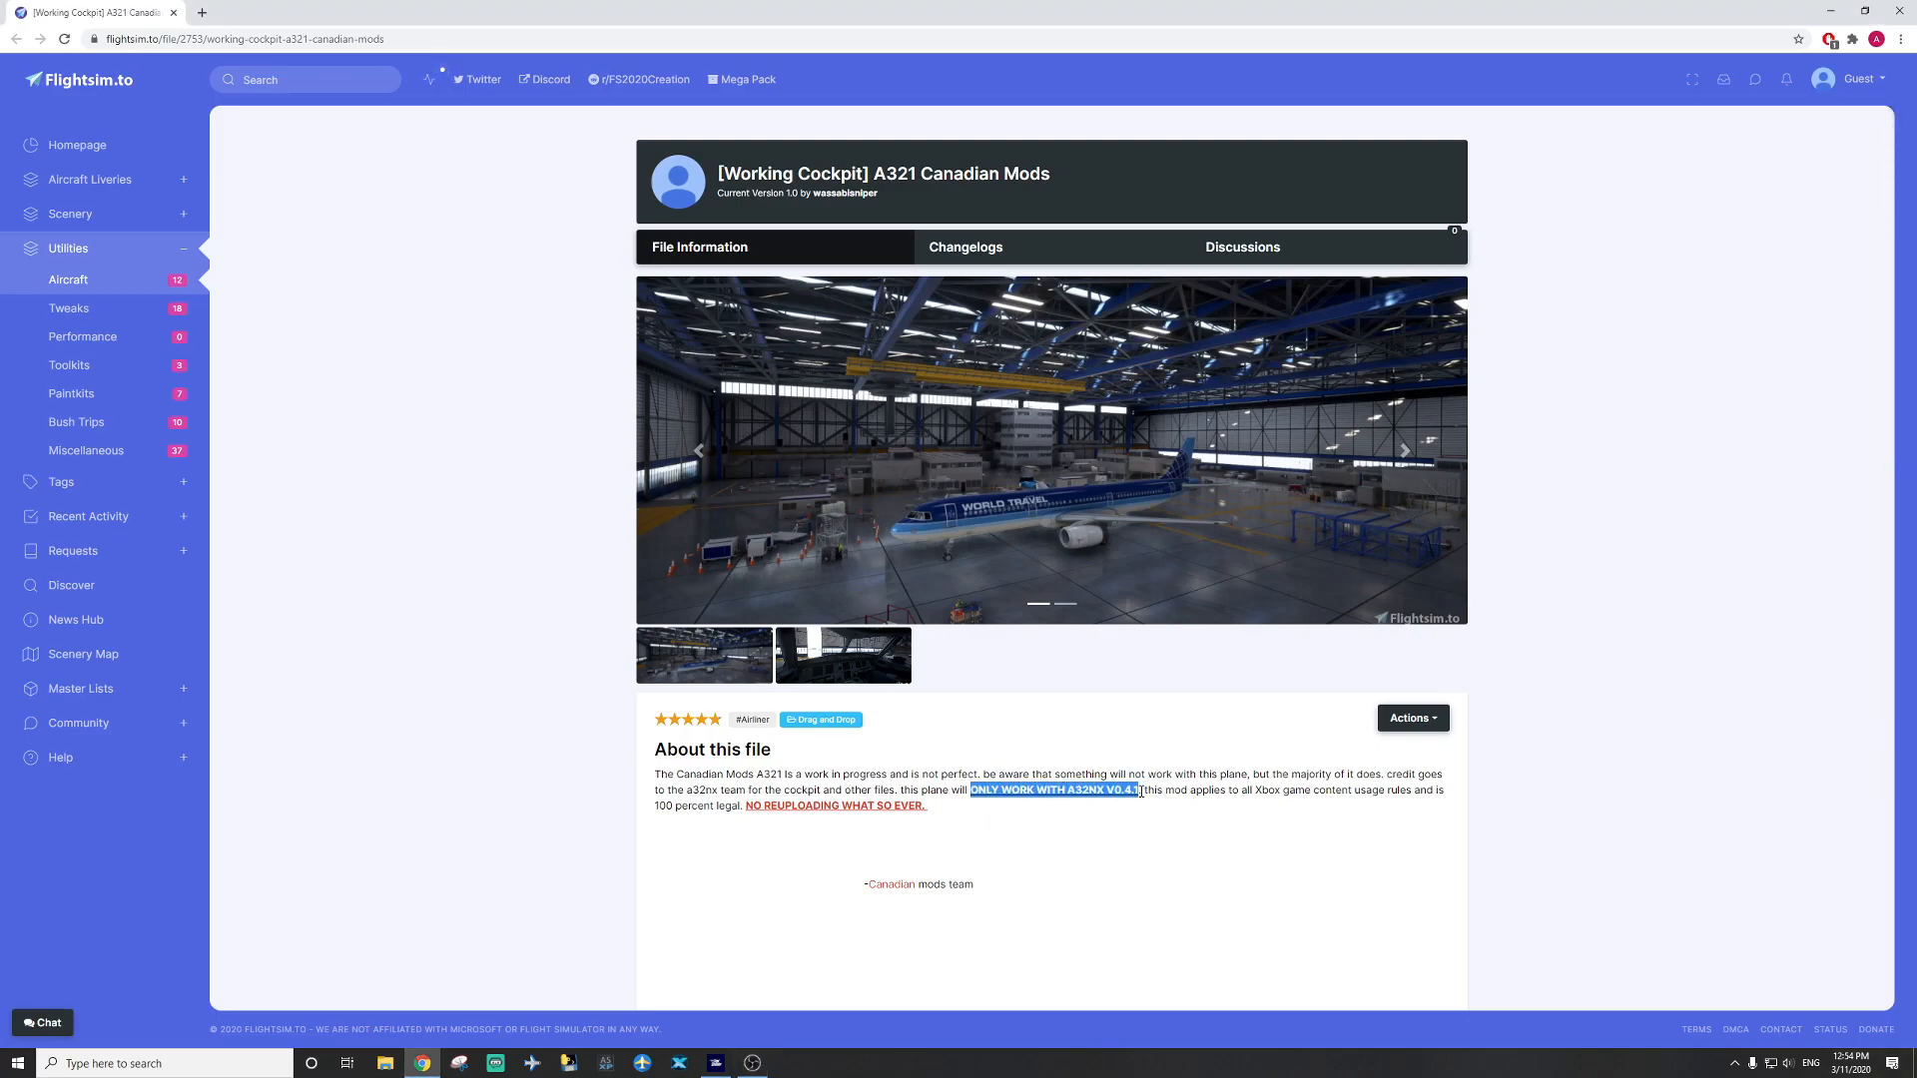
pyautogui.click(1404, 451)
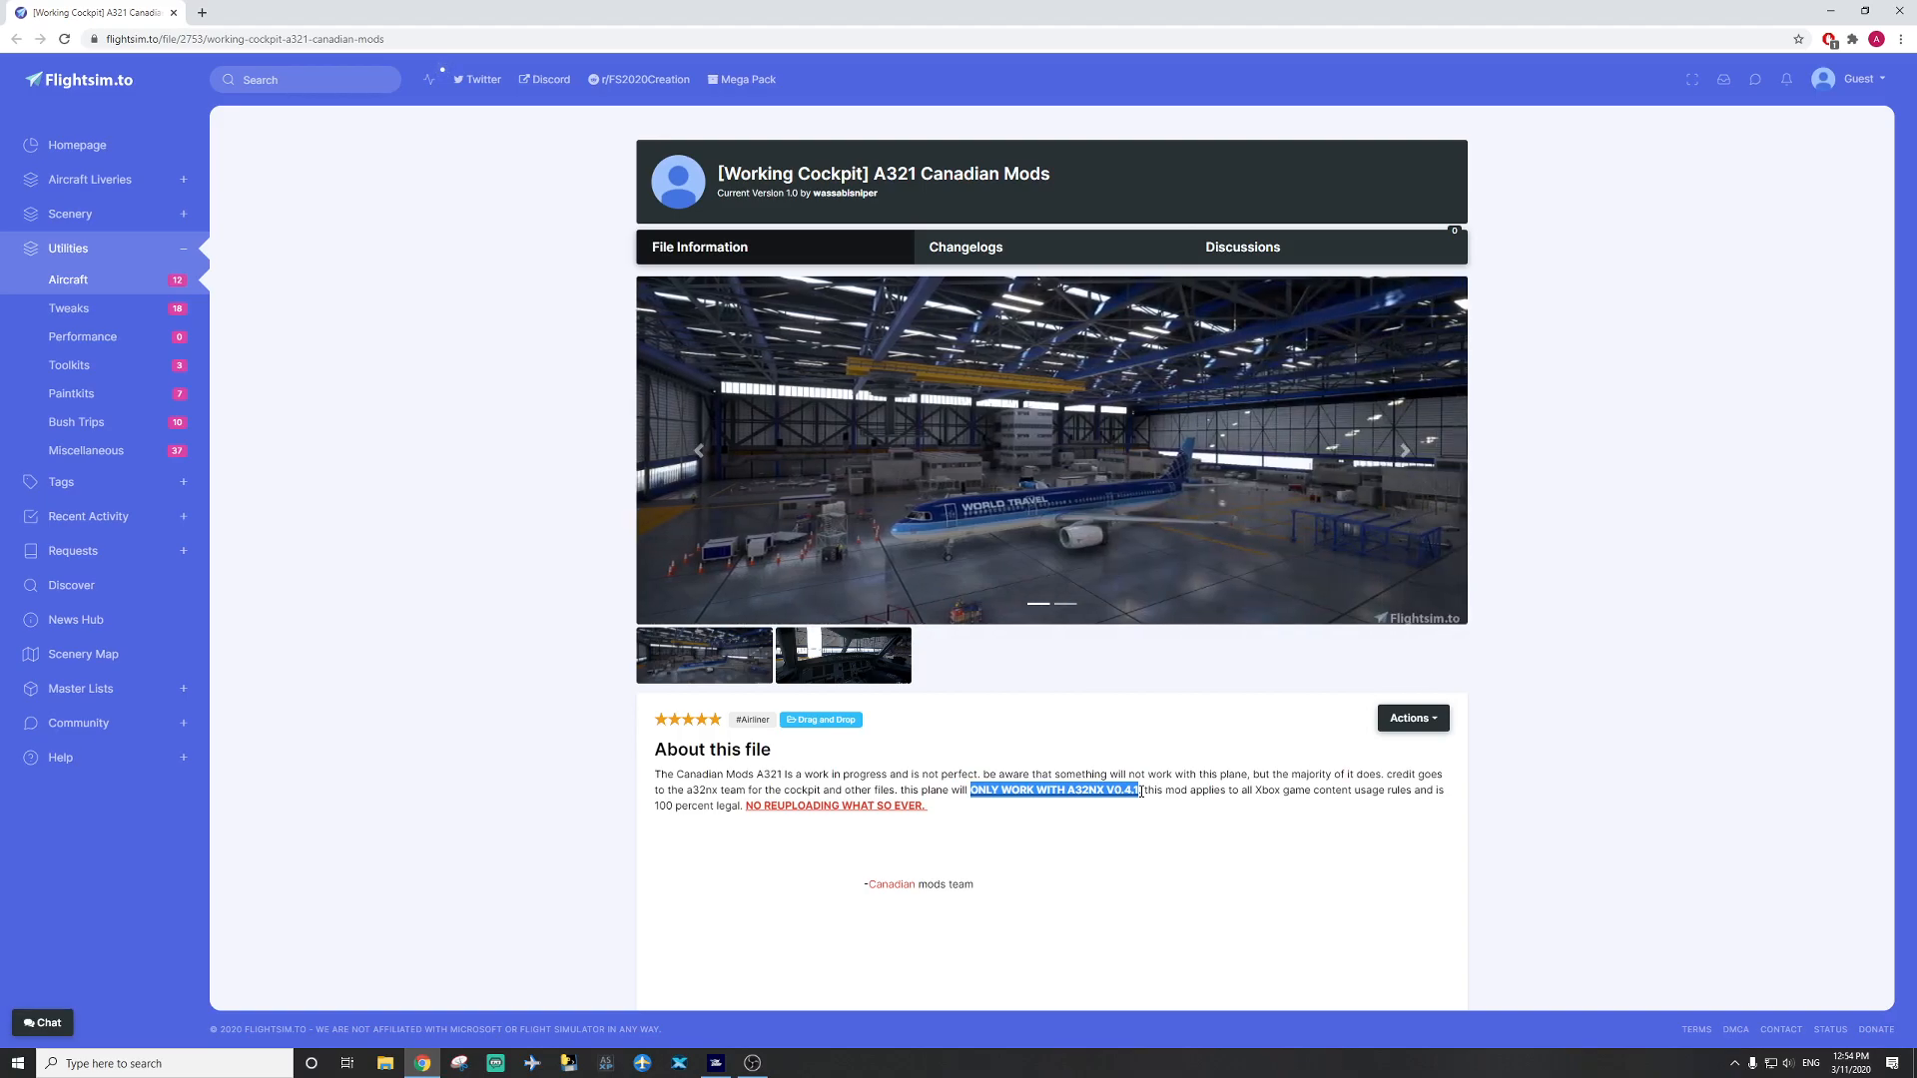
pyautogui.click(1404, 451)
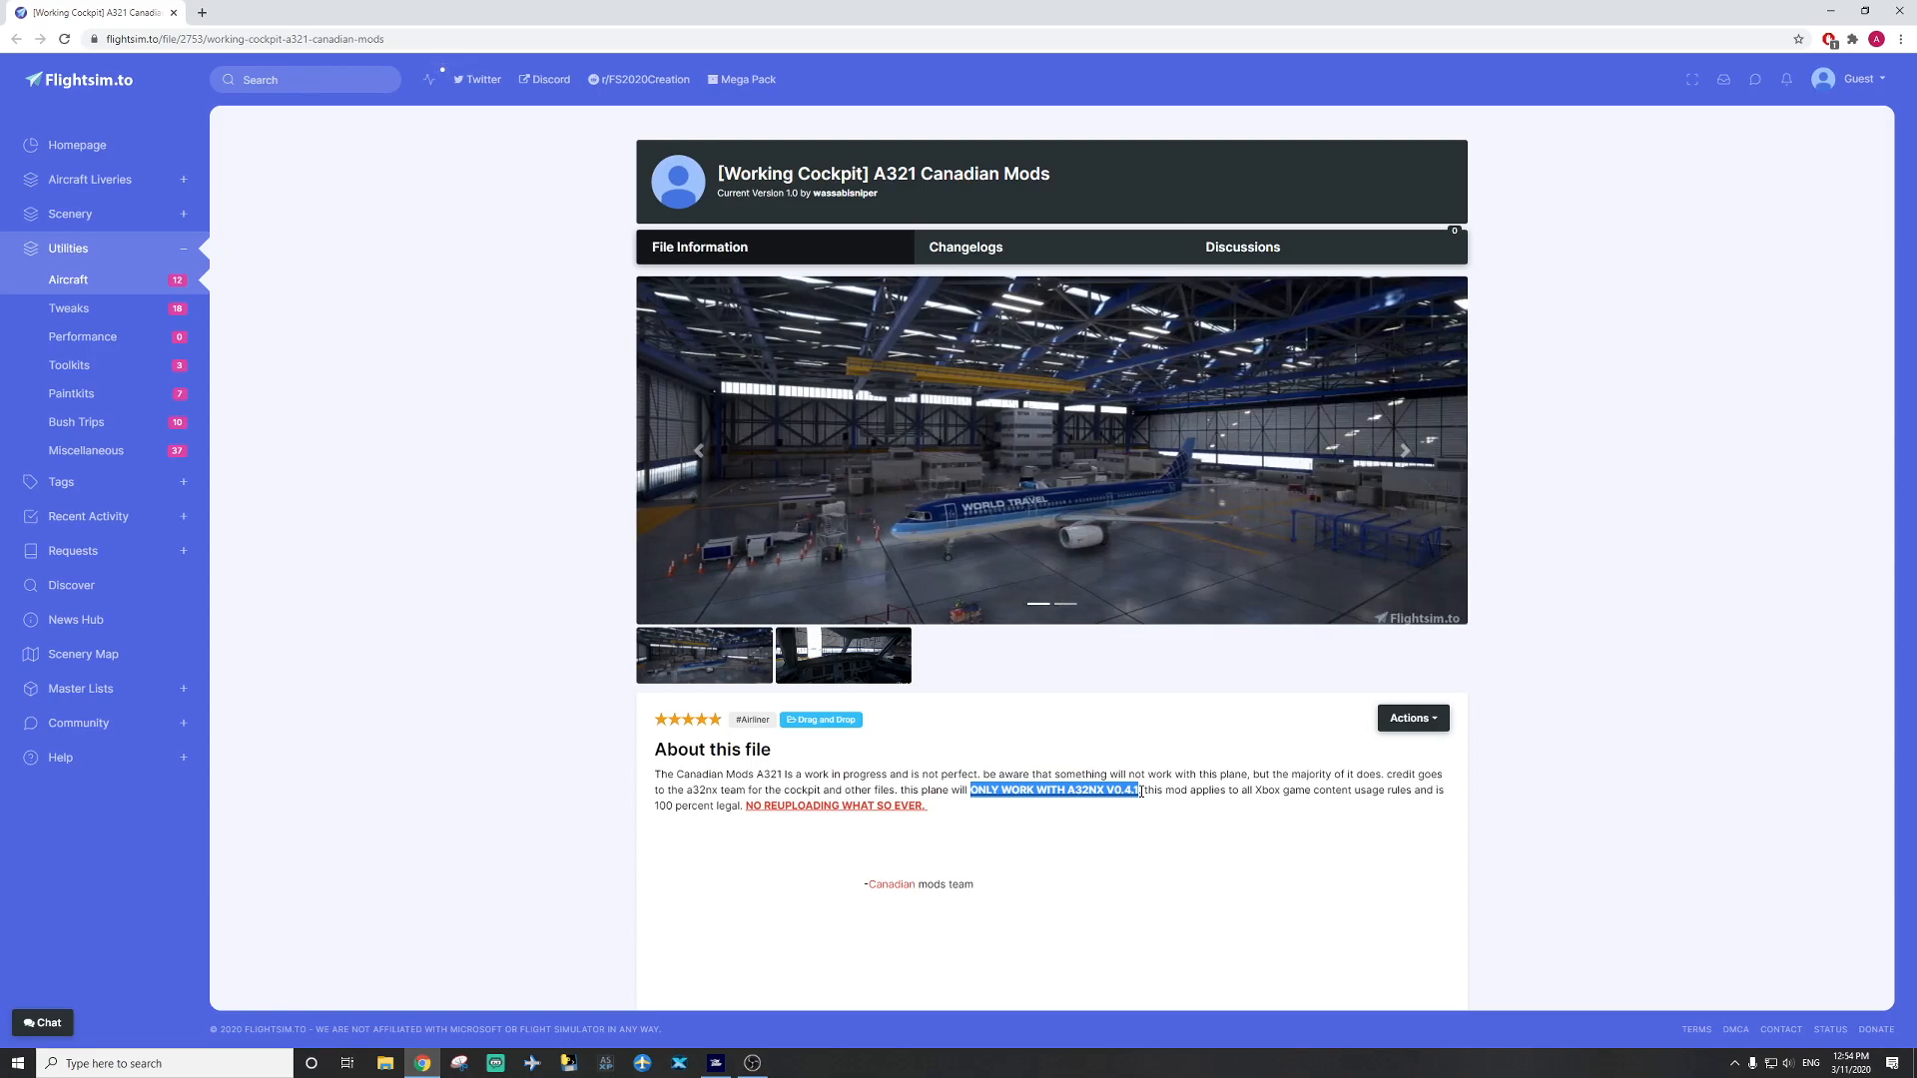
pyautogui.click(1406, 451)
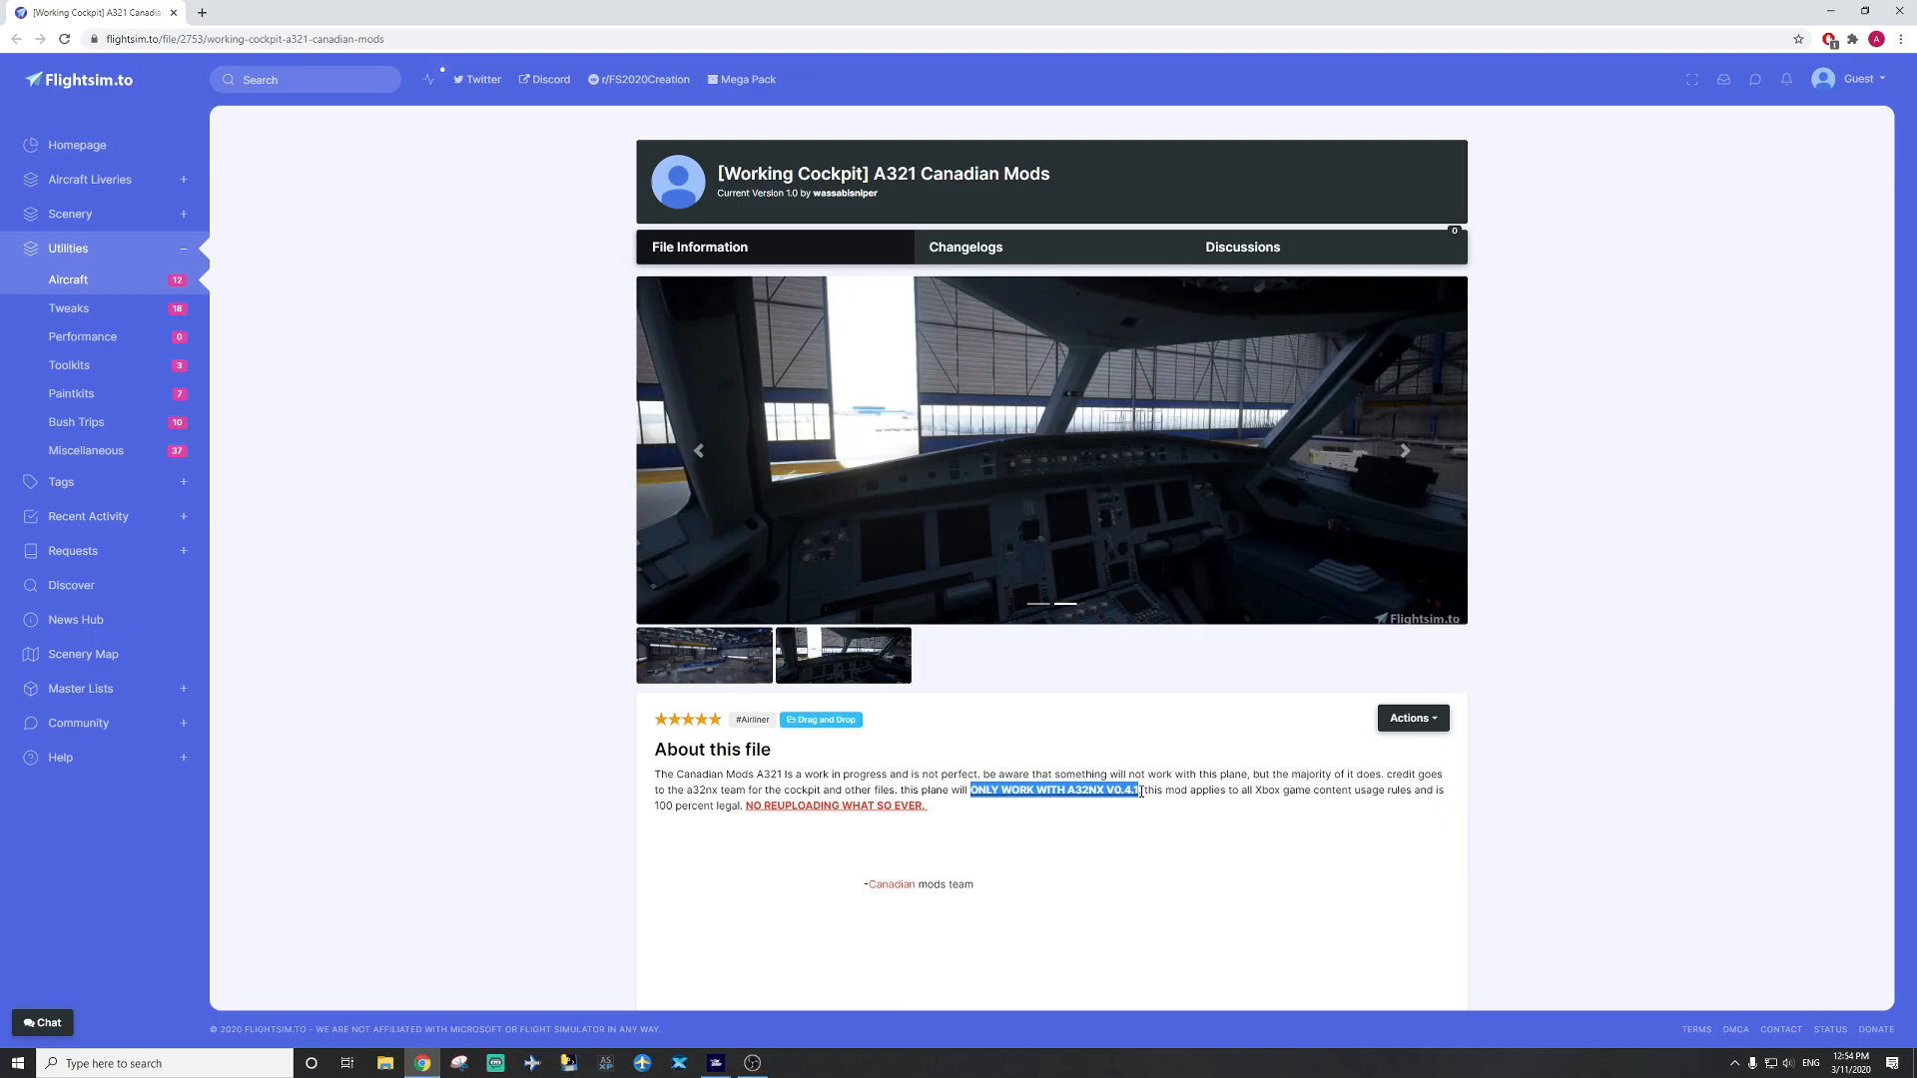
pyautogui.moveTo(1725, 767)
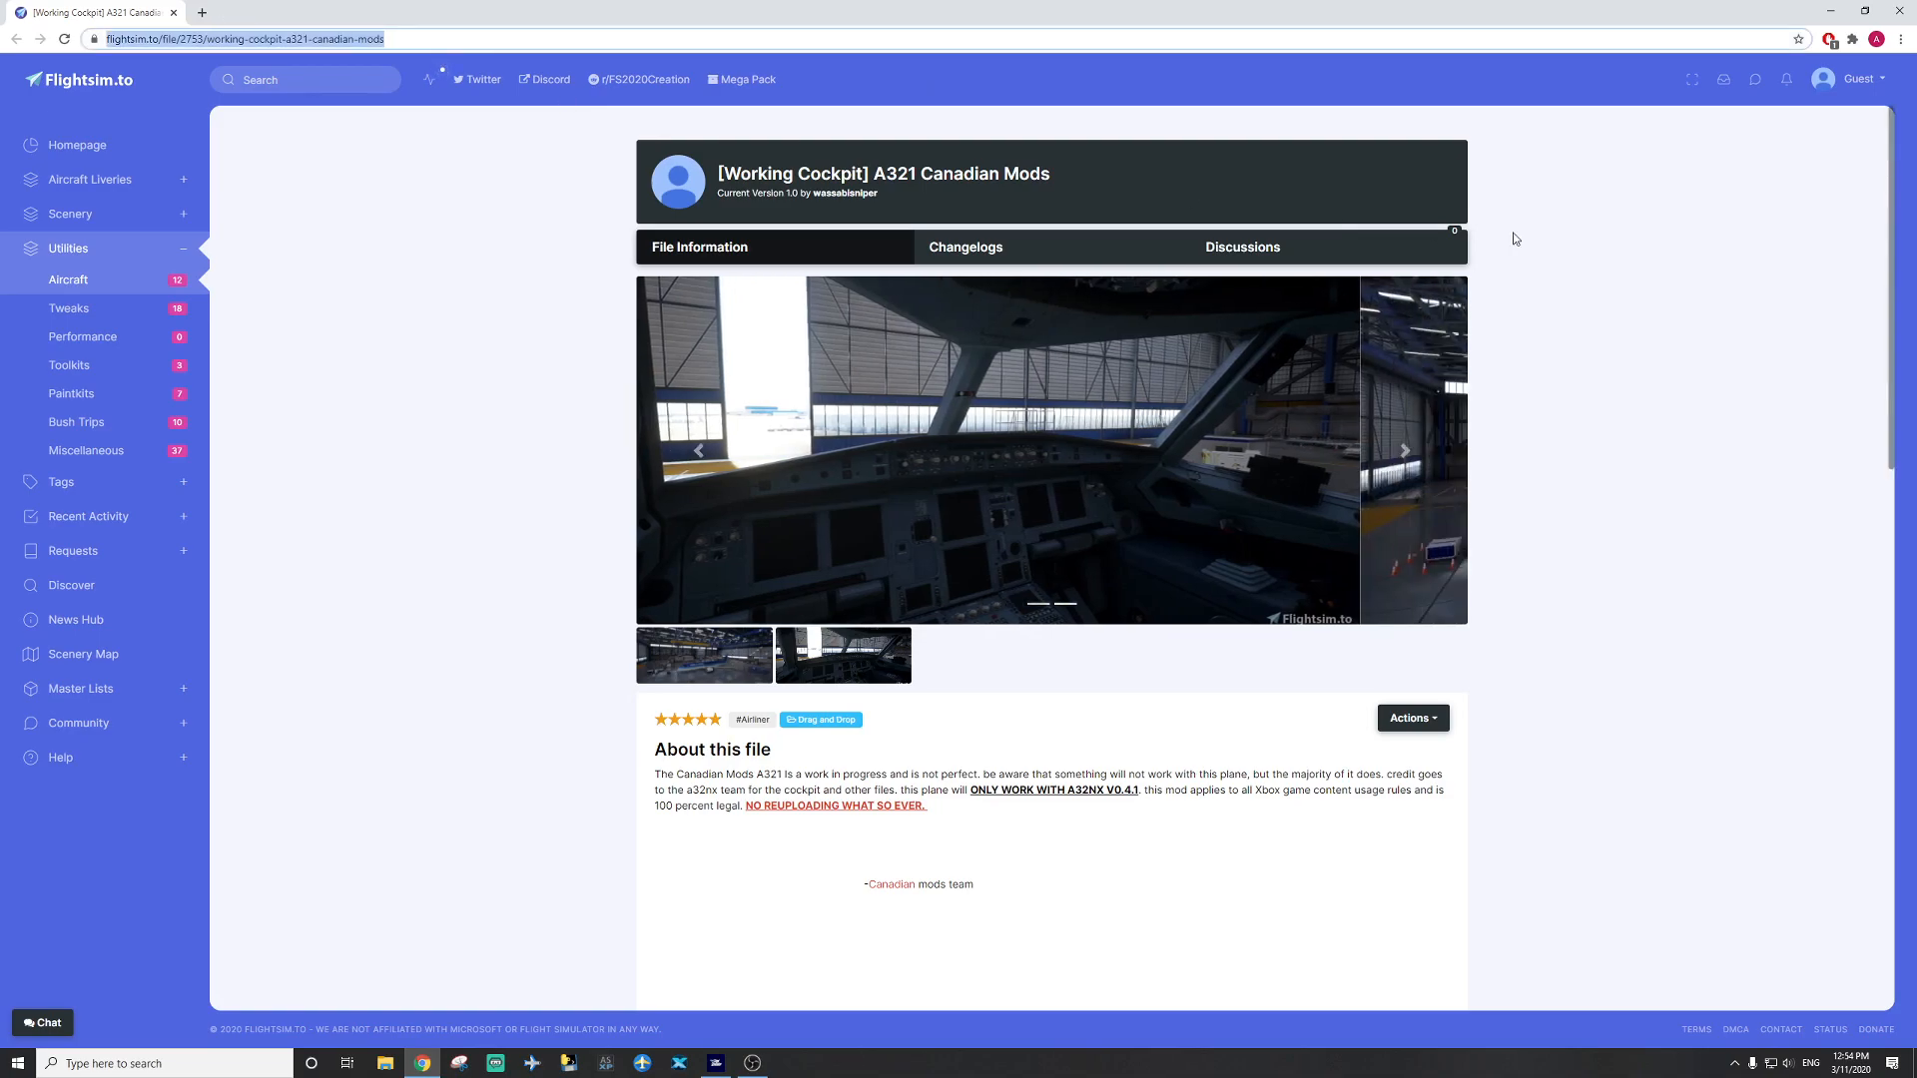
# Request the 293.75 MB version 1.0 download from the file details table.
pyautogui.scroll(-3)
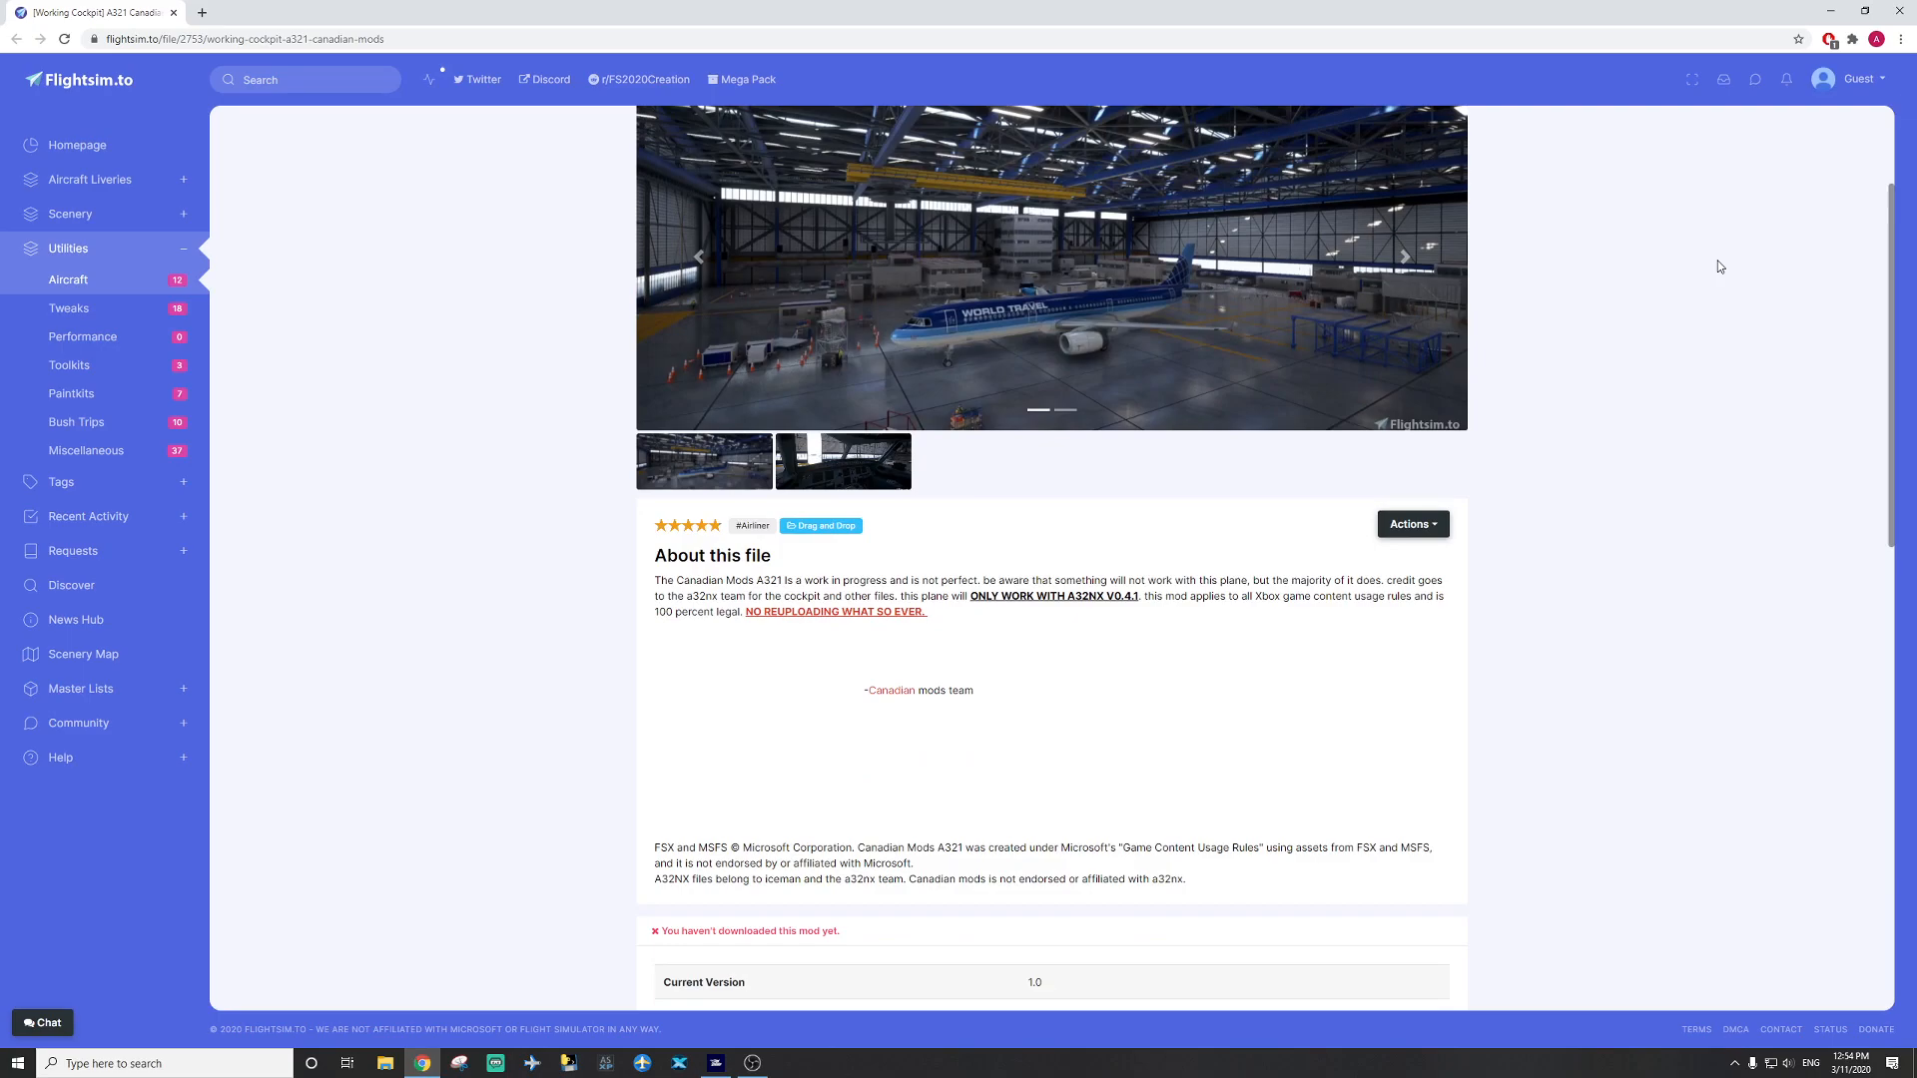
pyautogui.scroll(-3)
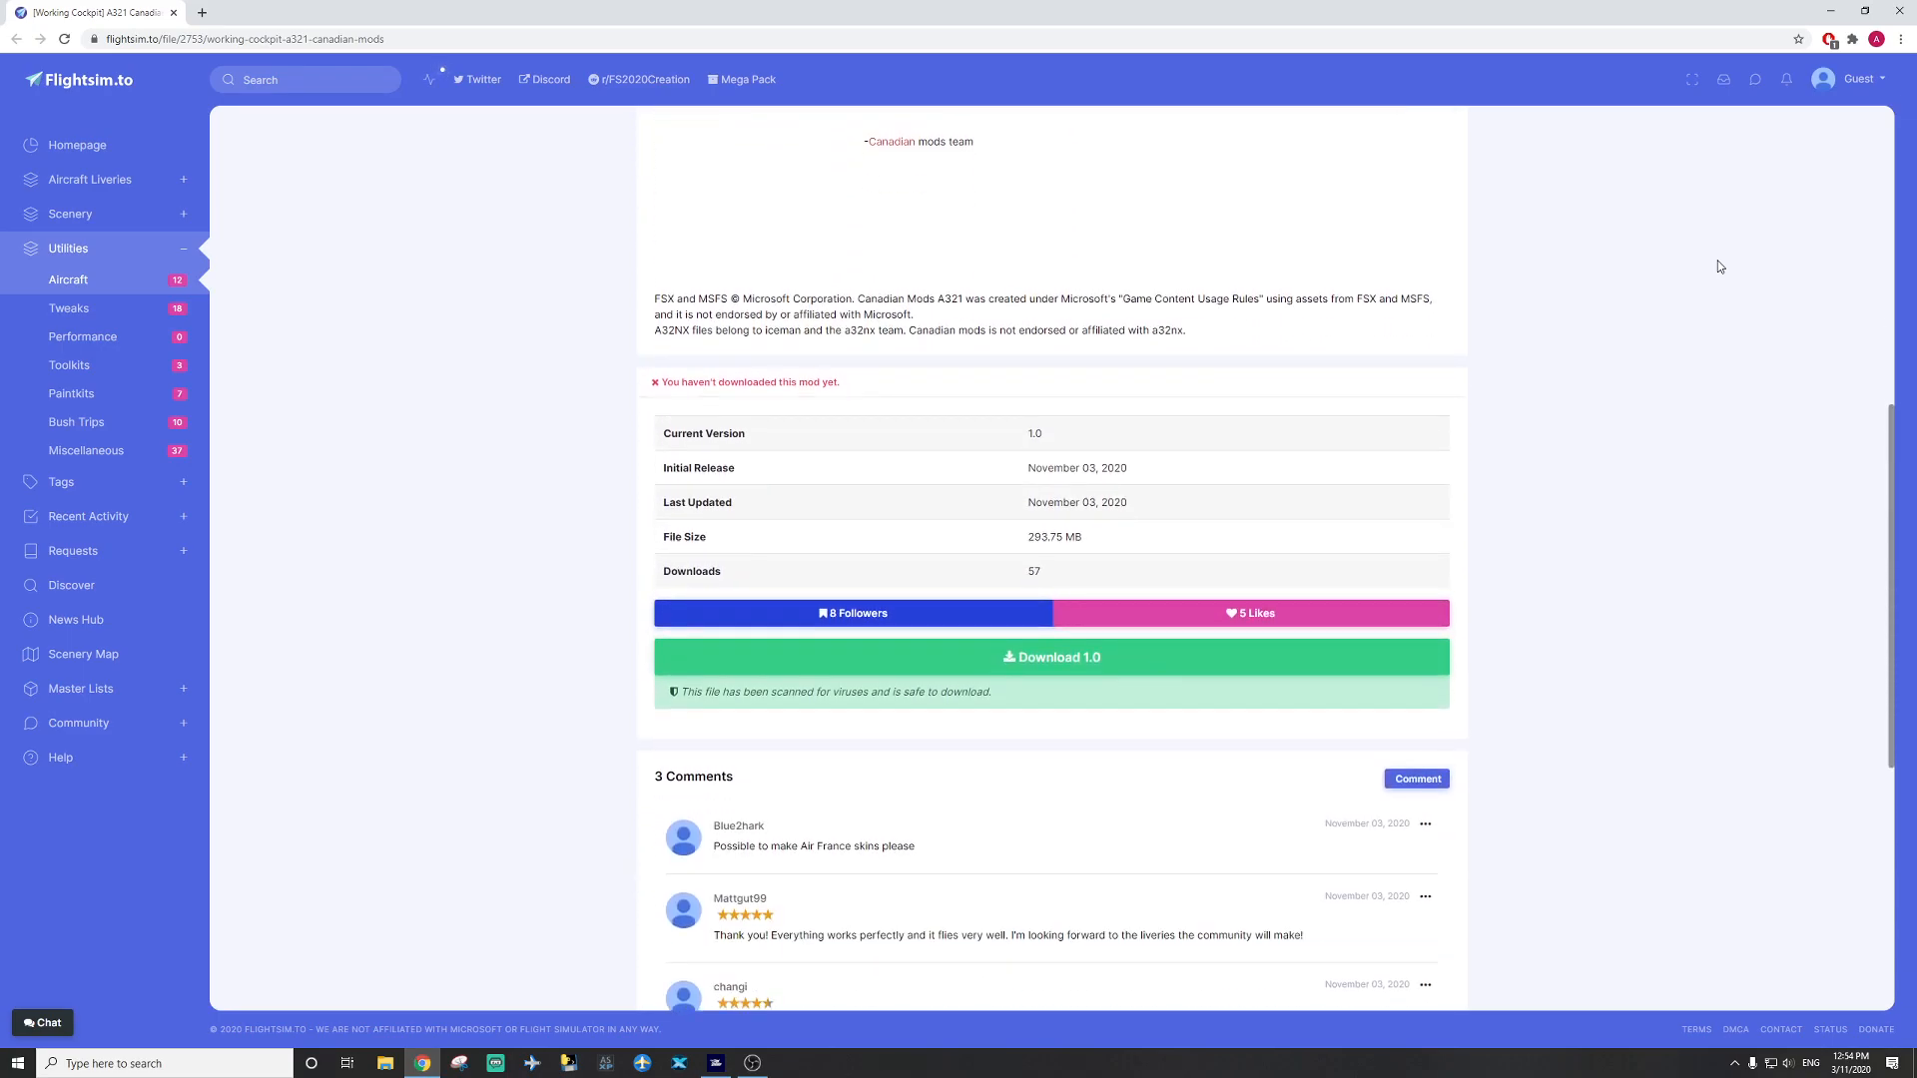
pyautogui.moveTo(1030, 656)
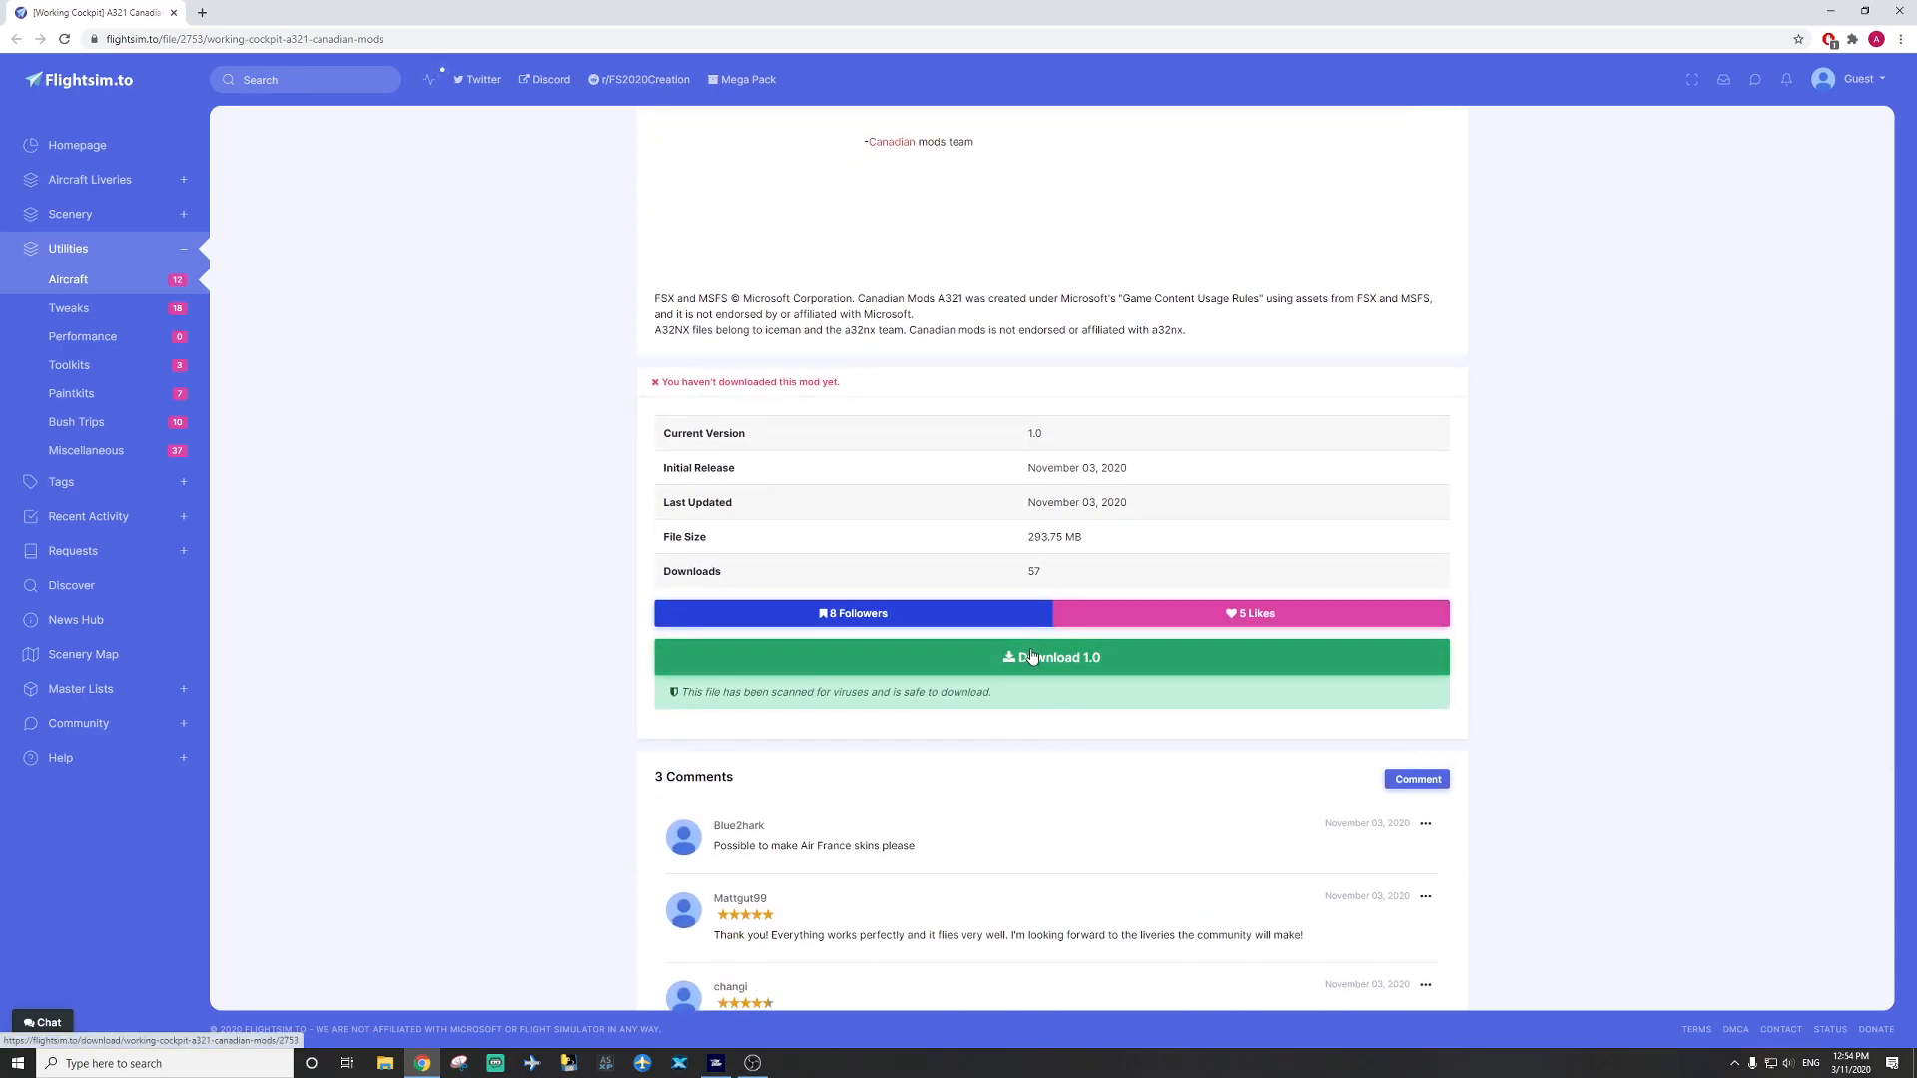
pyautogui.click(1034, 661)
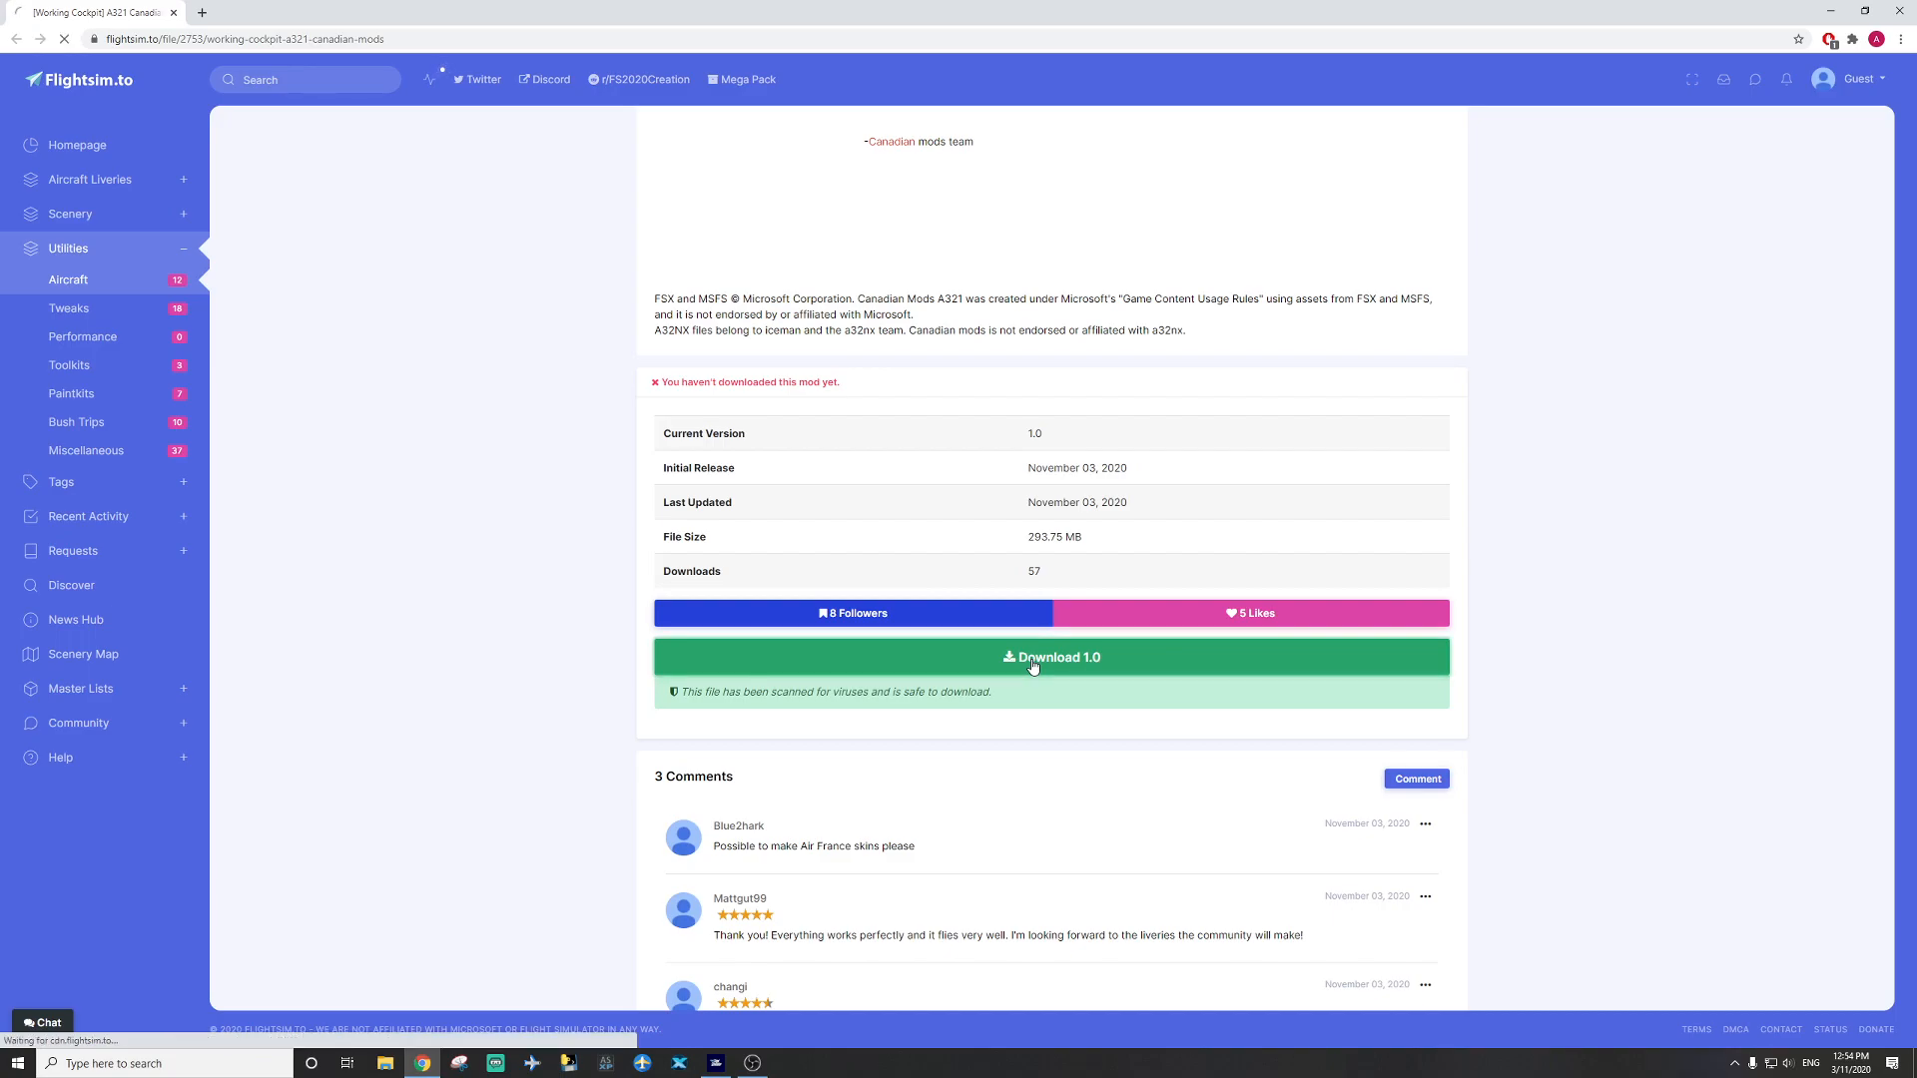
# Sign in to the Flightsim.to account, passing the reCAPTCHA, so the large download is allowed.
pyautogui.click(1032, 657)
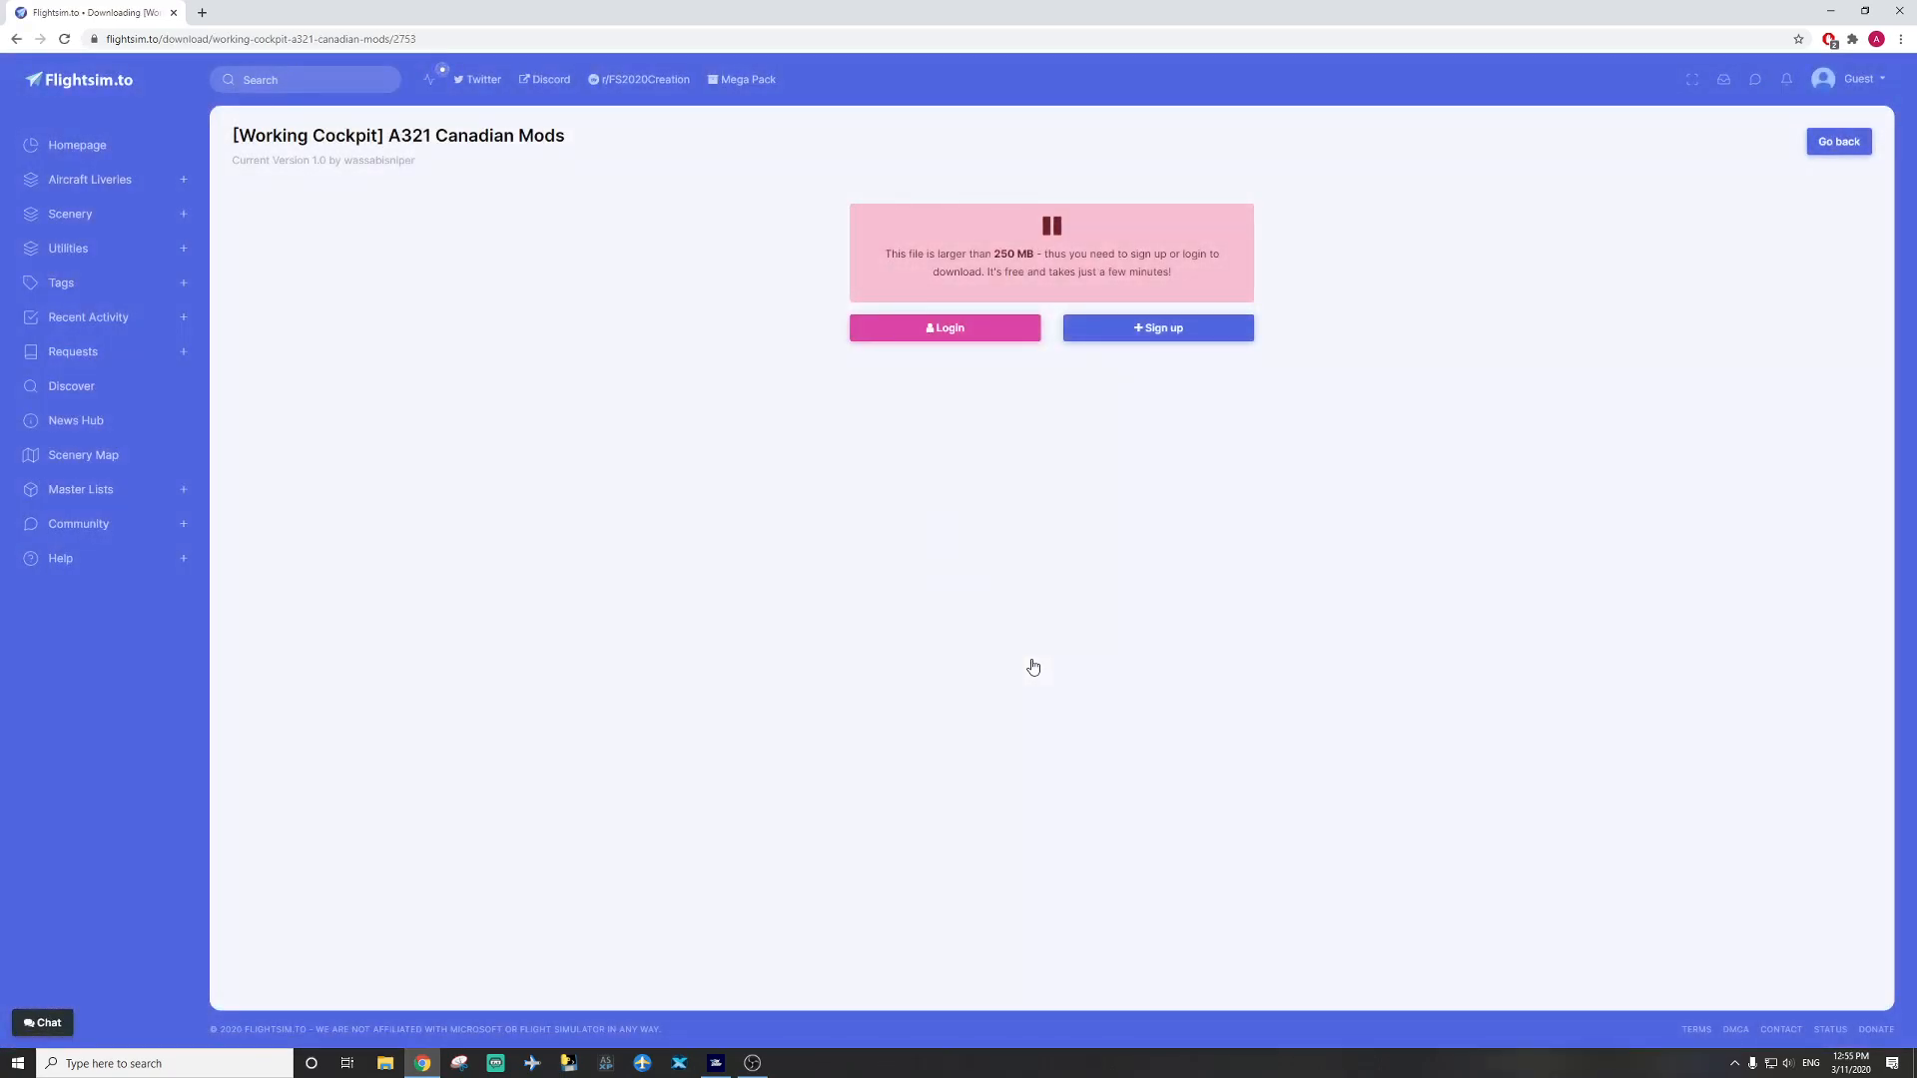
pyautogui.moveTo(1329, 257)
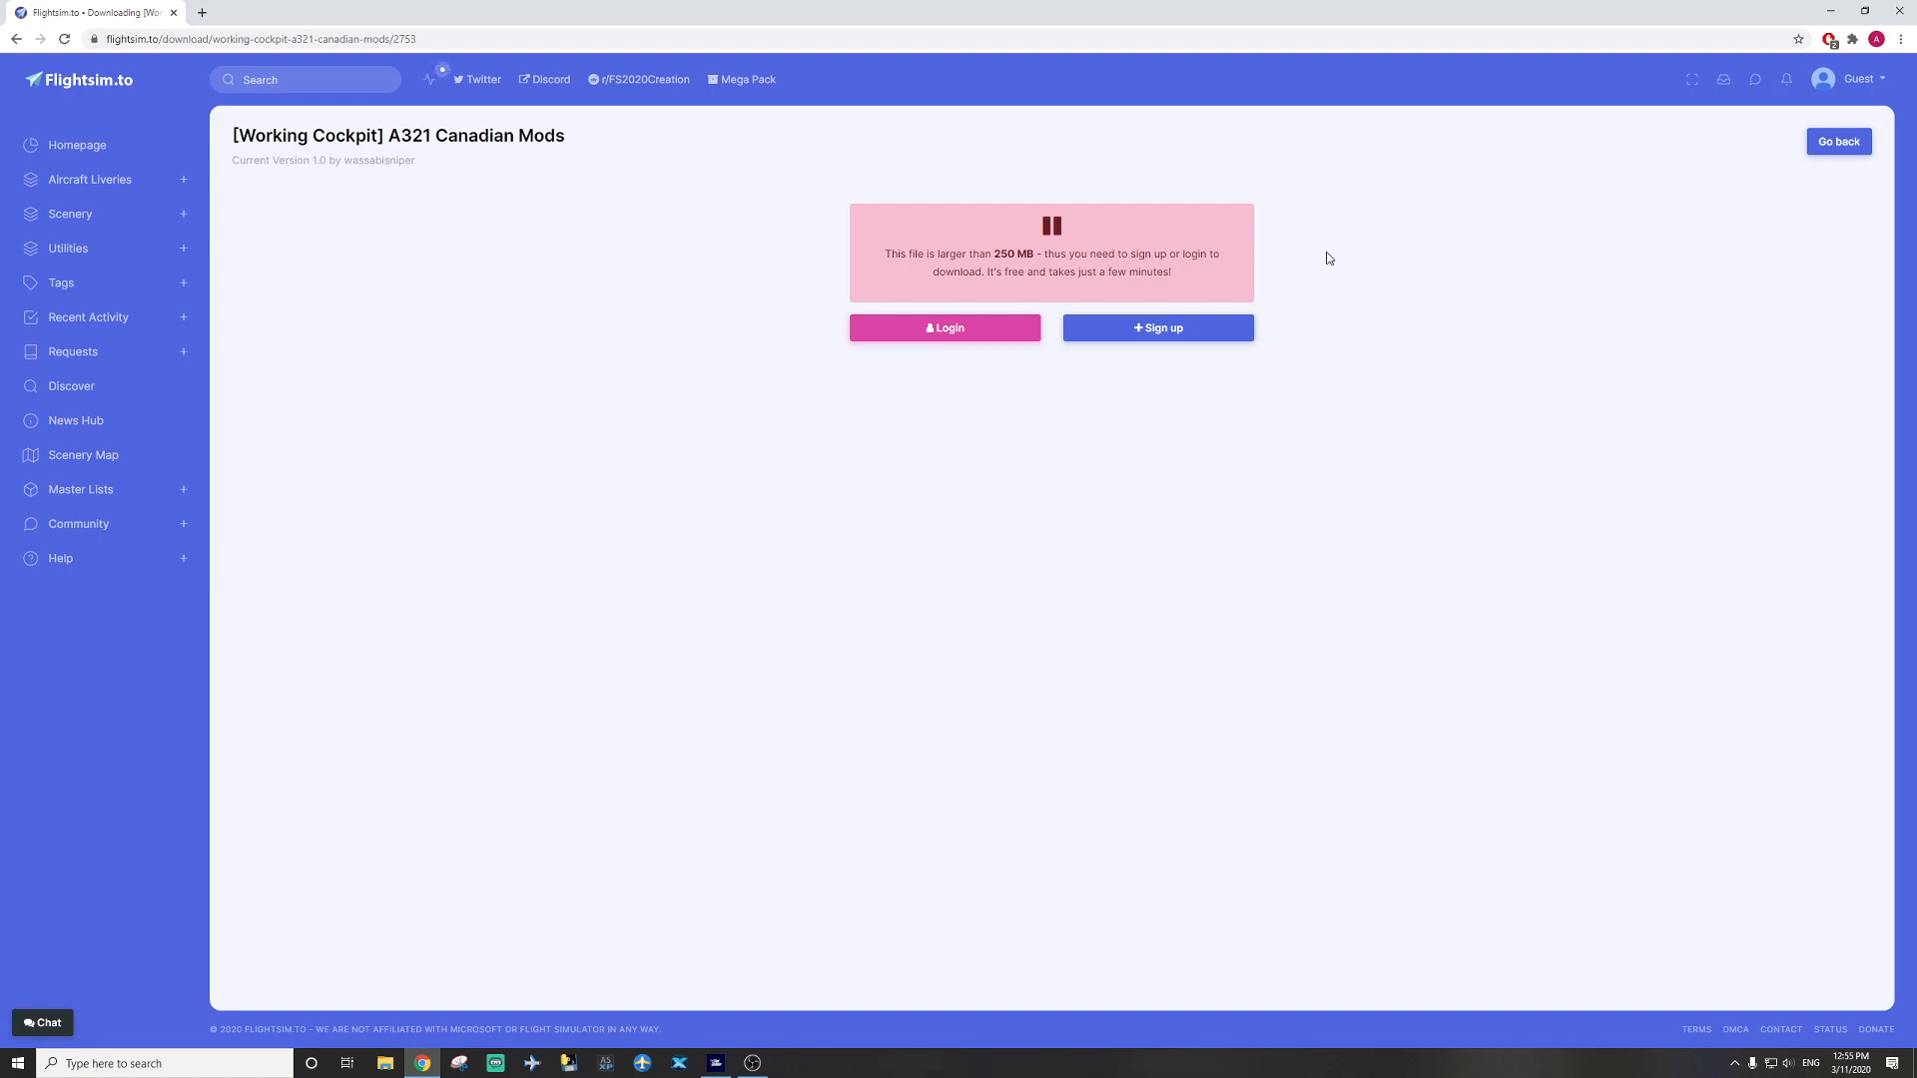
pyautogui.moveTo(423, 181)
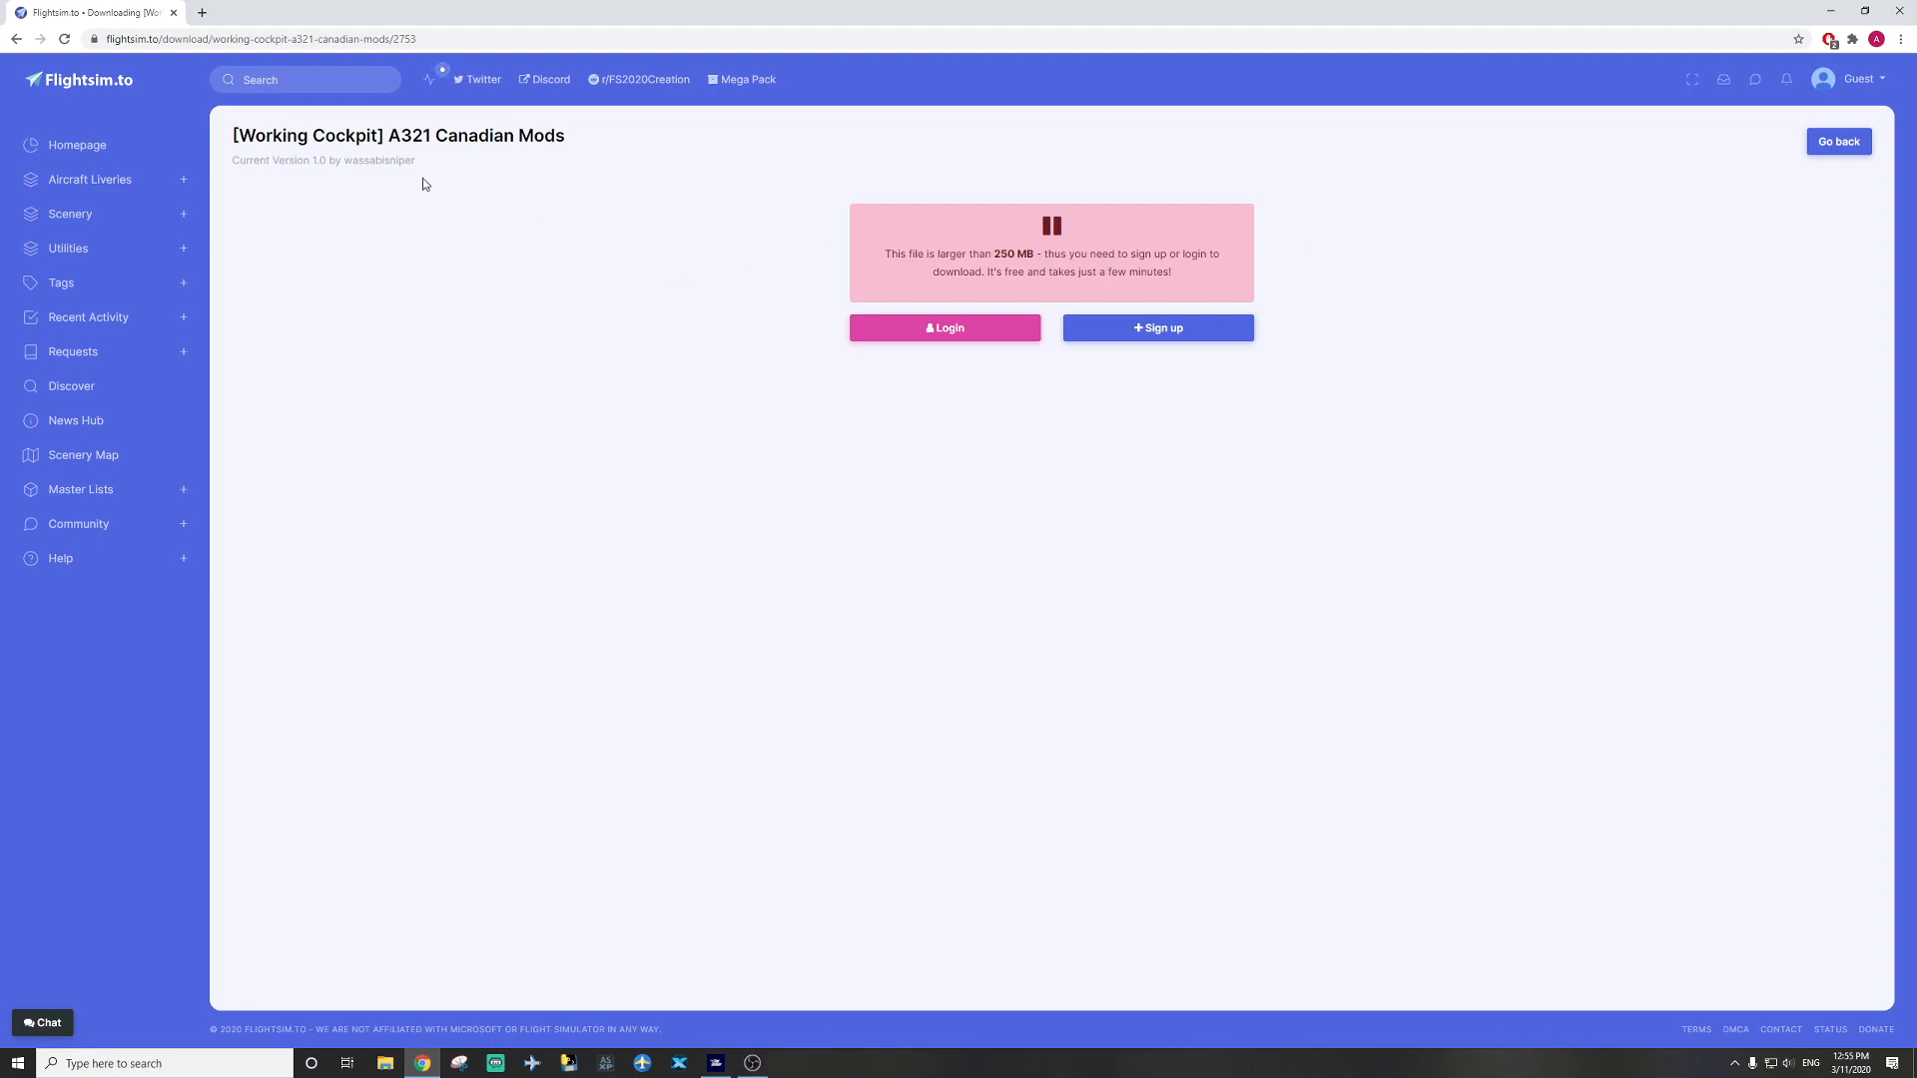
pyautogui.moveTo(970, 481)
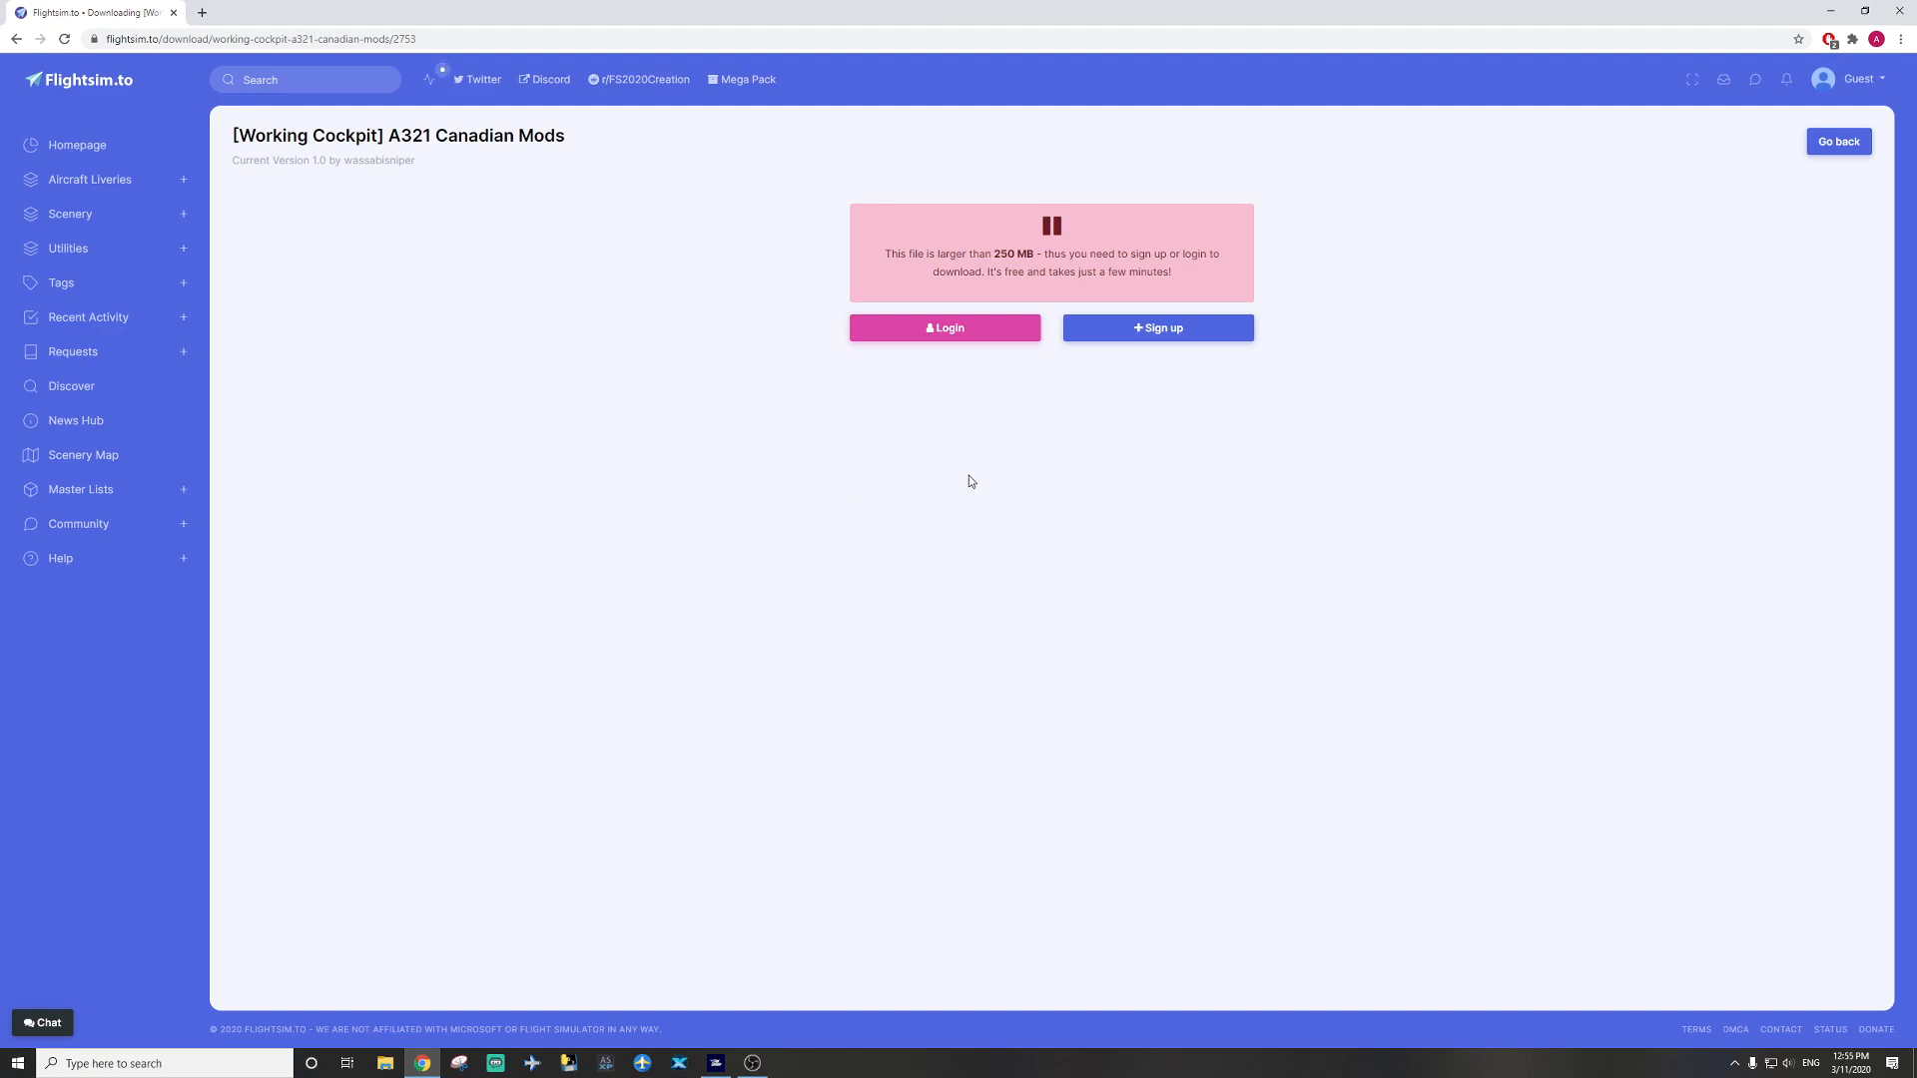
pyautogui.moveTo(1024, 325)
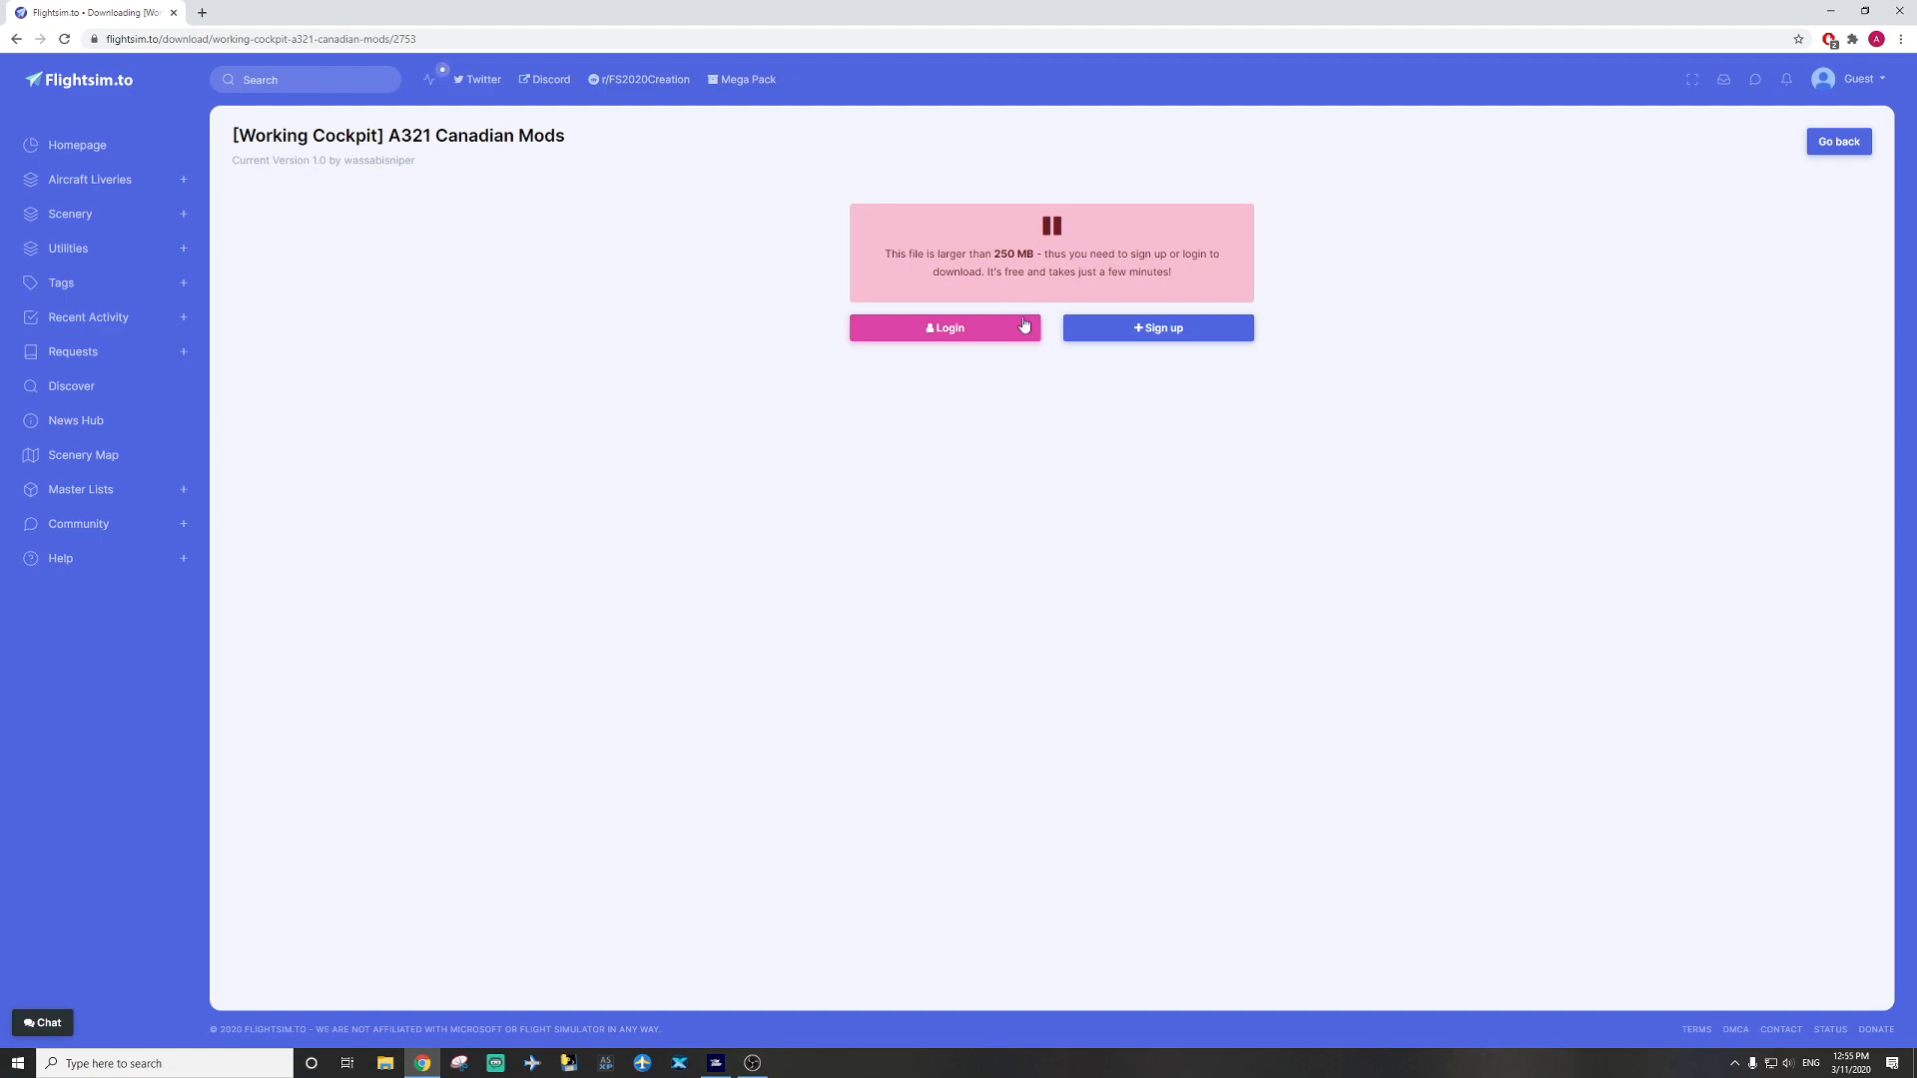
pyautogui.click(947, 327)
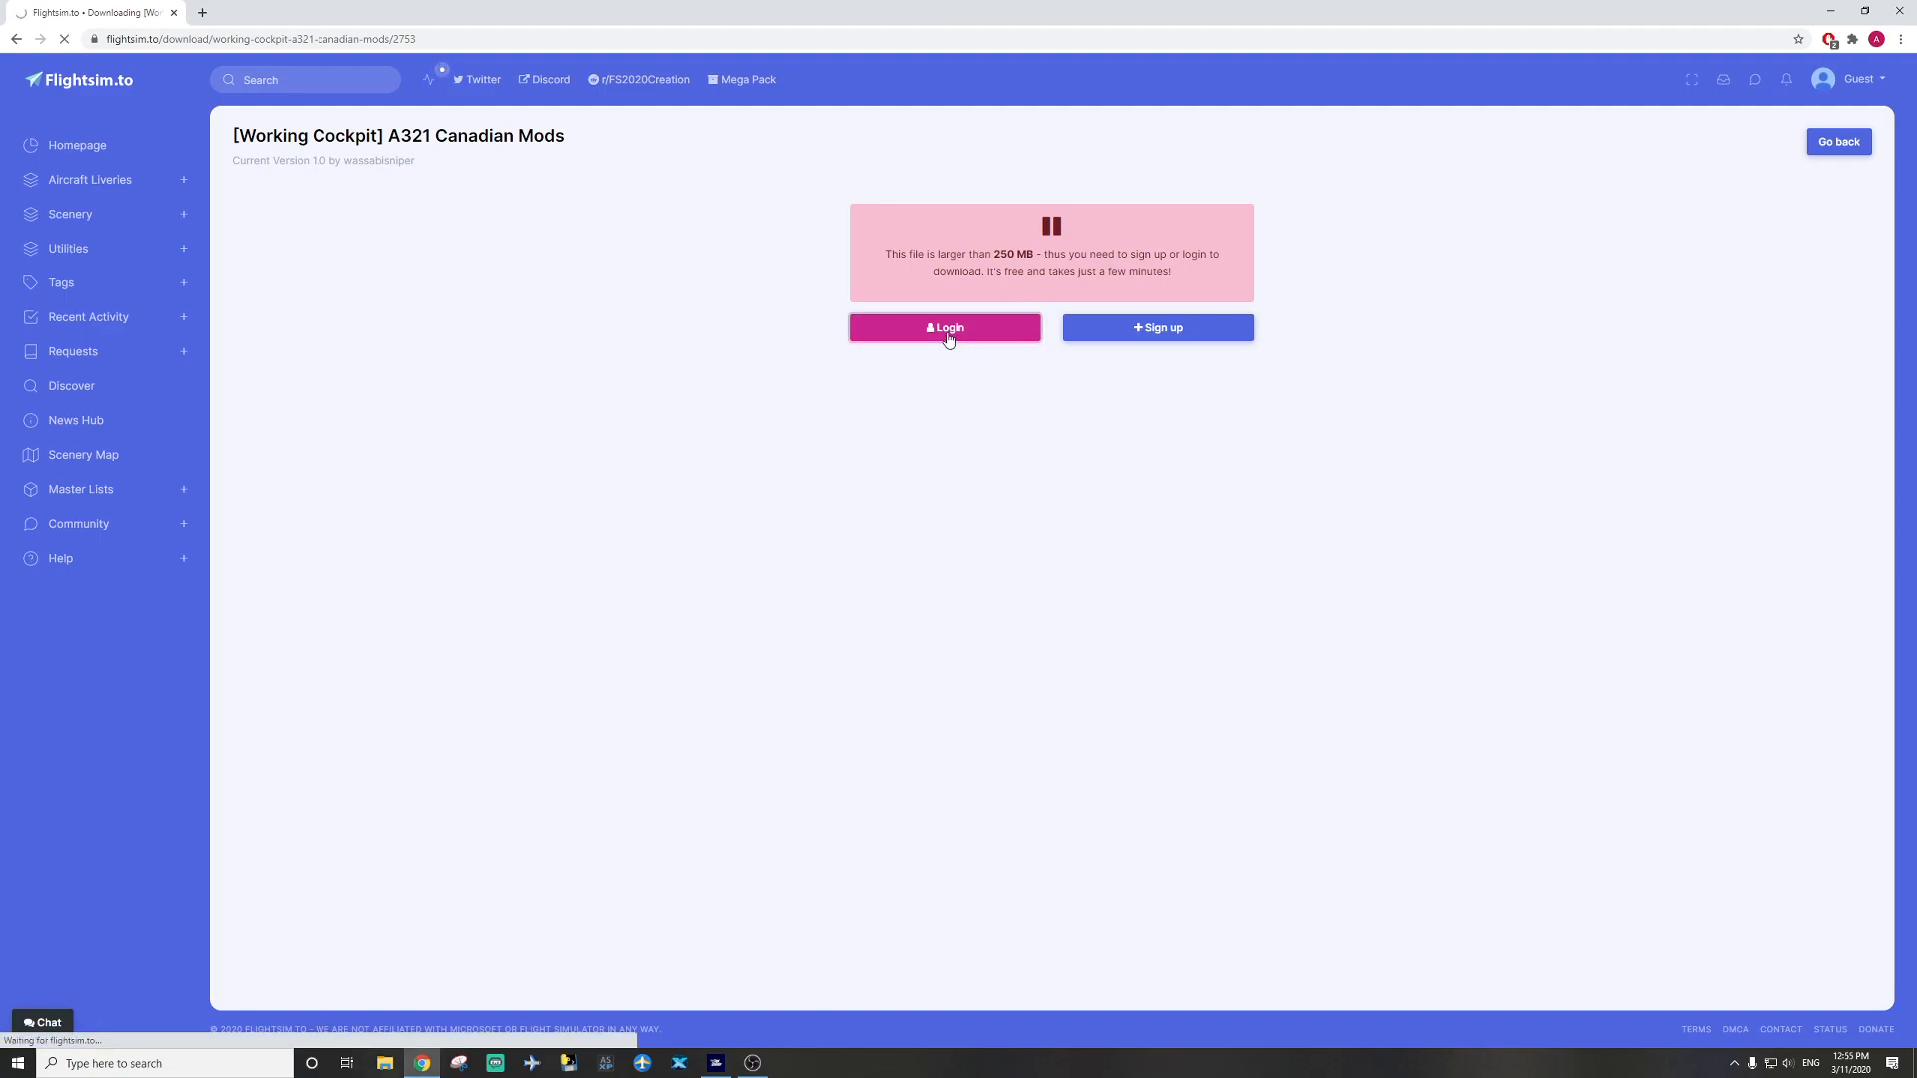
pyautogui.click(945, 327)
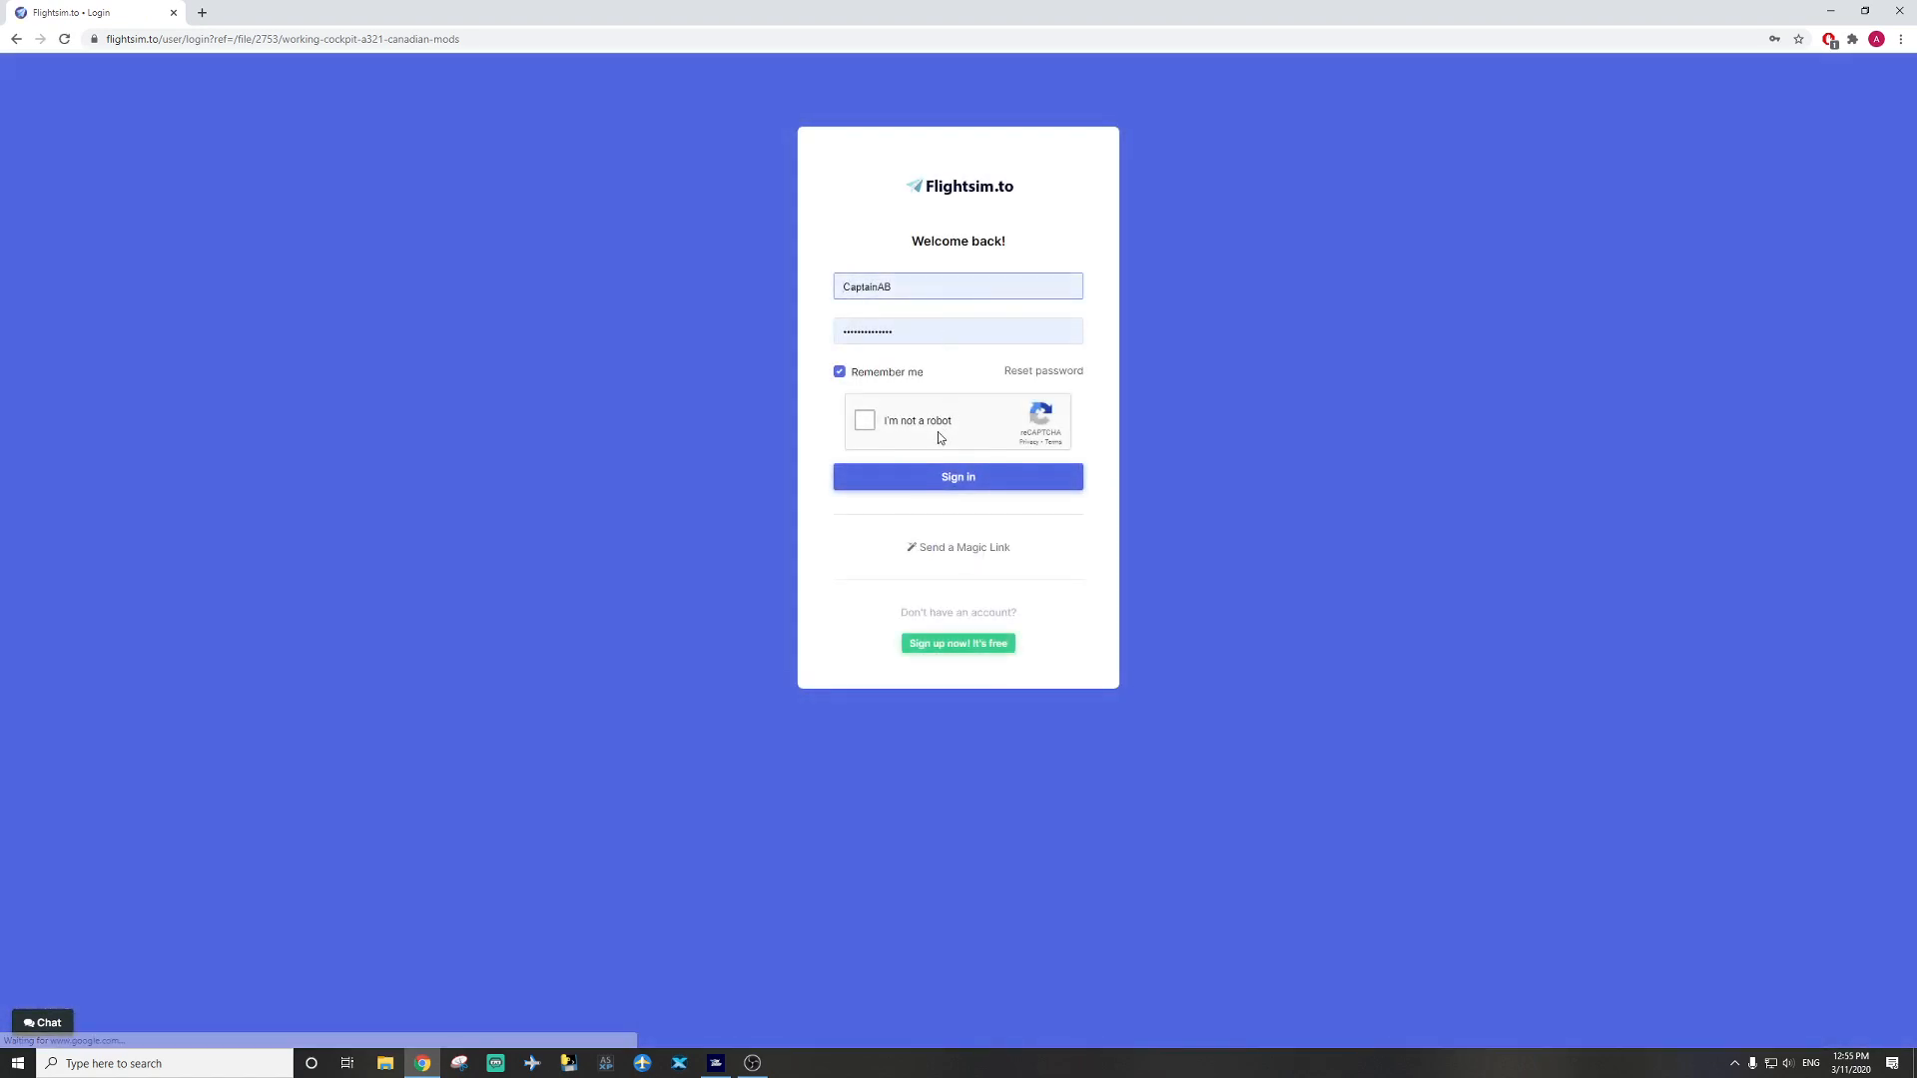
pyautogui.click(863, 420)
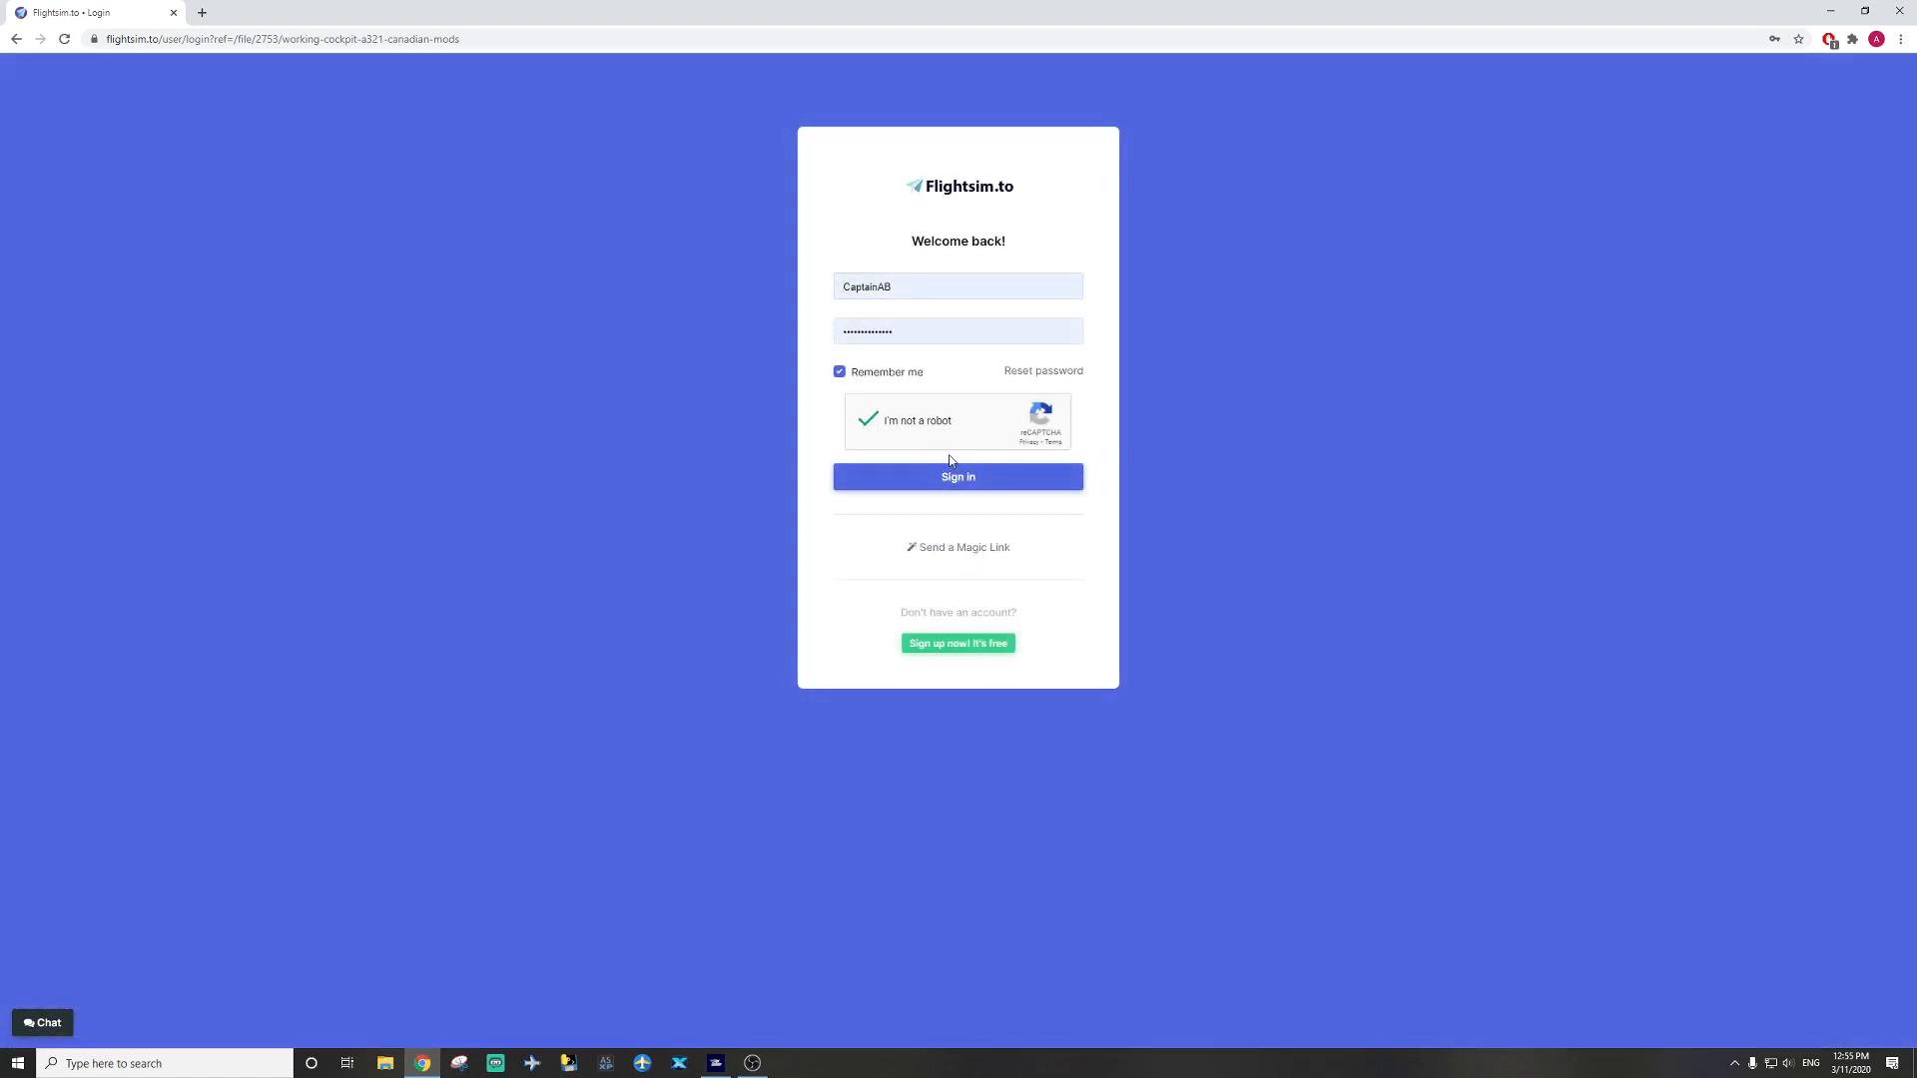
pyautogui.click(959, 476)
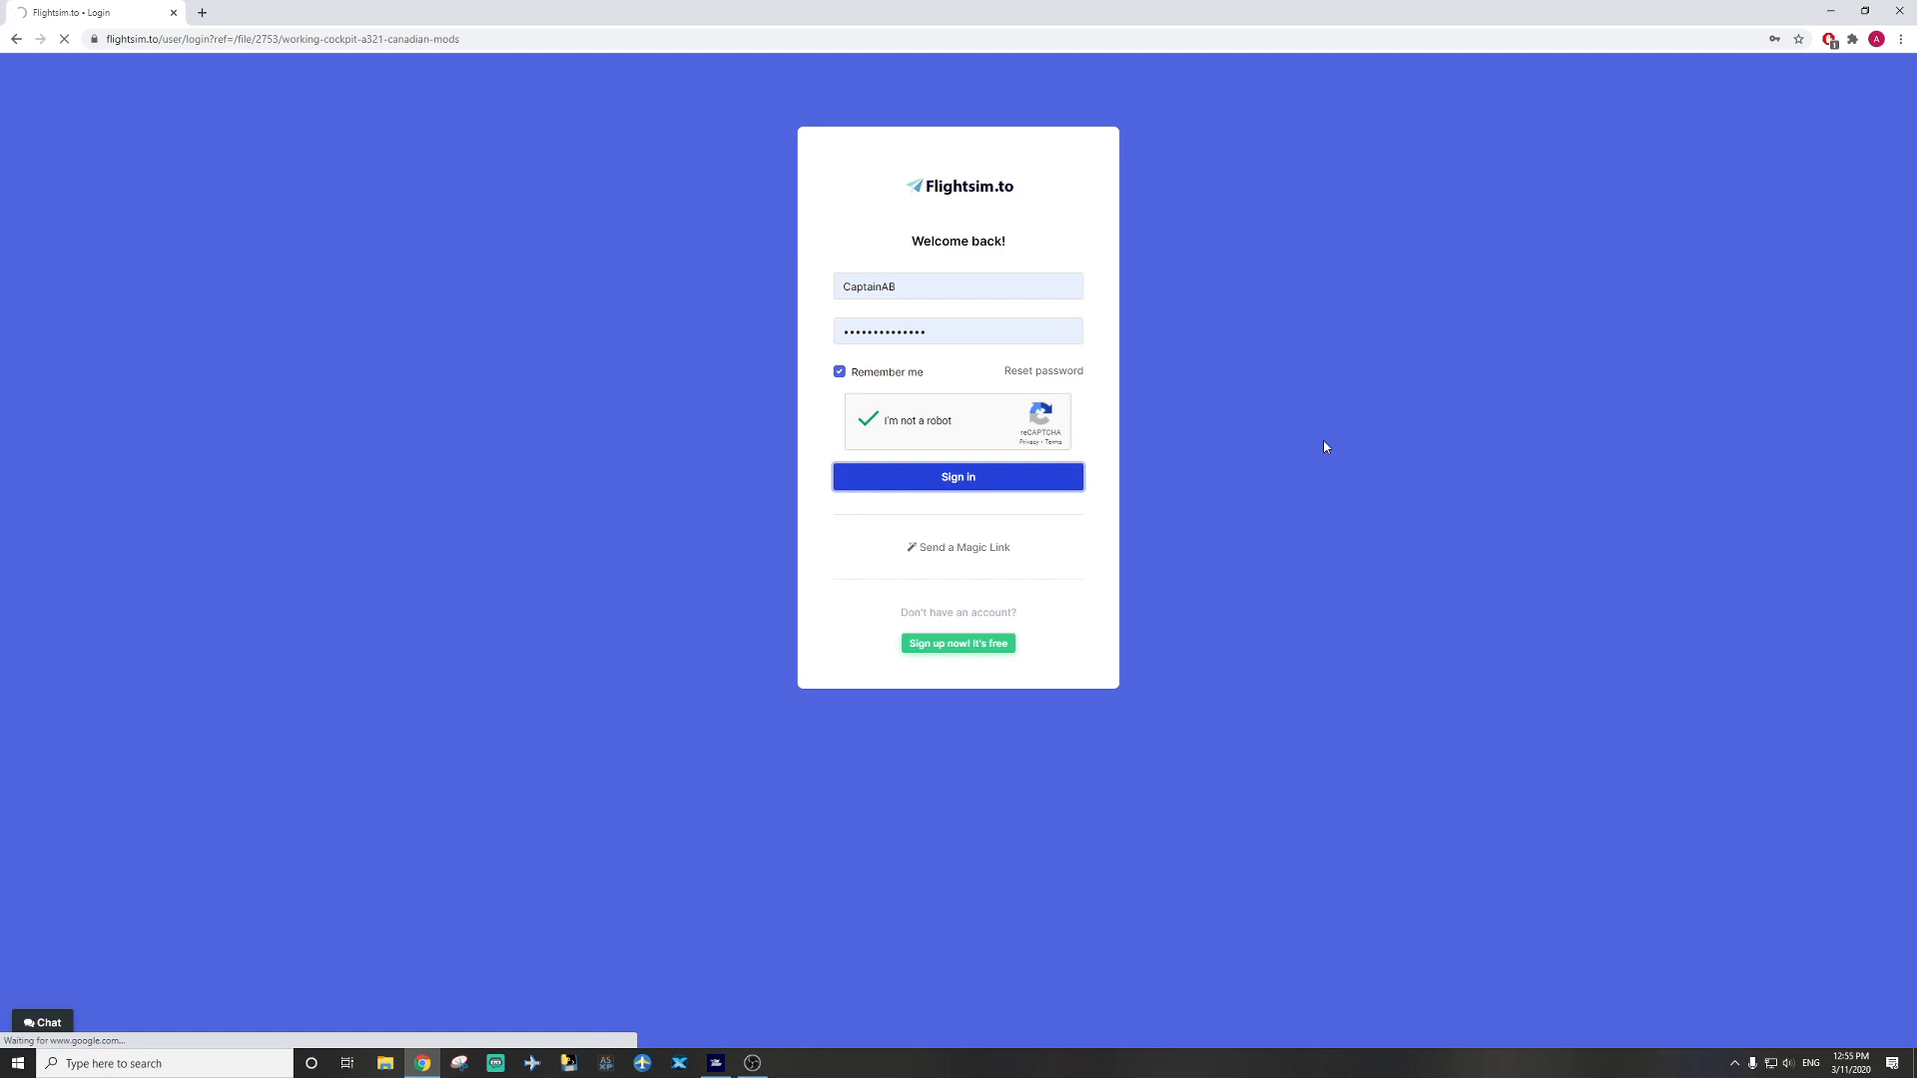
pyautogui.click(959, 476)
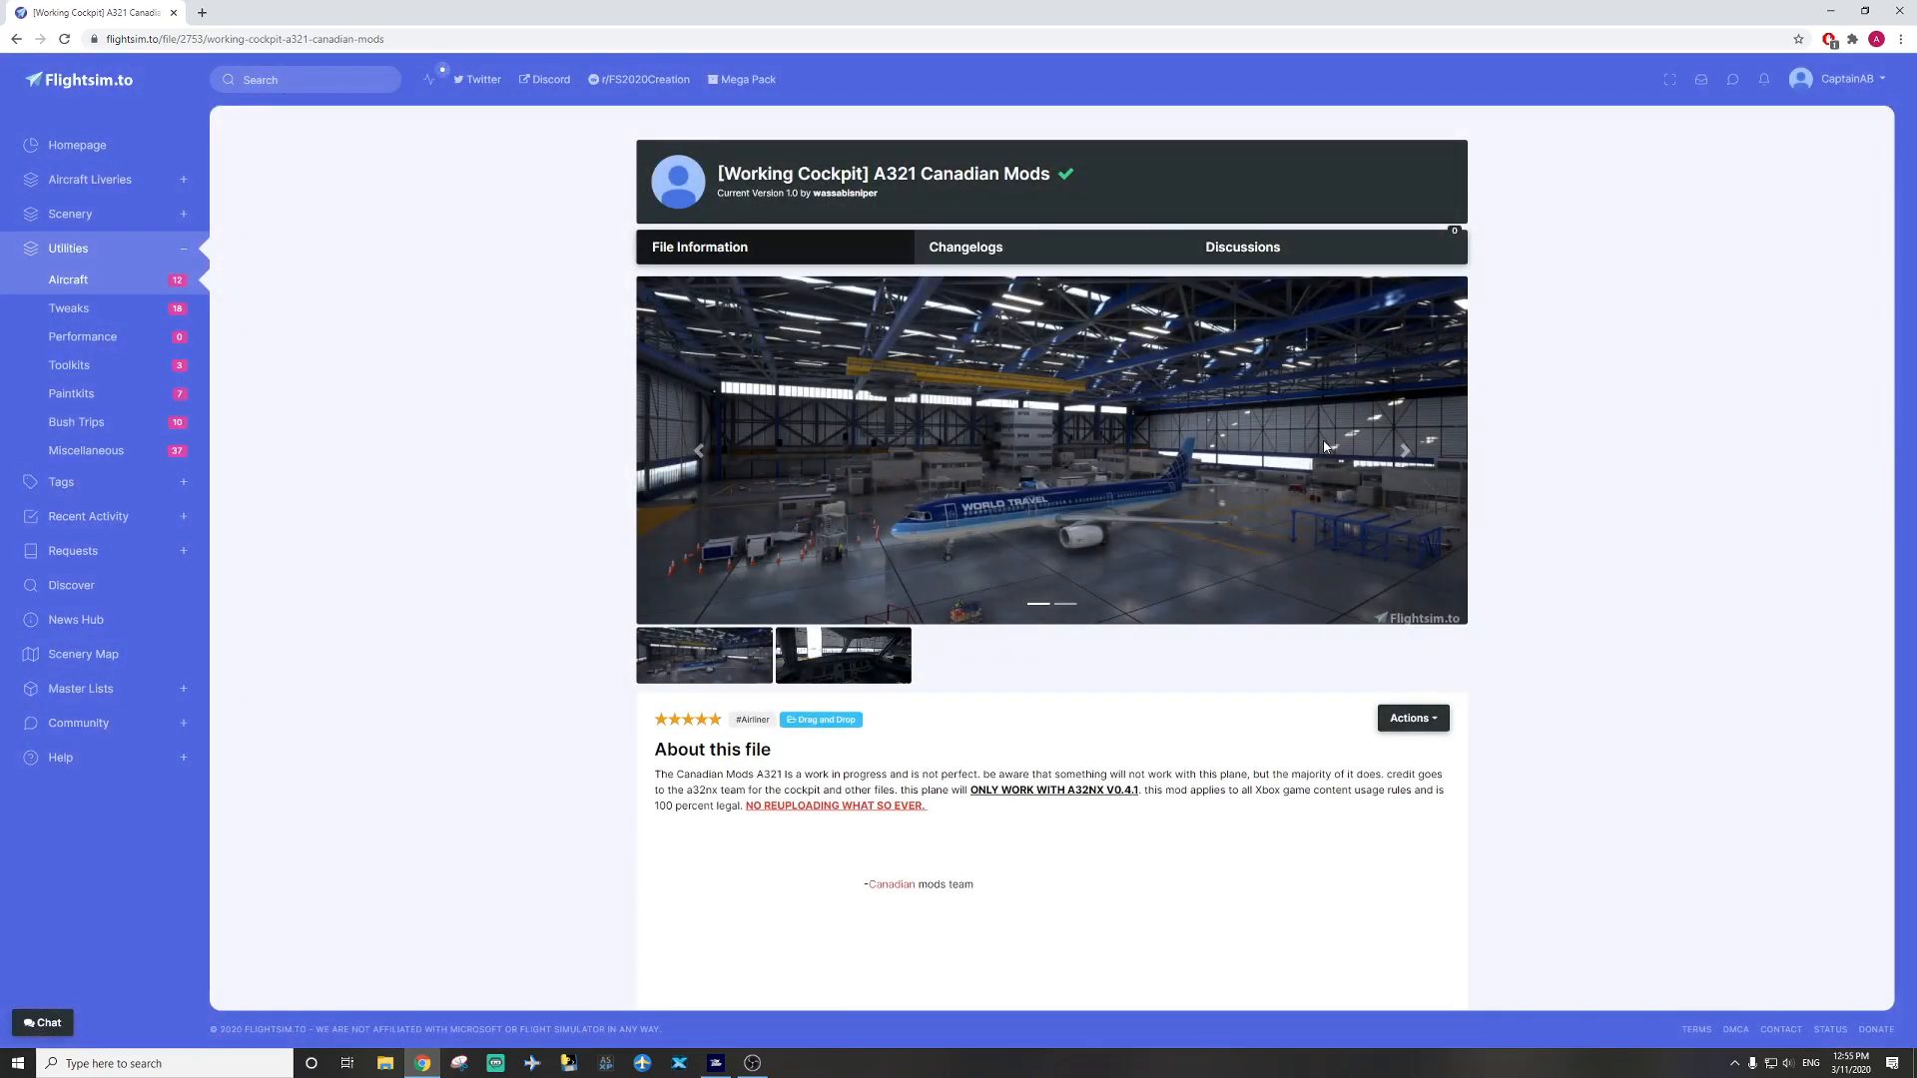
# Request the version 1.0 download again from the file details as a logged-in user.
pyautogui.scroll(-3)
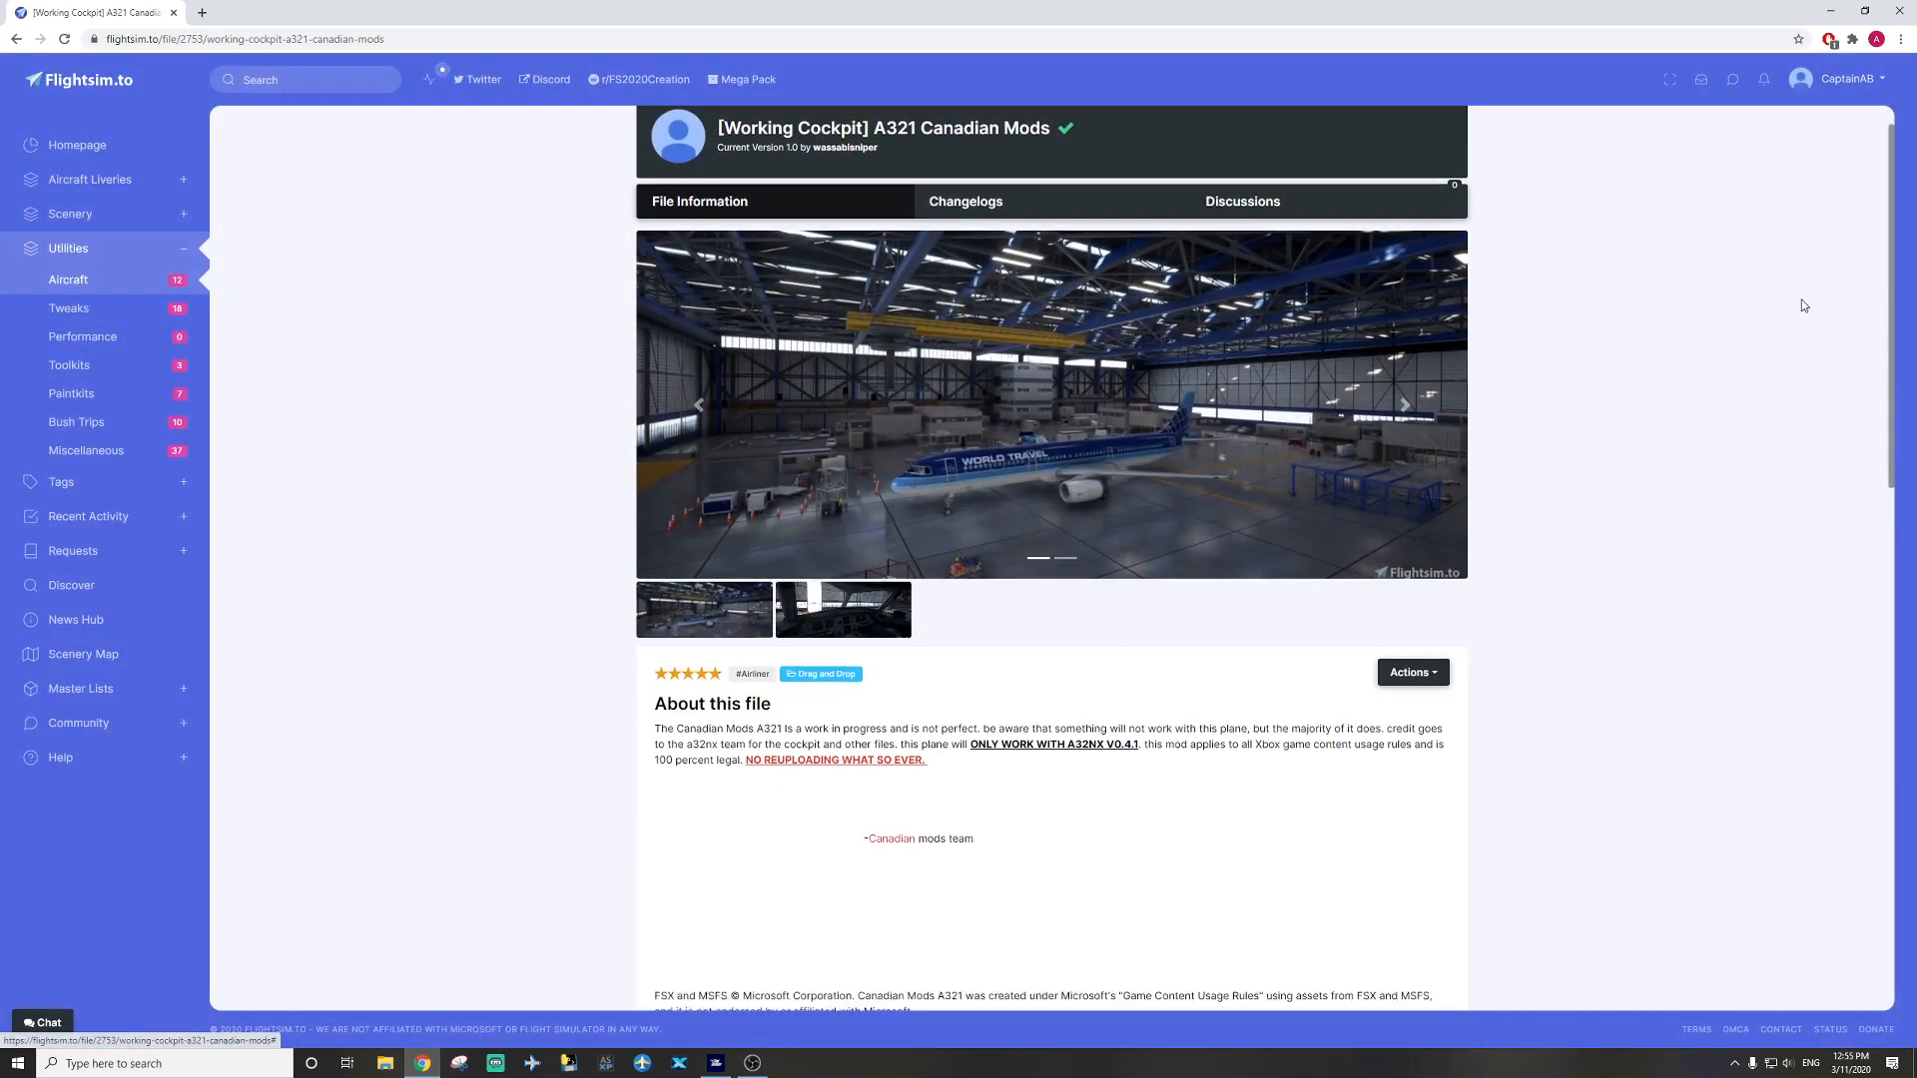
pyautogui.scroll(-3)
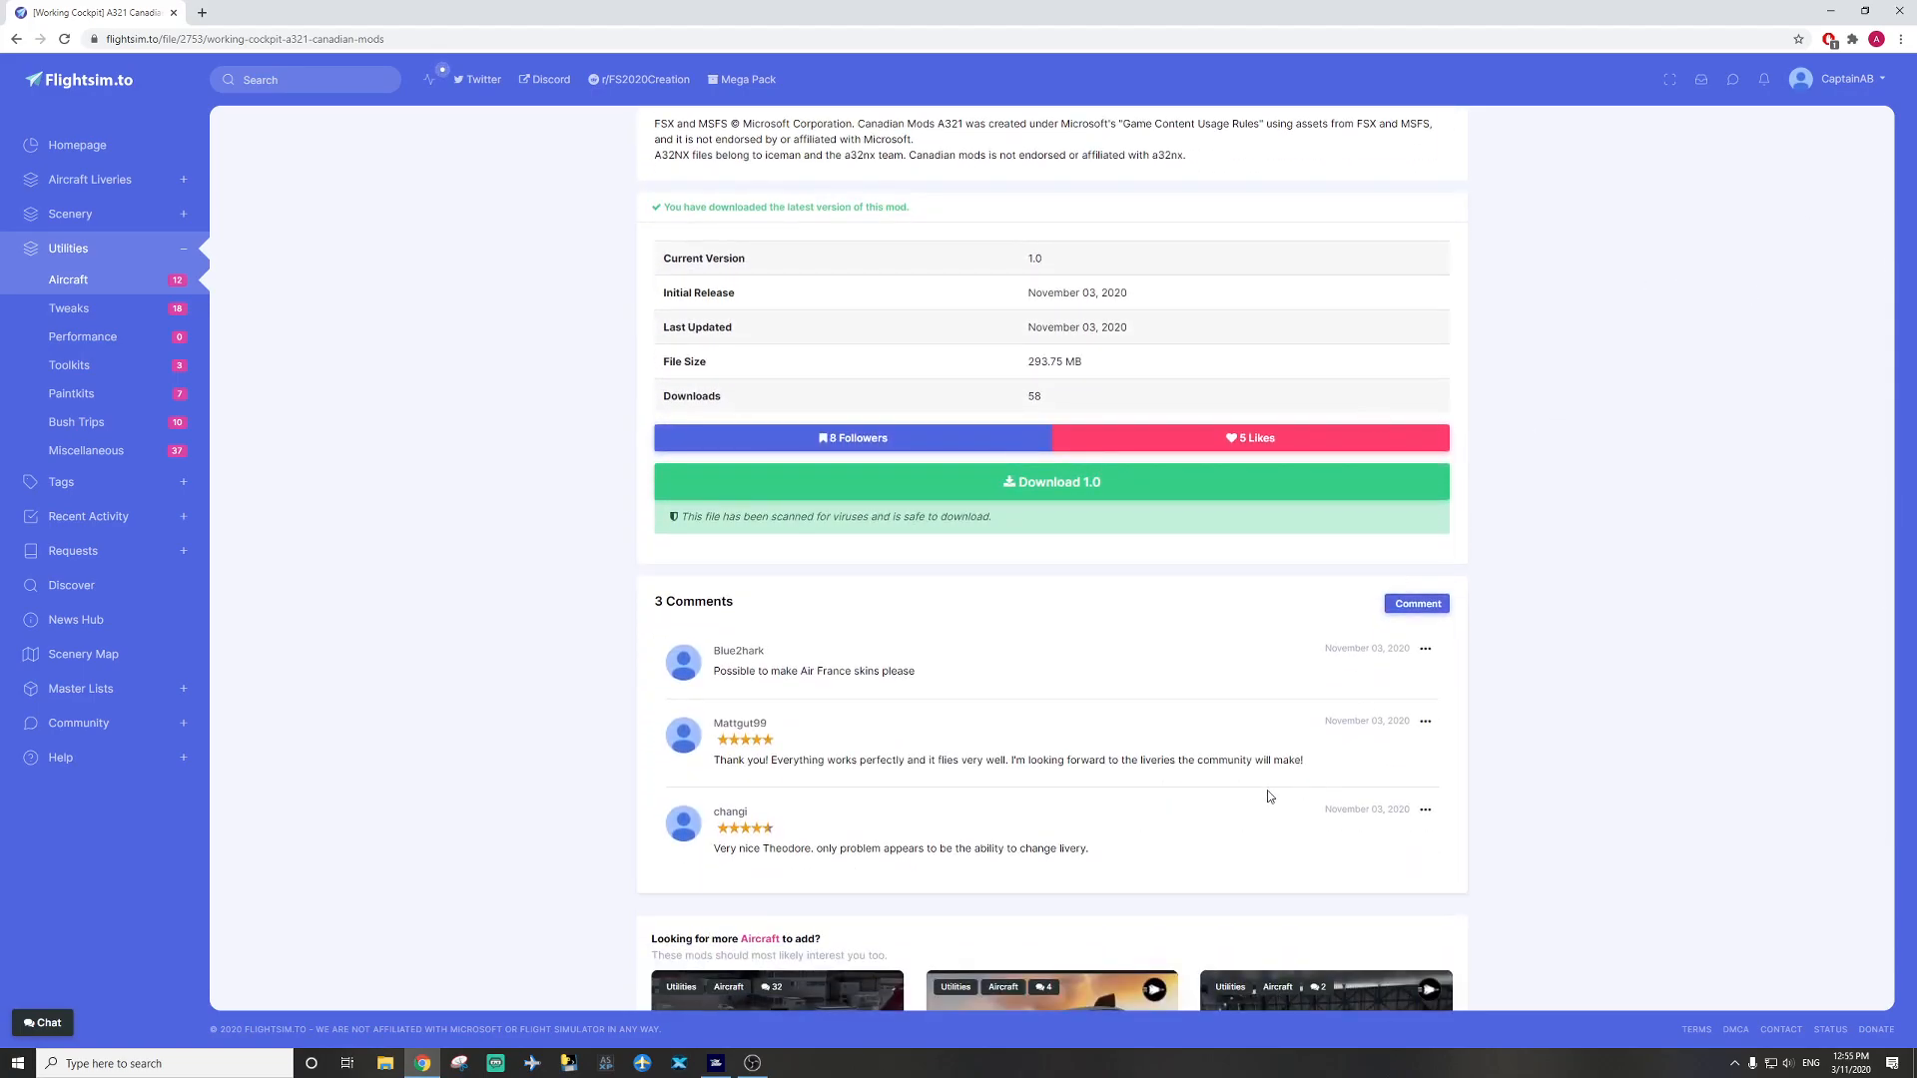
pyautogui.moveTo(1080, 495)
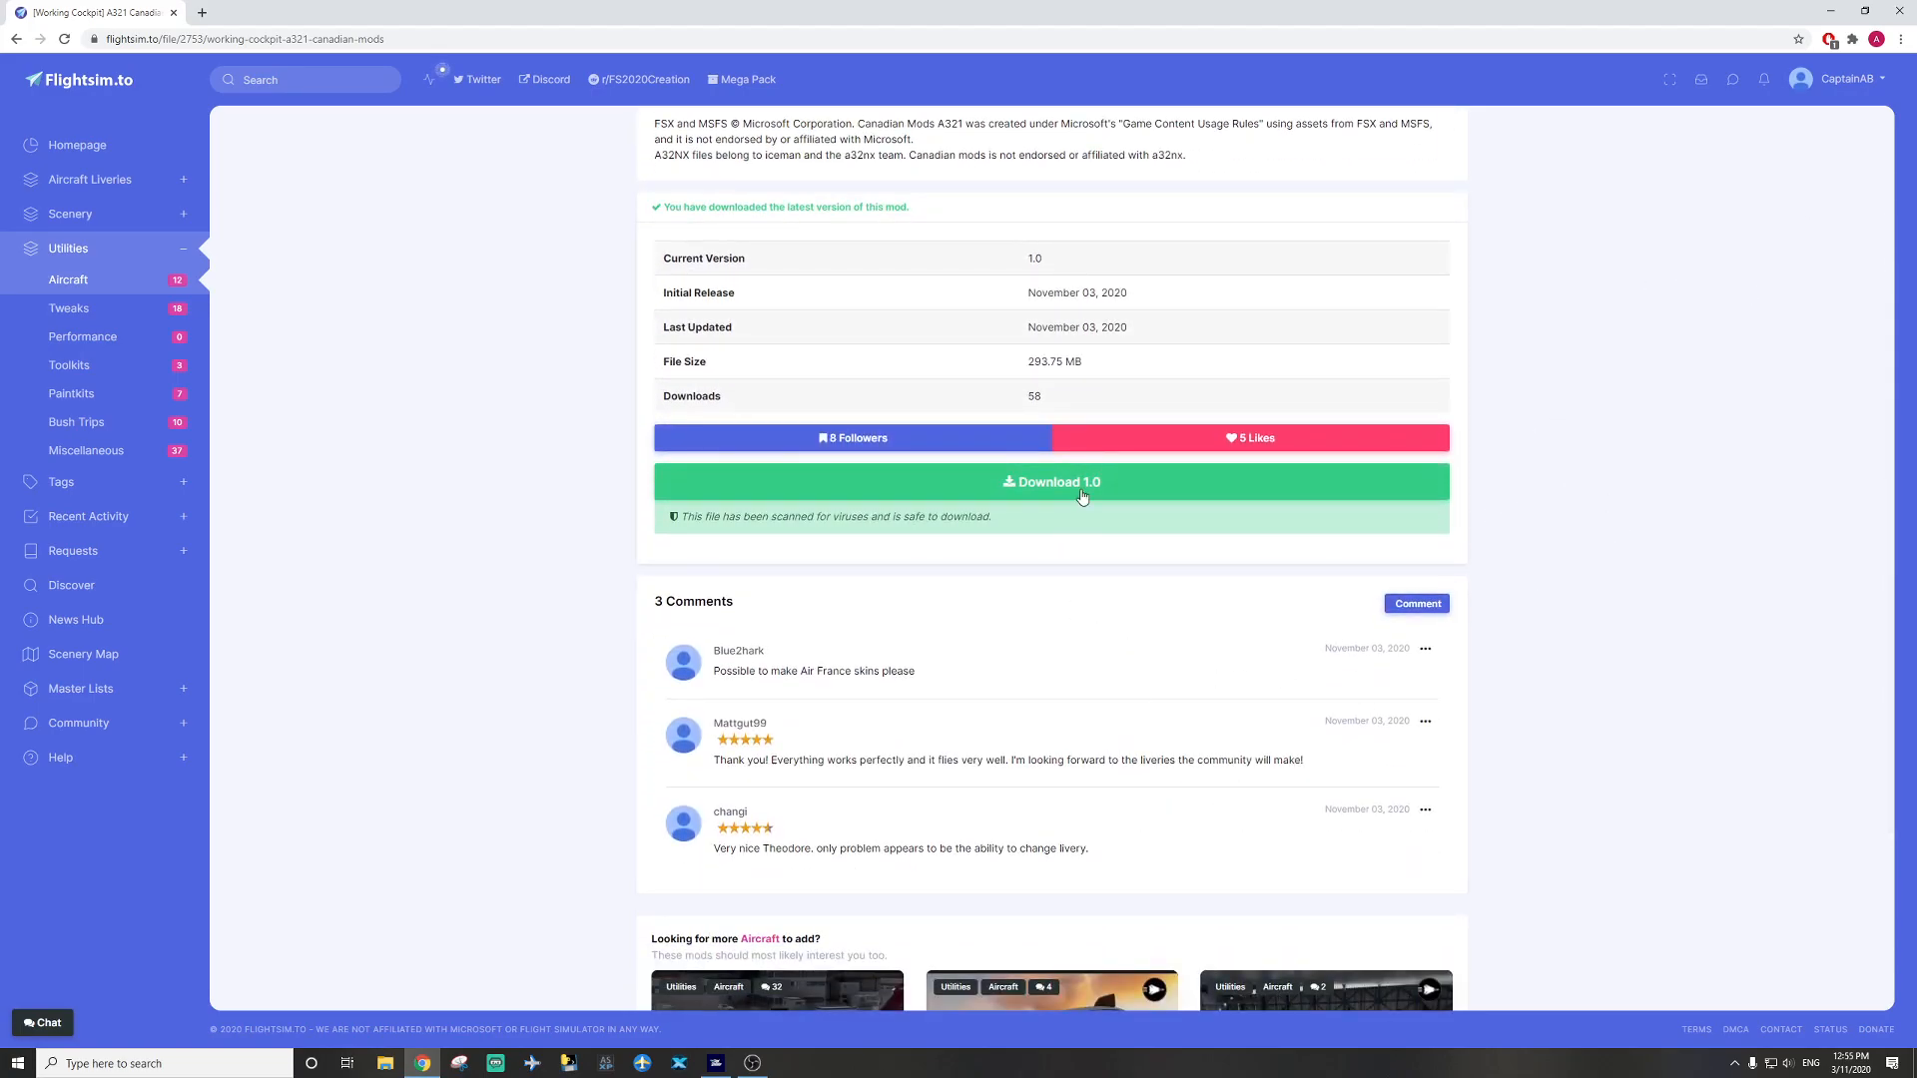
pyautogui.click(1078, 481)
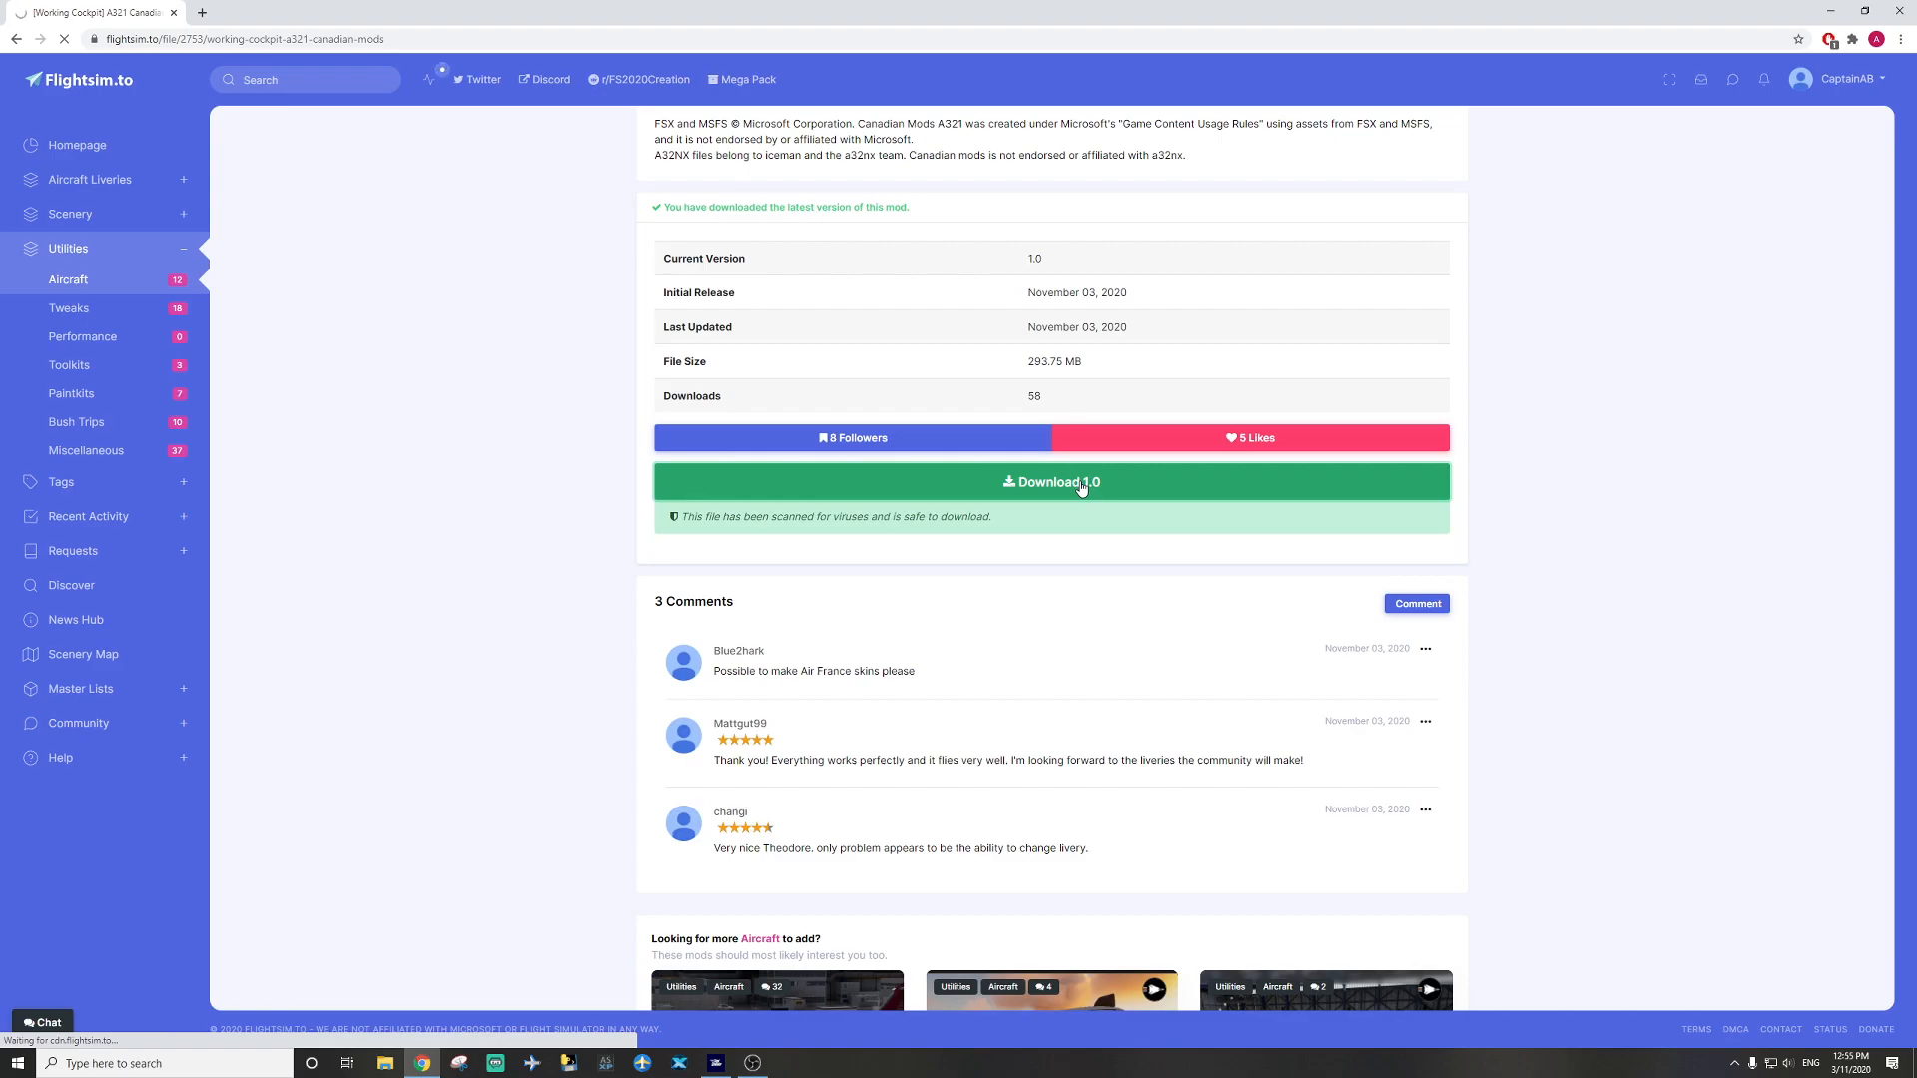
# Start the A321 Canadian Mods zip download so Chrome saves it to Downloads.
pyautogui.click(1050, 481)
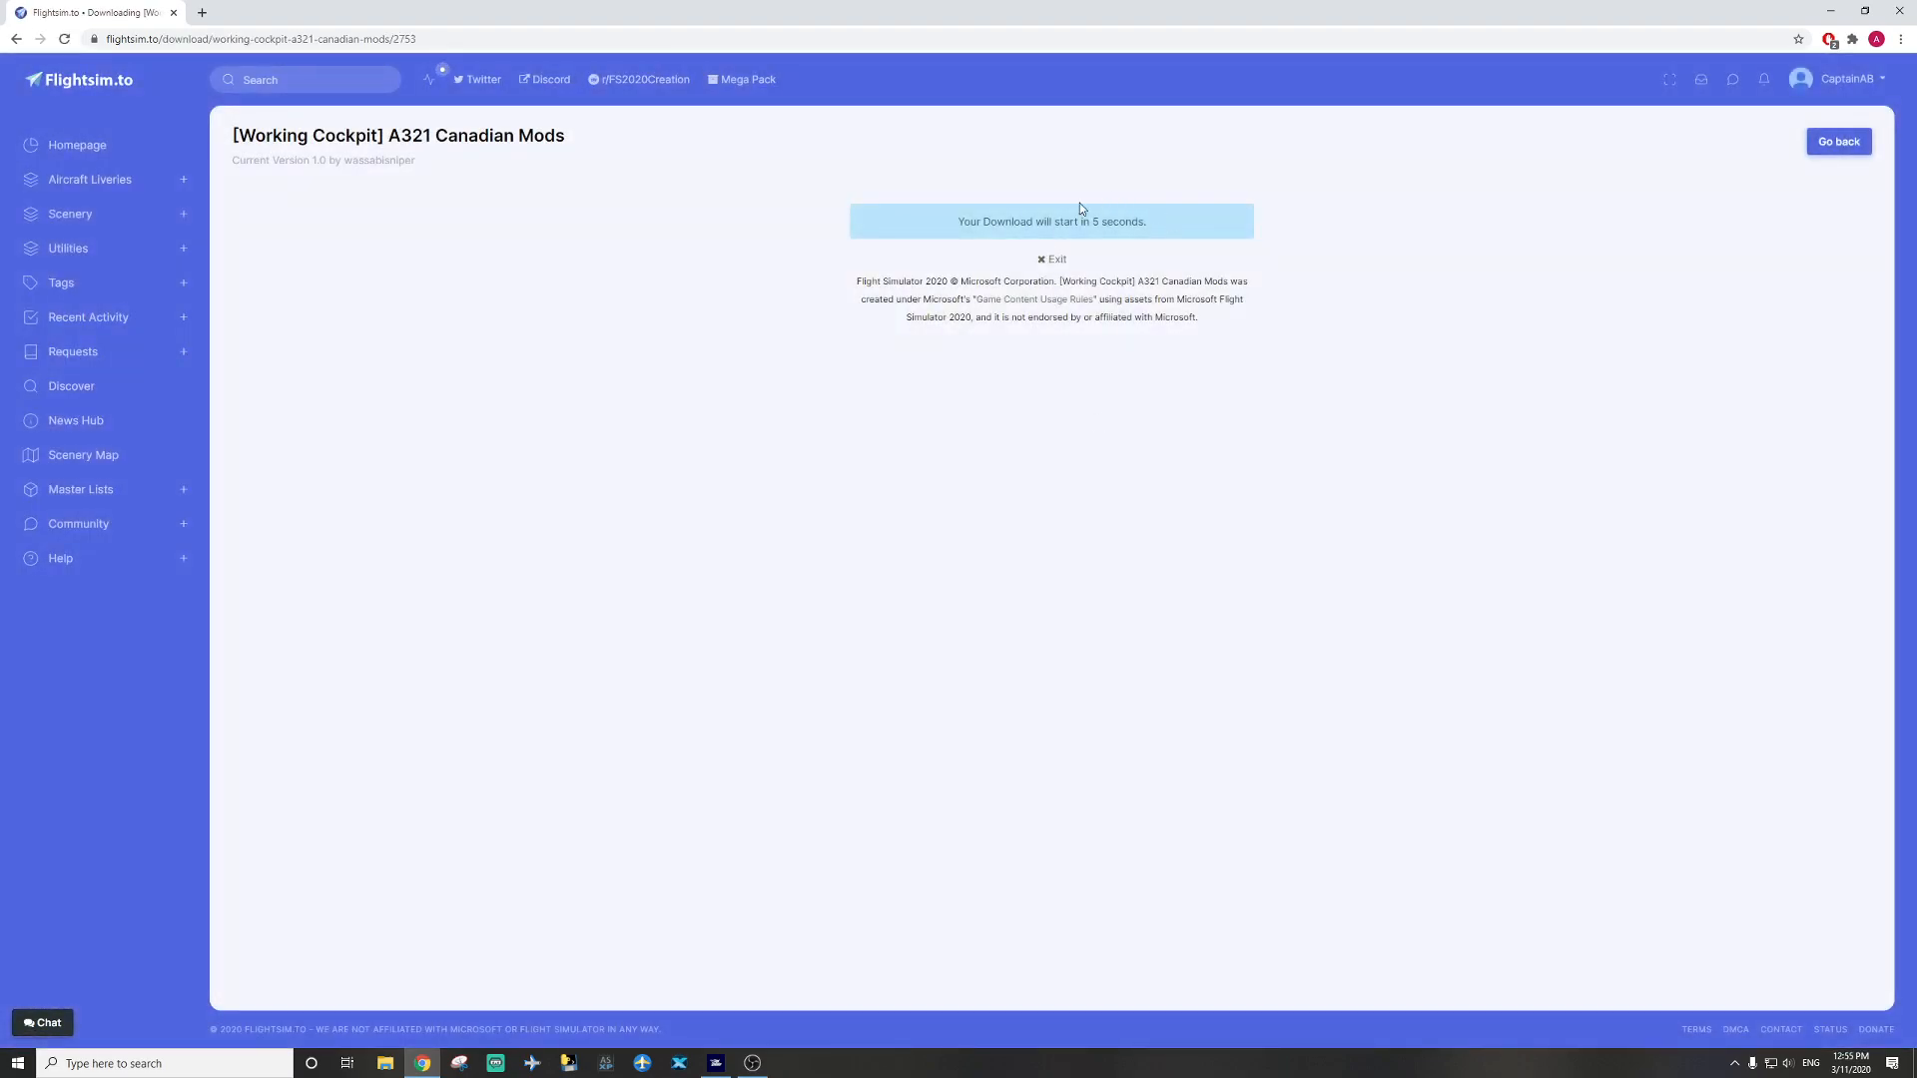
pyautogui.moveTo(1060, 273)
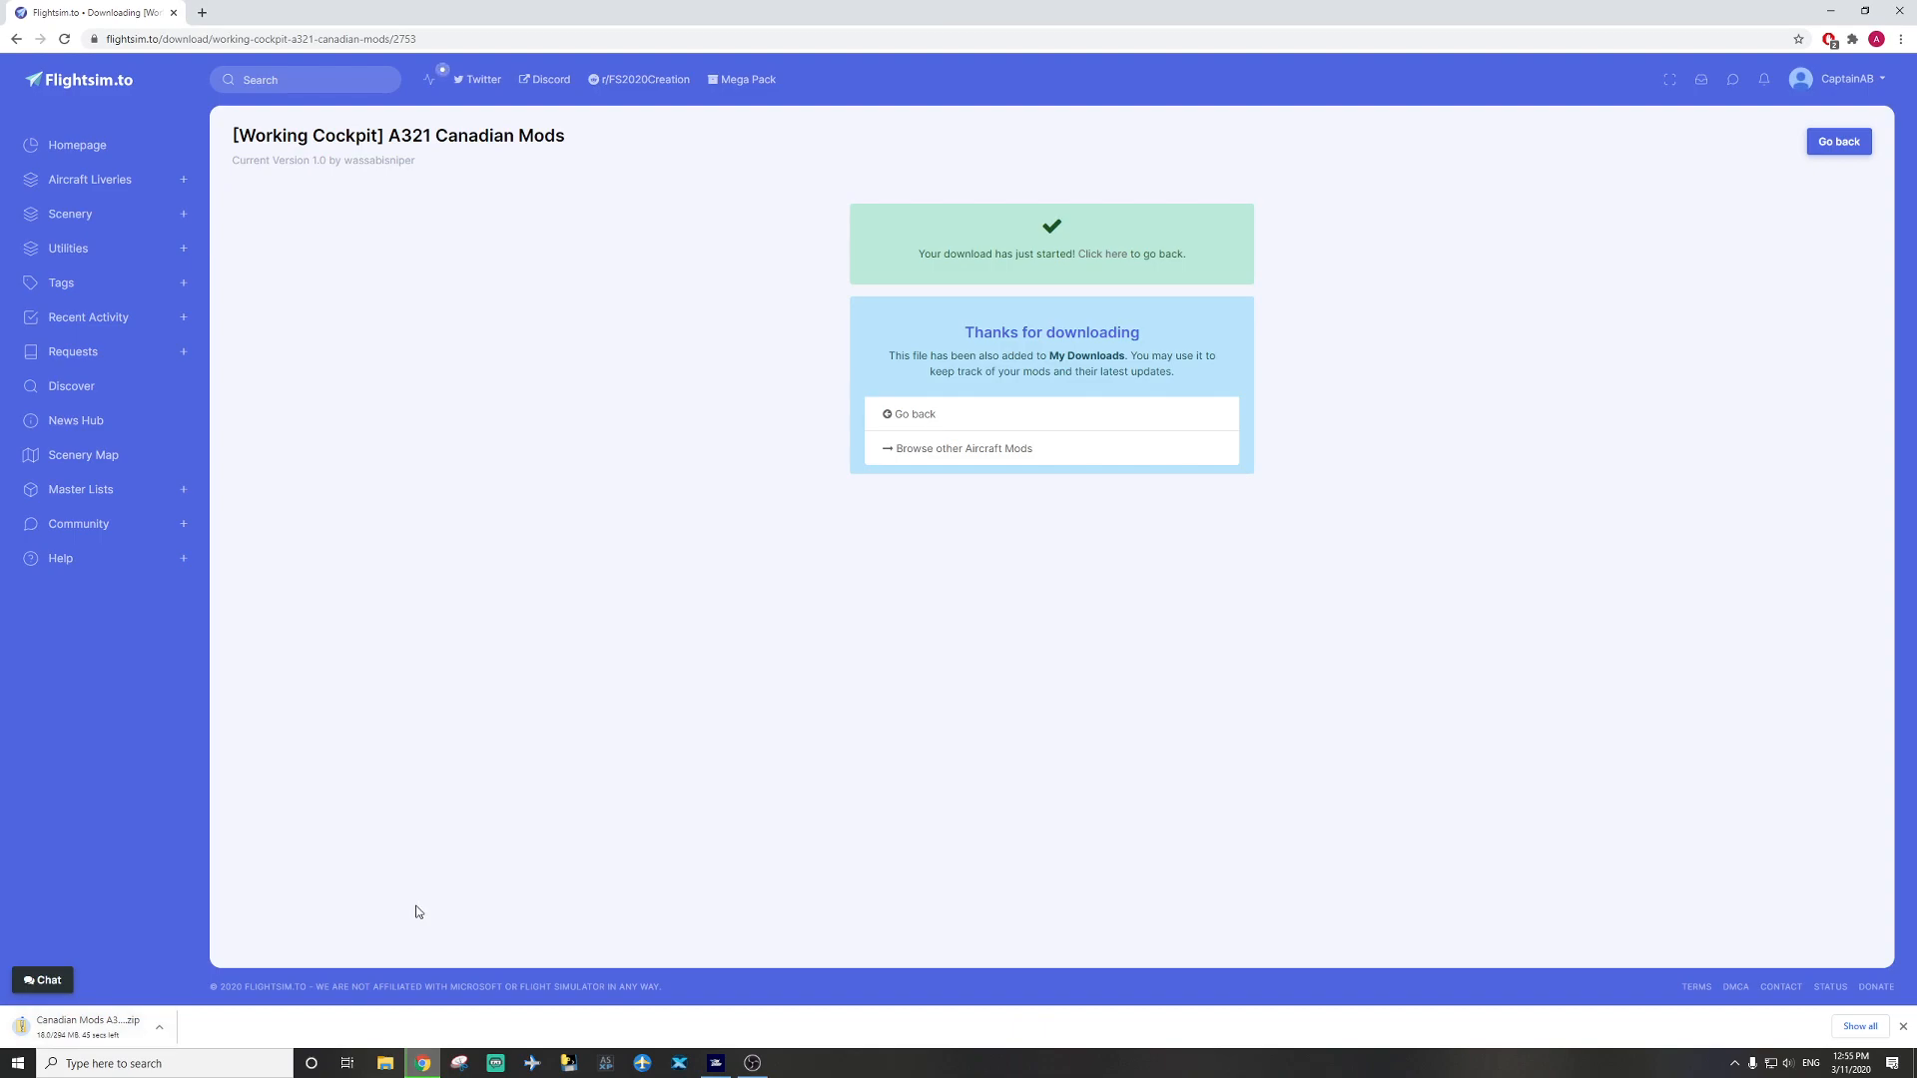
pyautogui.moveTo(1074, 759)
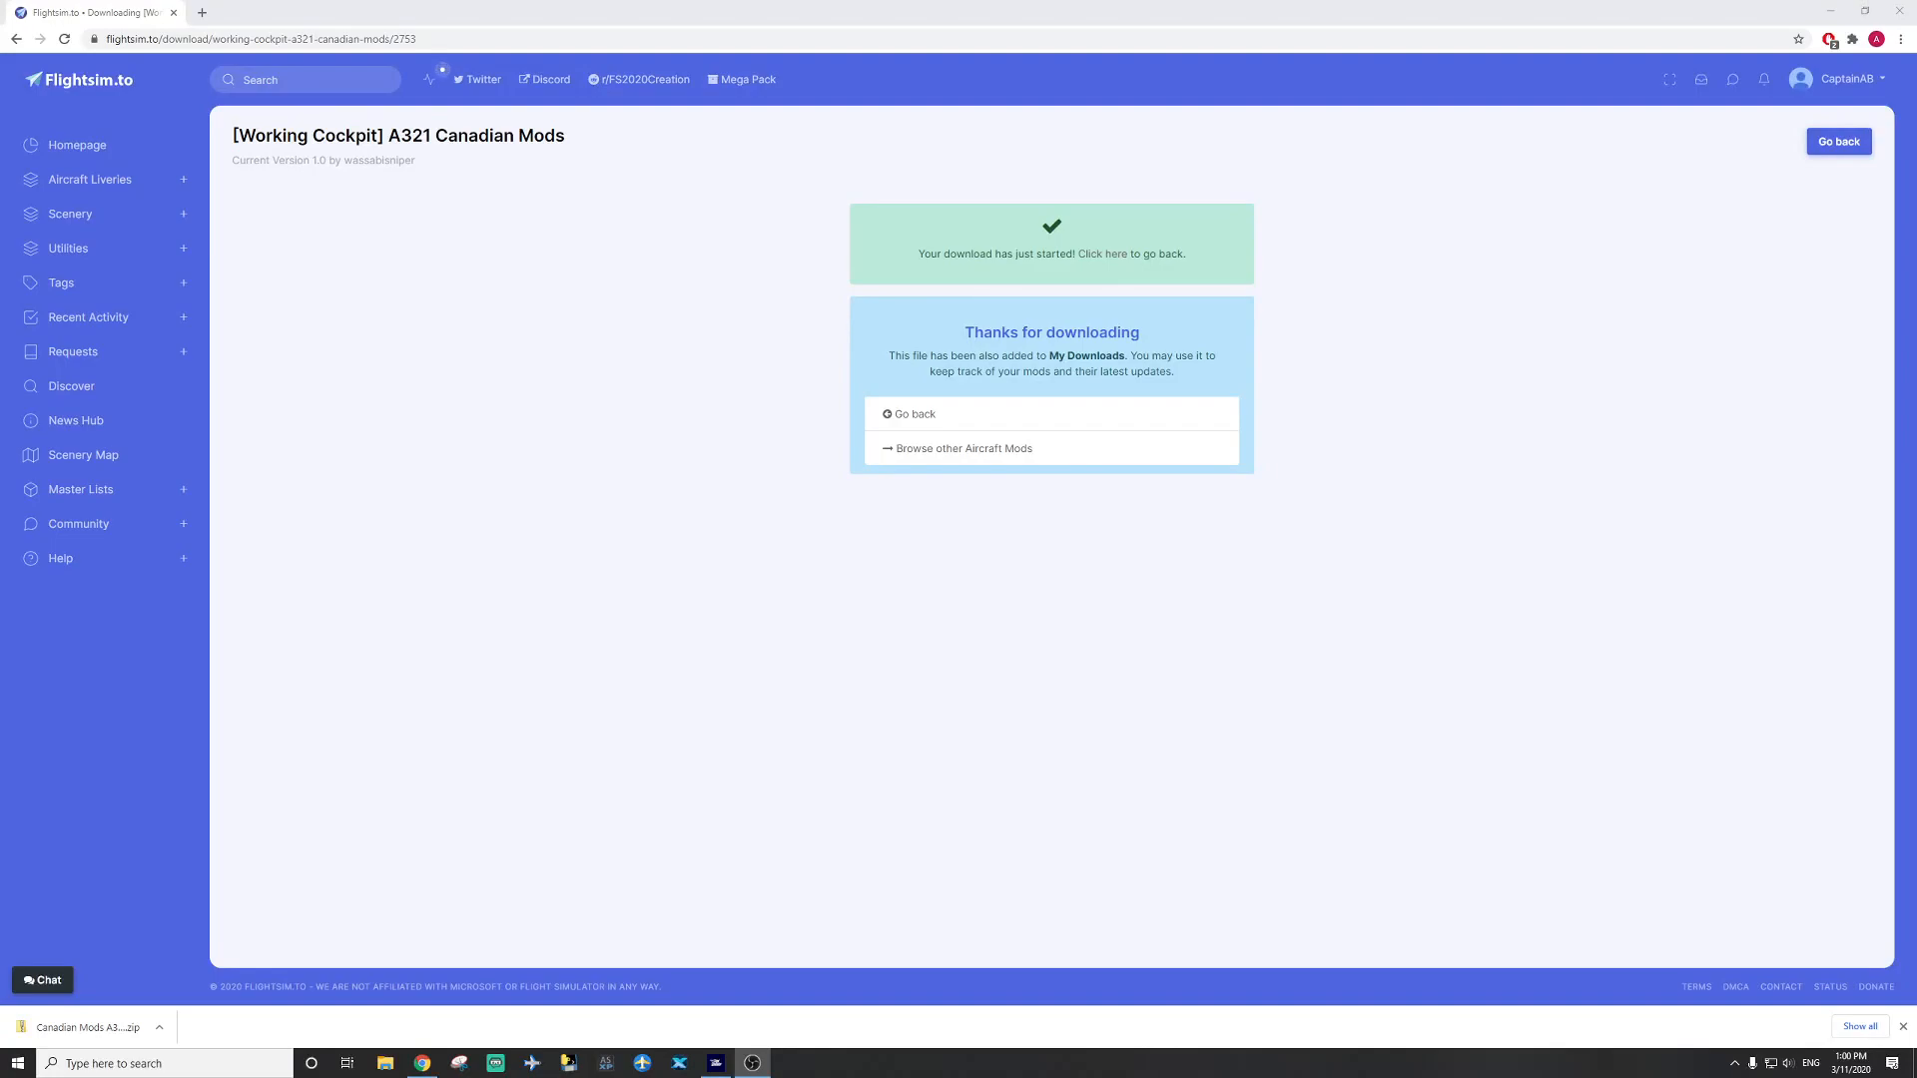
pyautogui.moveTo(350, 727)
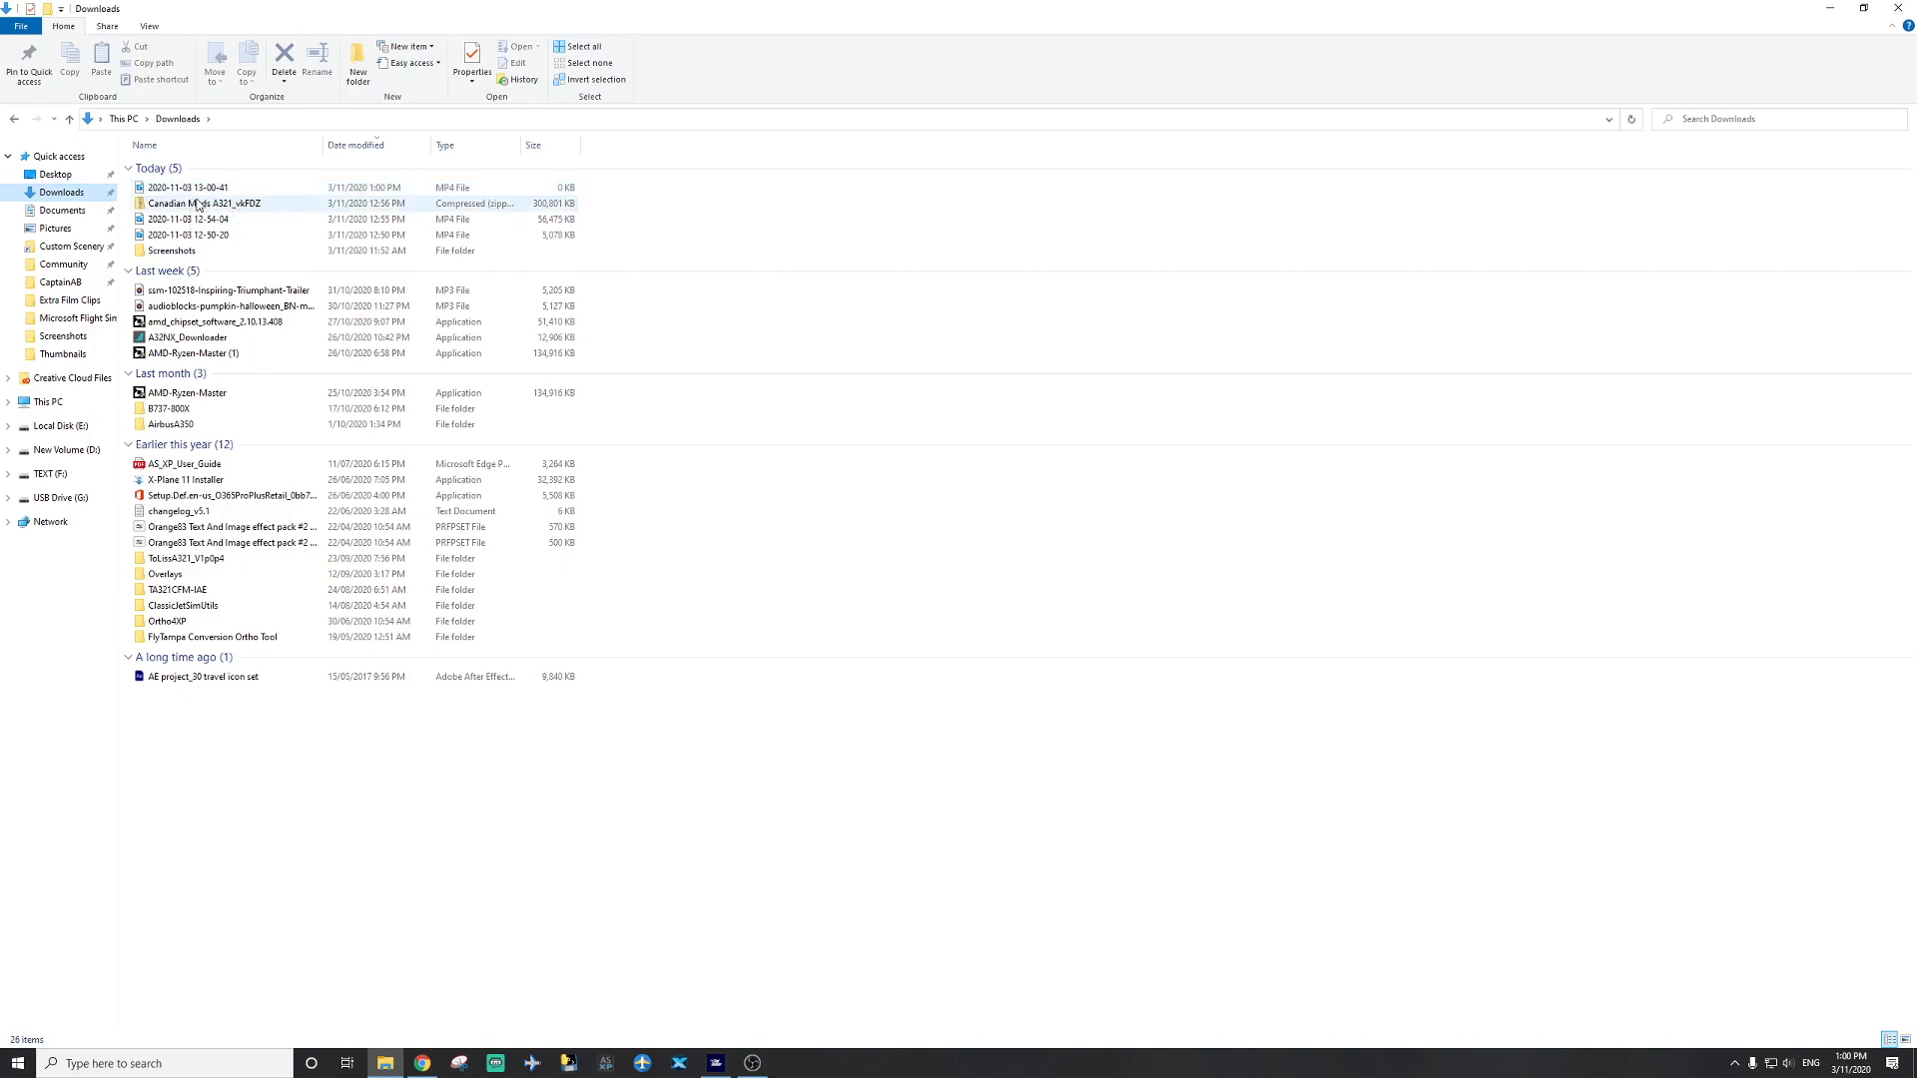
# Extract the Canadian Mods zip here with 7-Zip, producing the aircraft-fcxa321 zip and READ.ME.
pyautogui.click(200, 203)
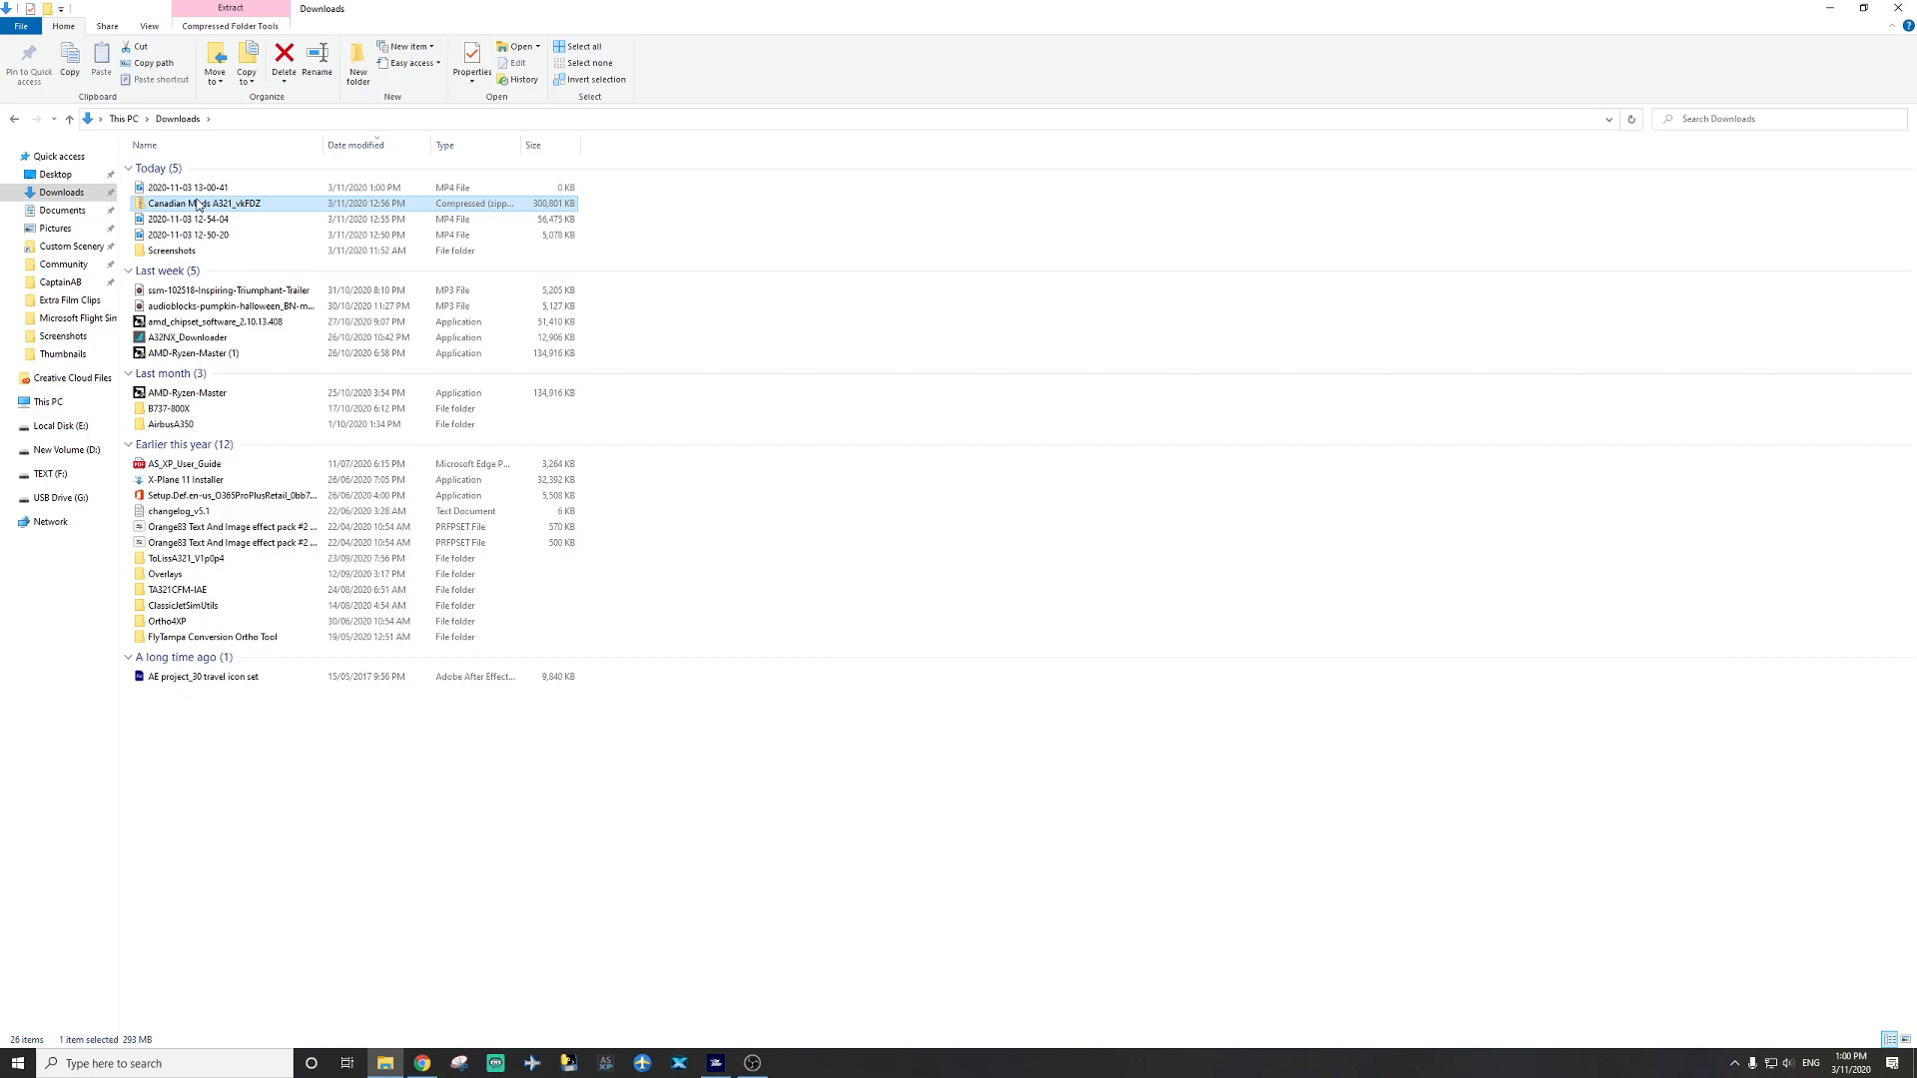
pyautogui.rightClick(200, 204)
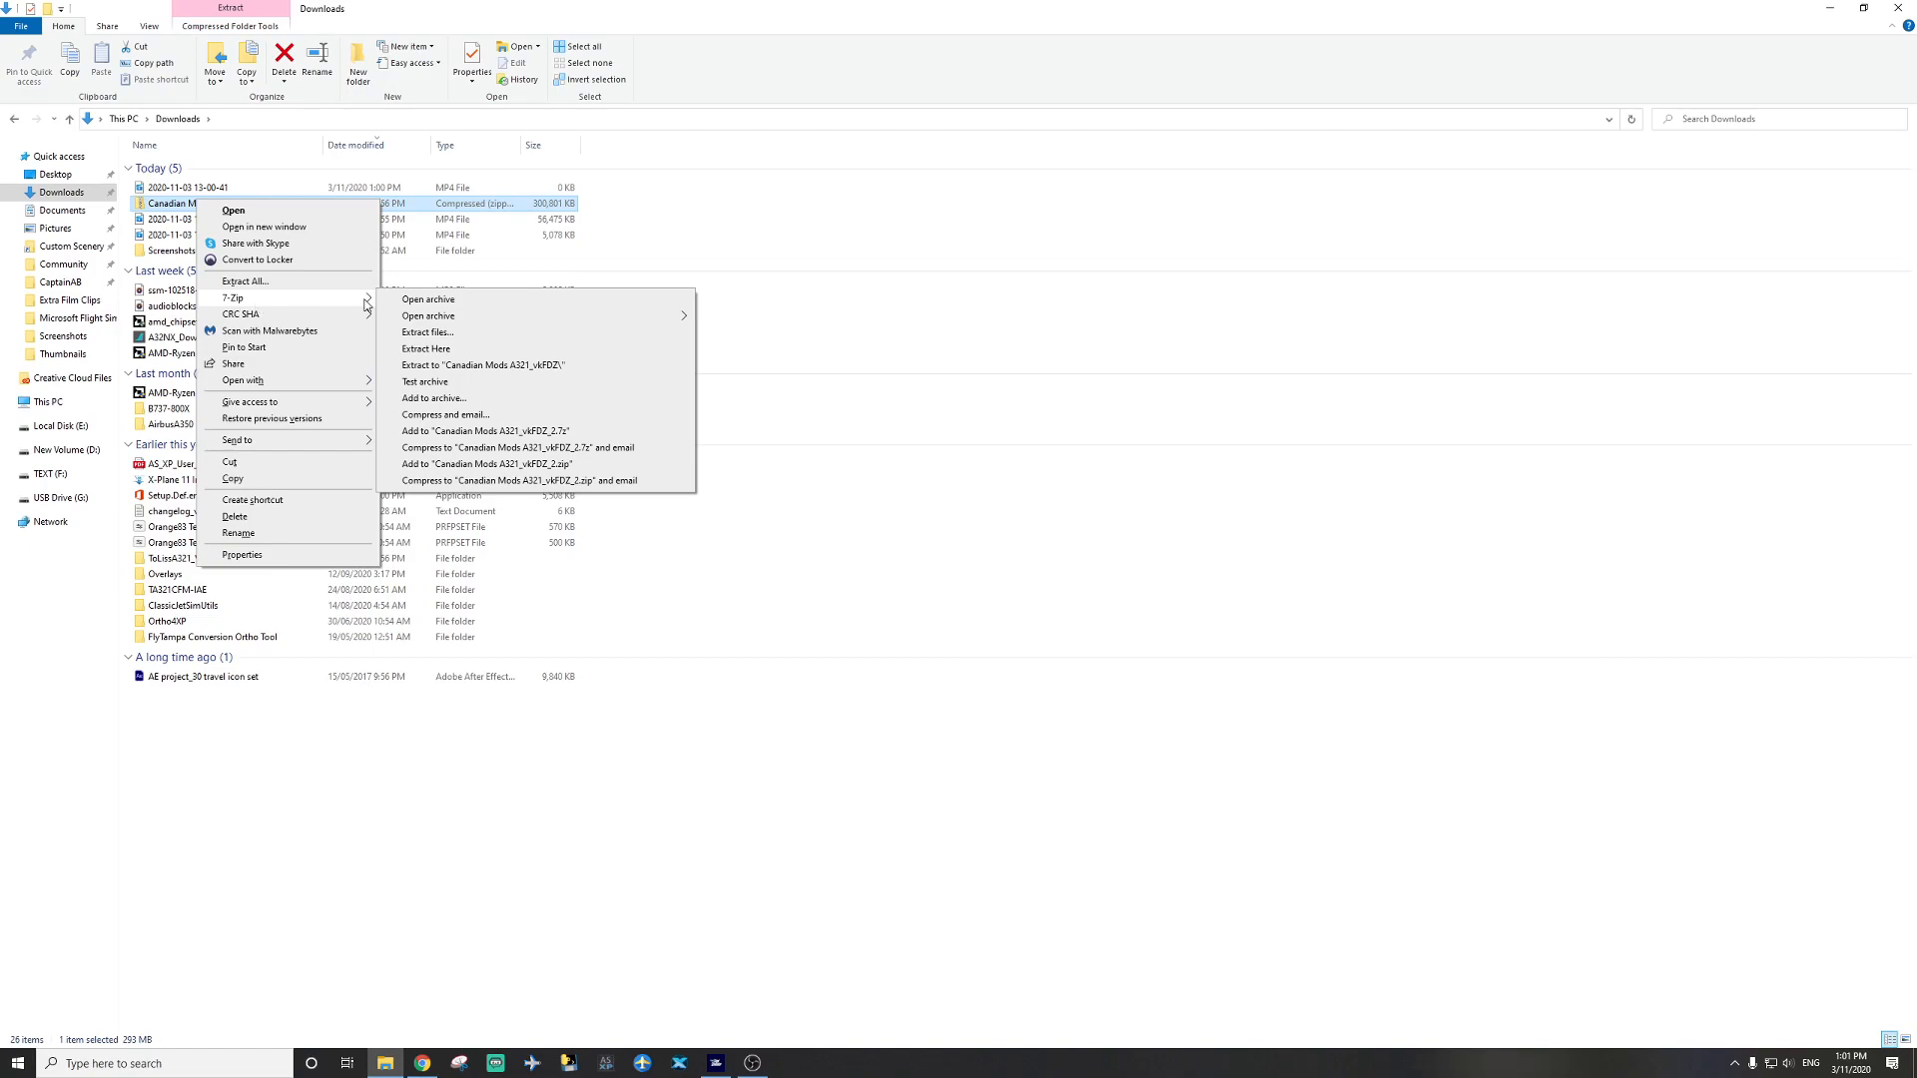
pyautogui.click(425, 348)
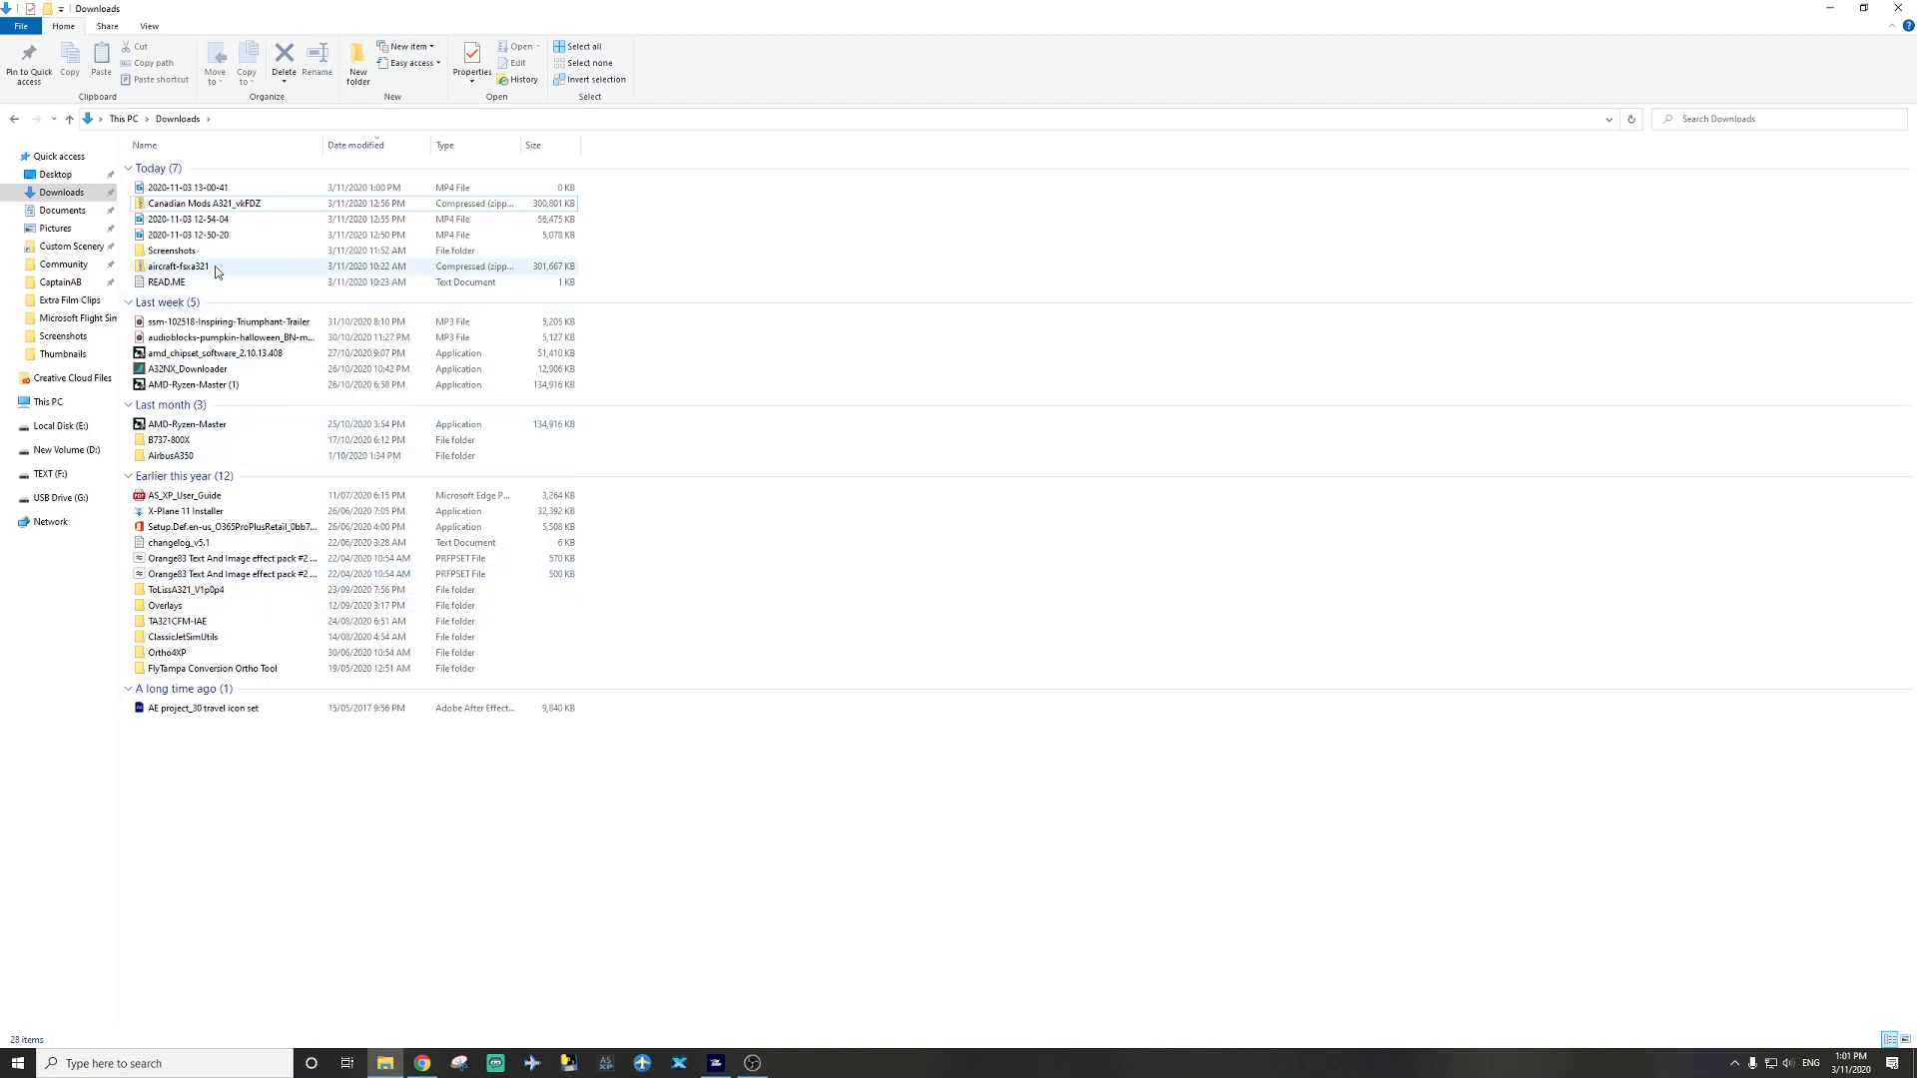
# Extract aircraft-fcxa321.zip with 7-Zip into its own aircraft-fcxa321 folder in Downloads.
pyautogui.rightClick(176, 267)
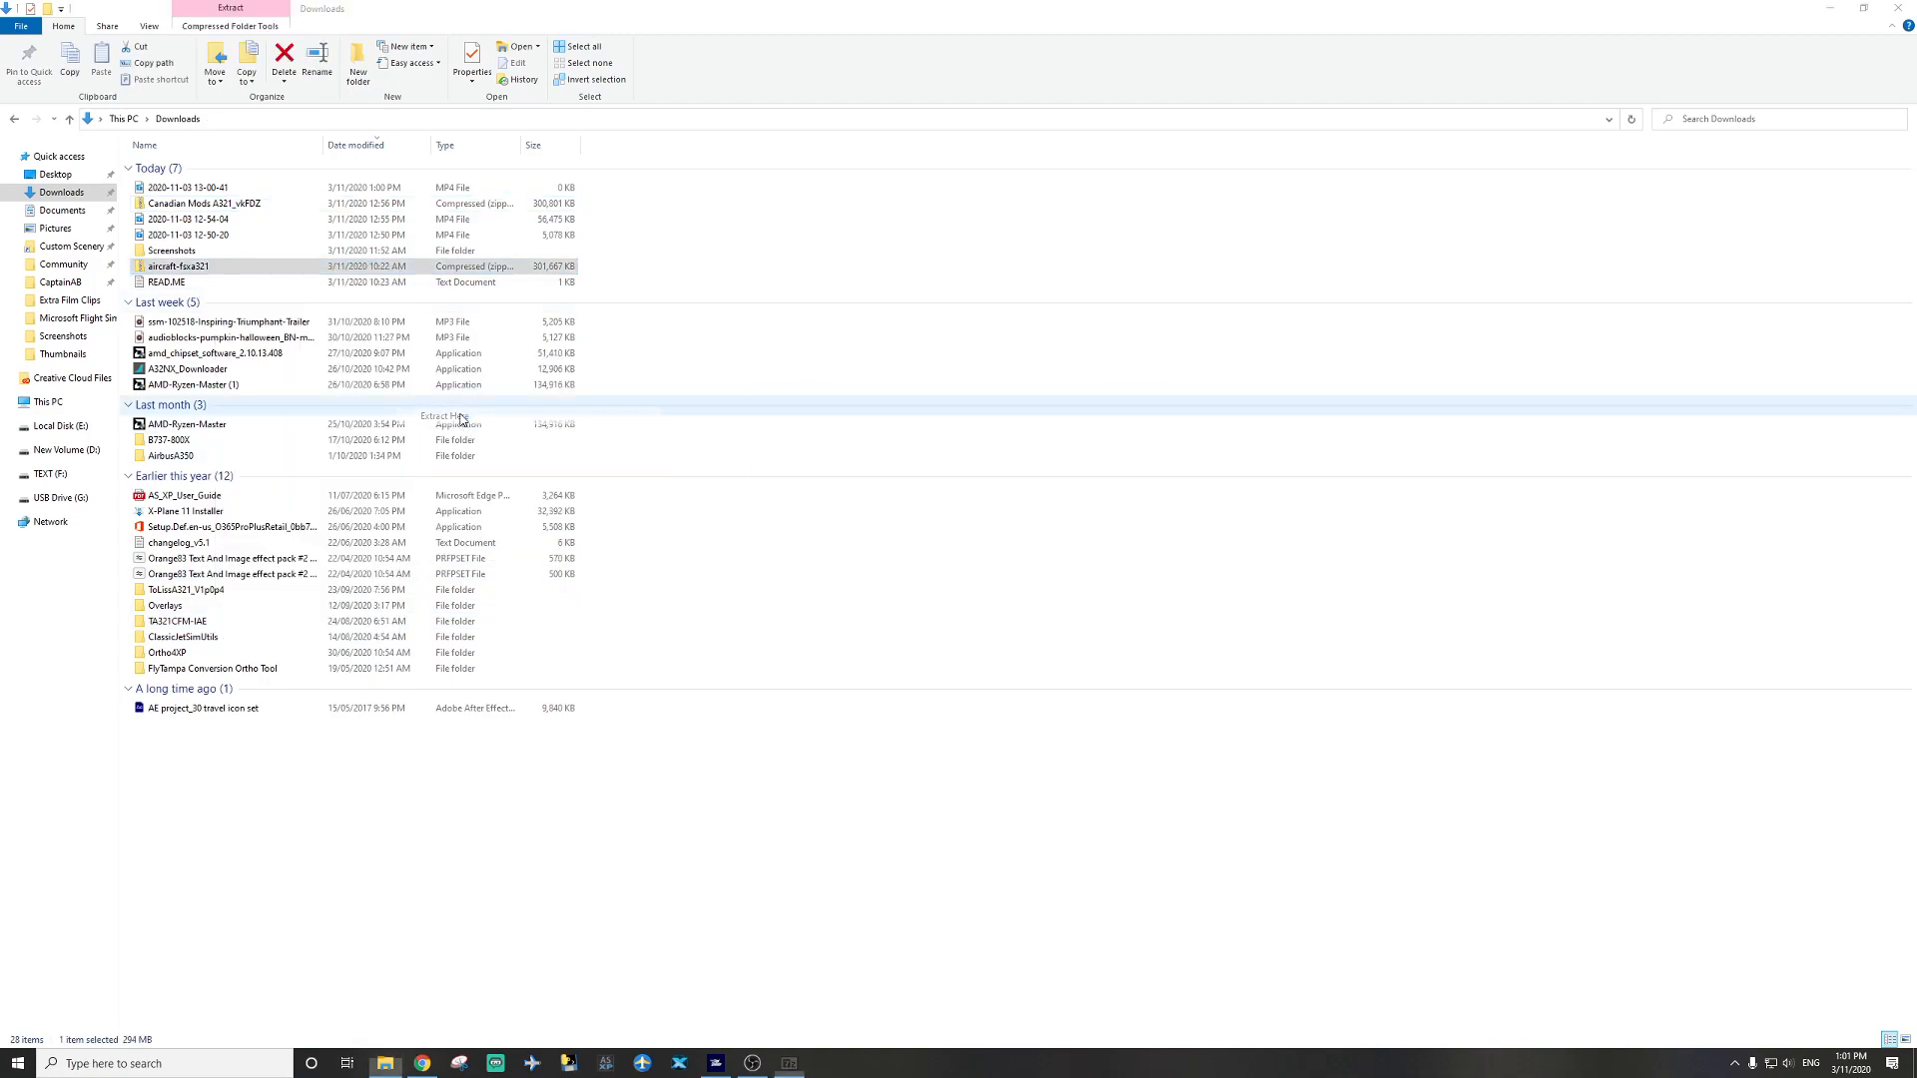
pyautogui.click(443, 416)
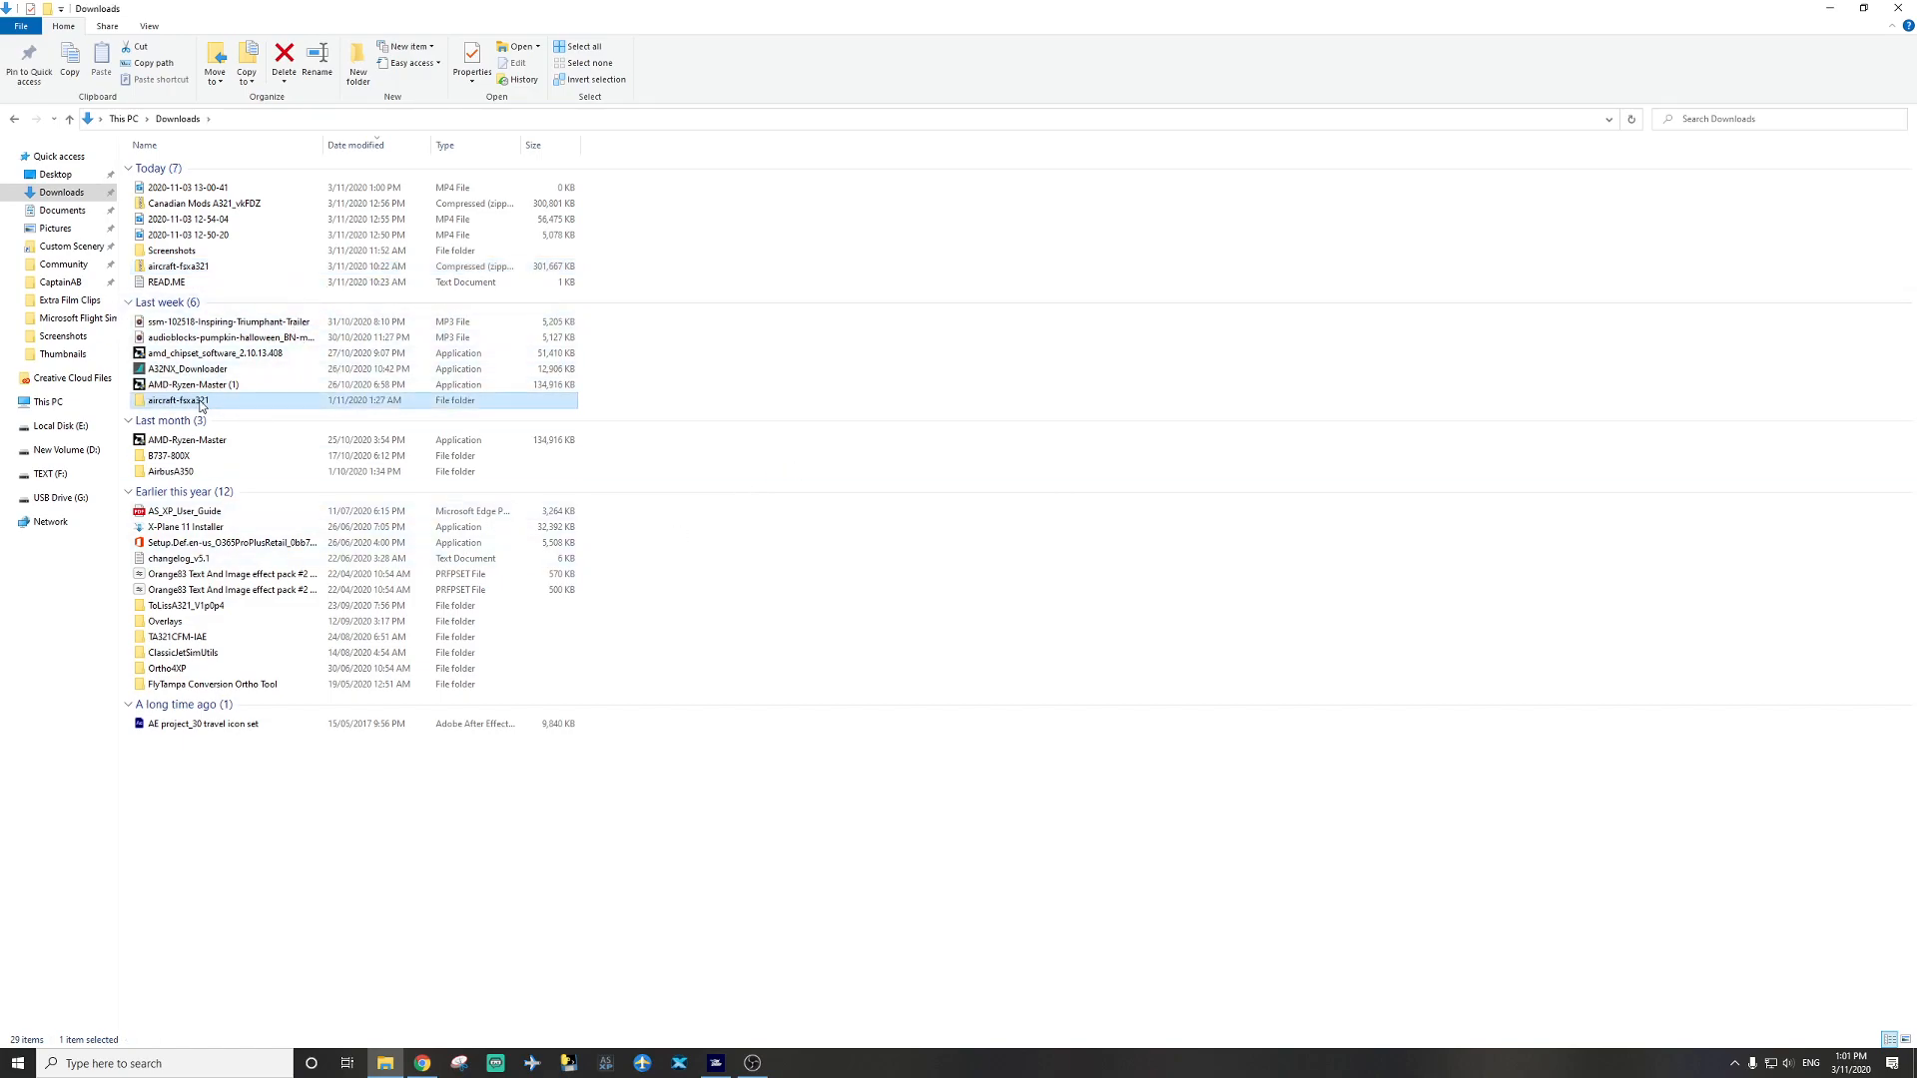
pyautogui.moveTo(202, 407)
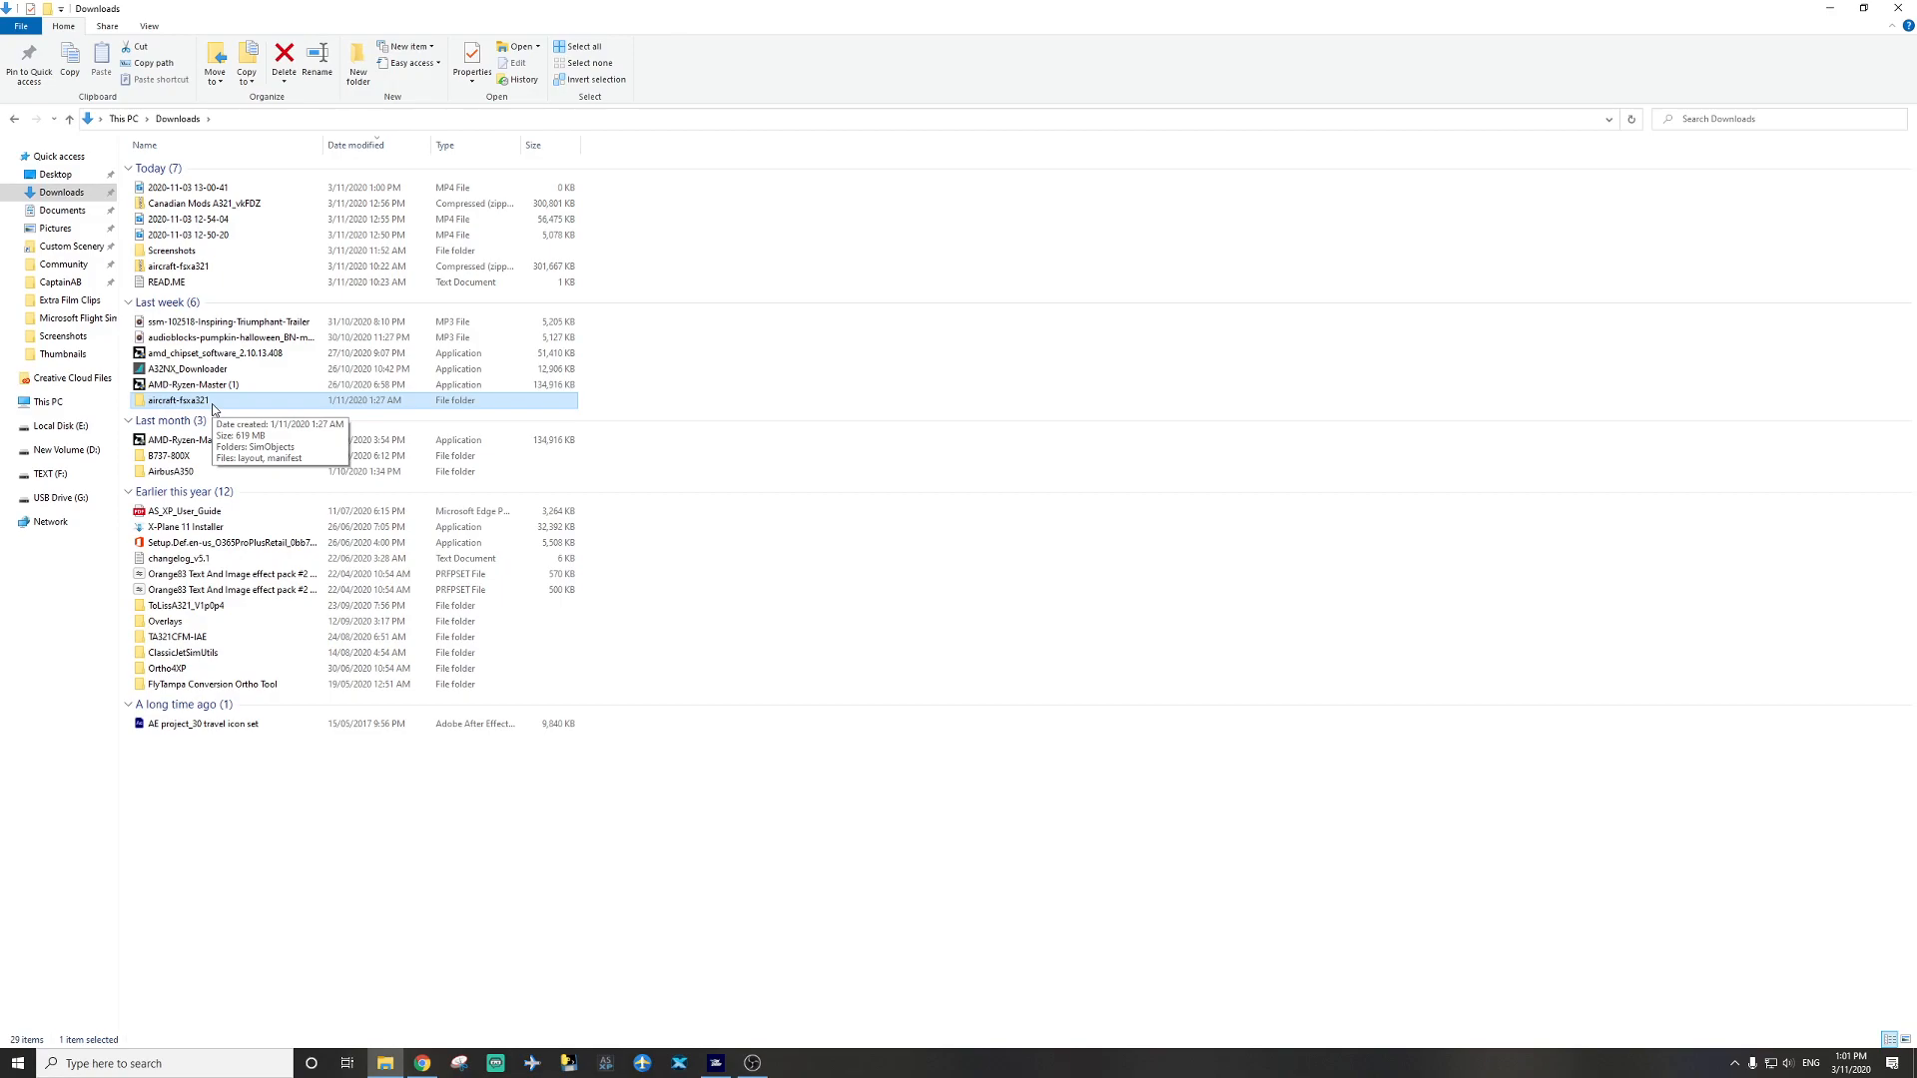
# Copy the aircraft-fcxa321 folder into D:\MSFS 2020\Community.
pyautogui.rightClick(180, 400)
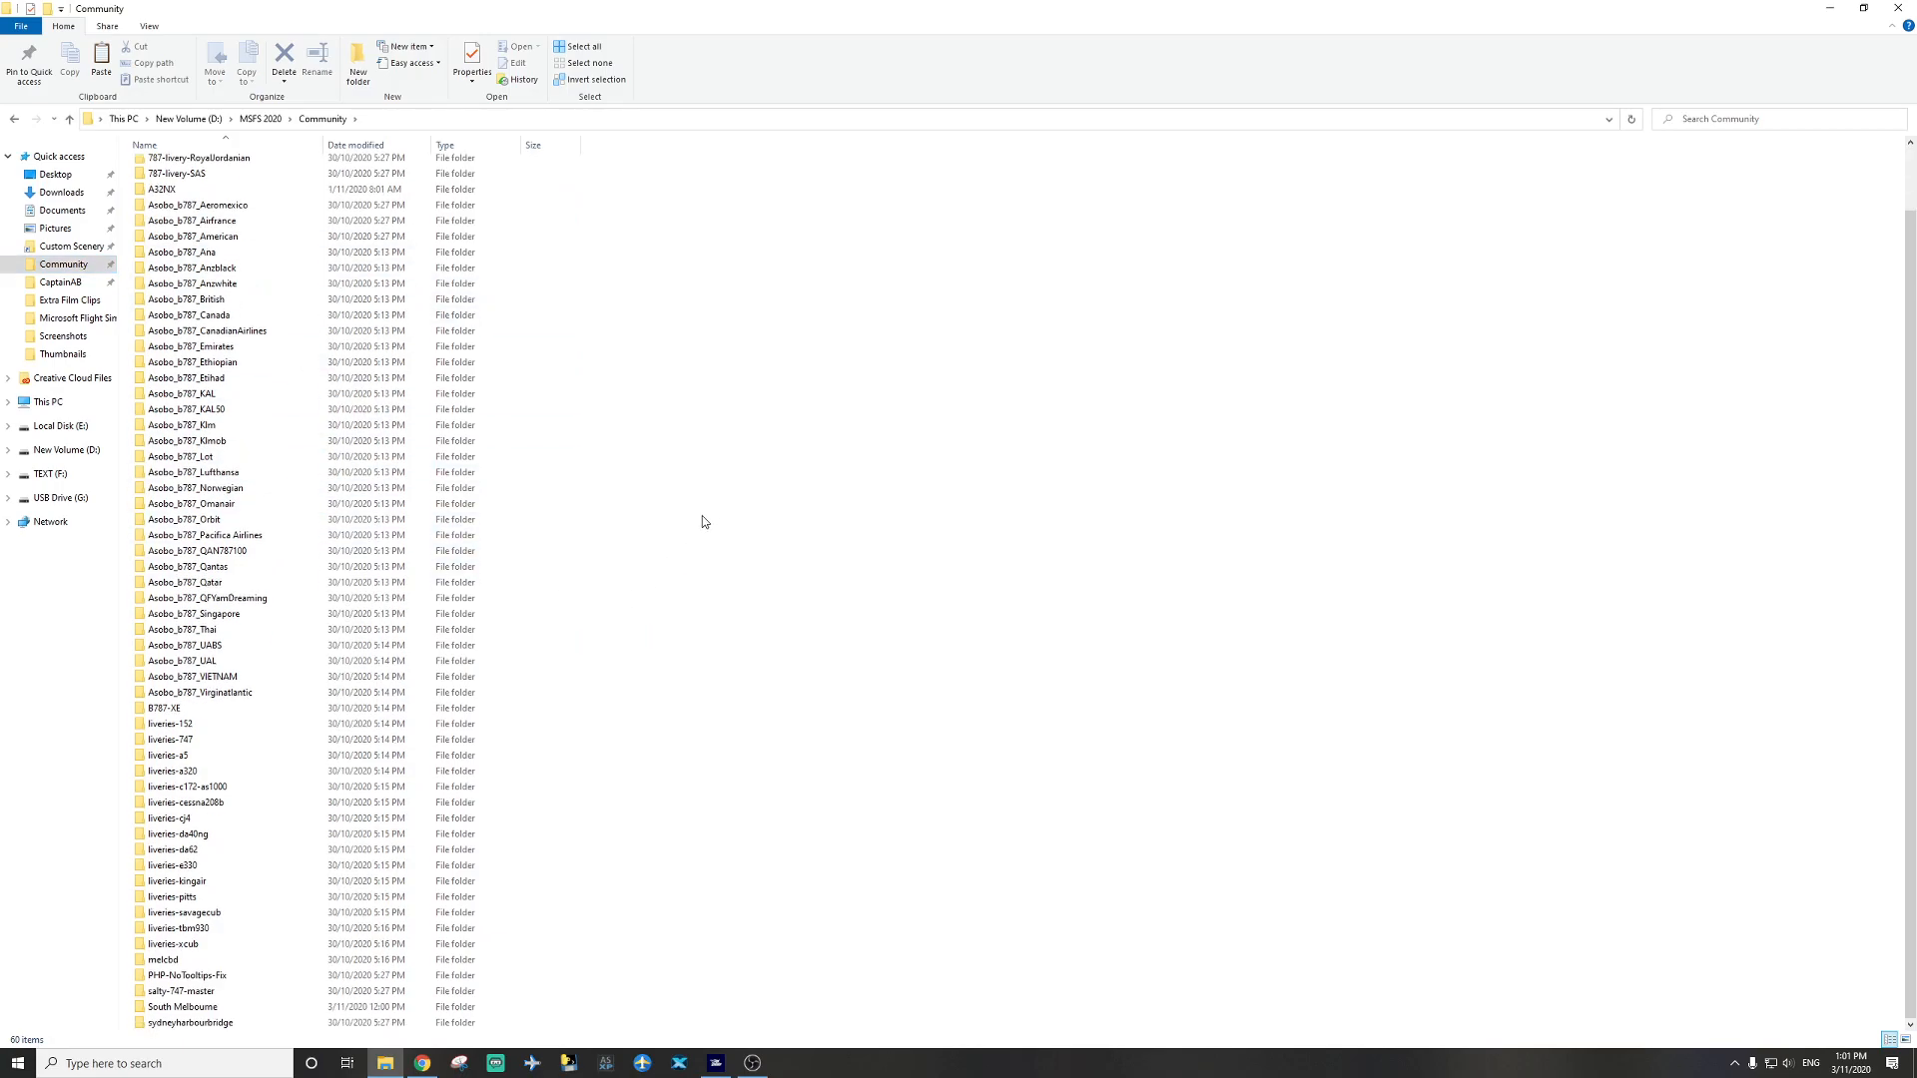
pyautogui.rightClick(705, 521)
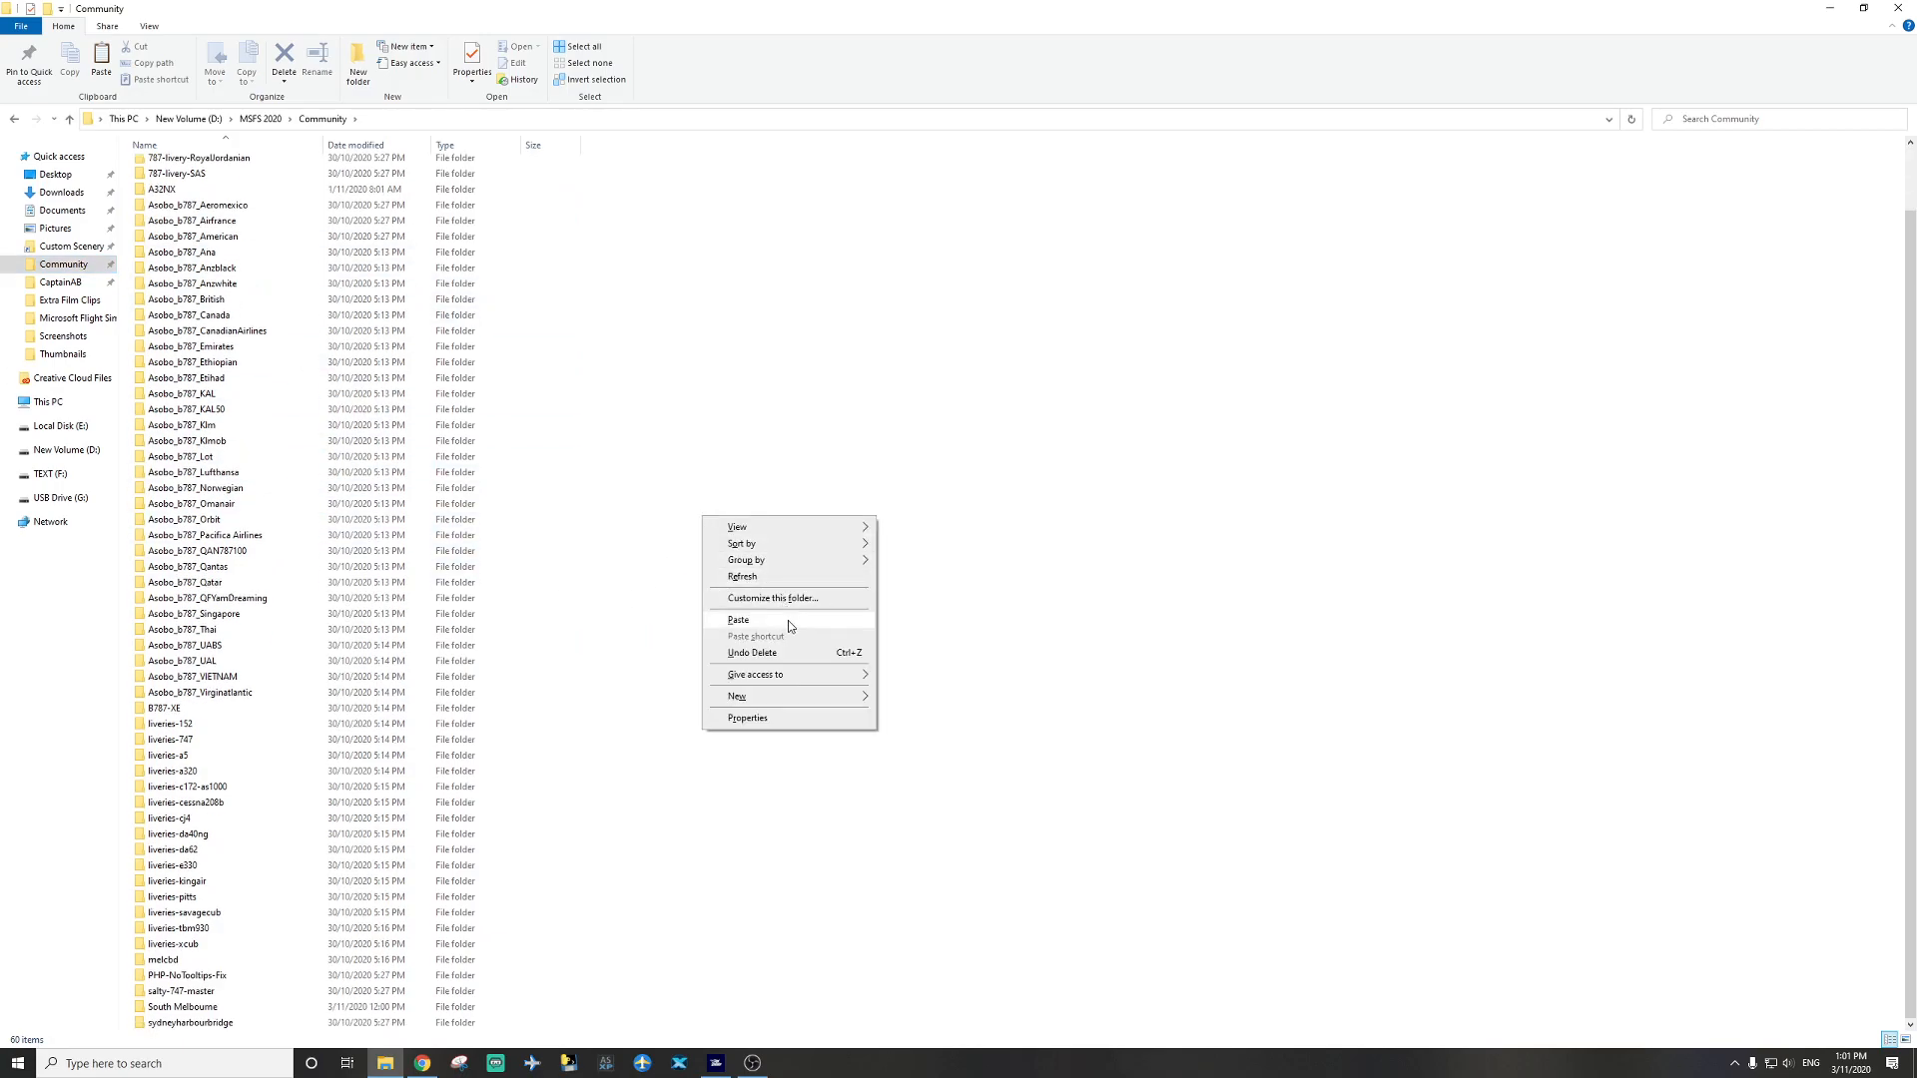
pyautogui.click(738, 619)
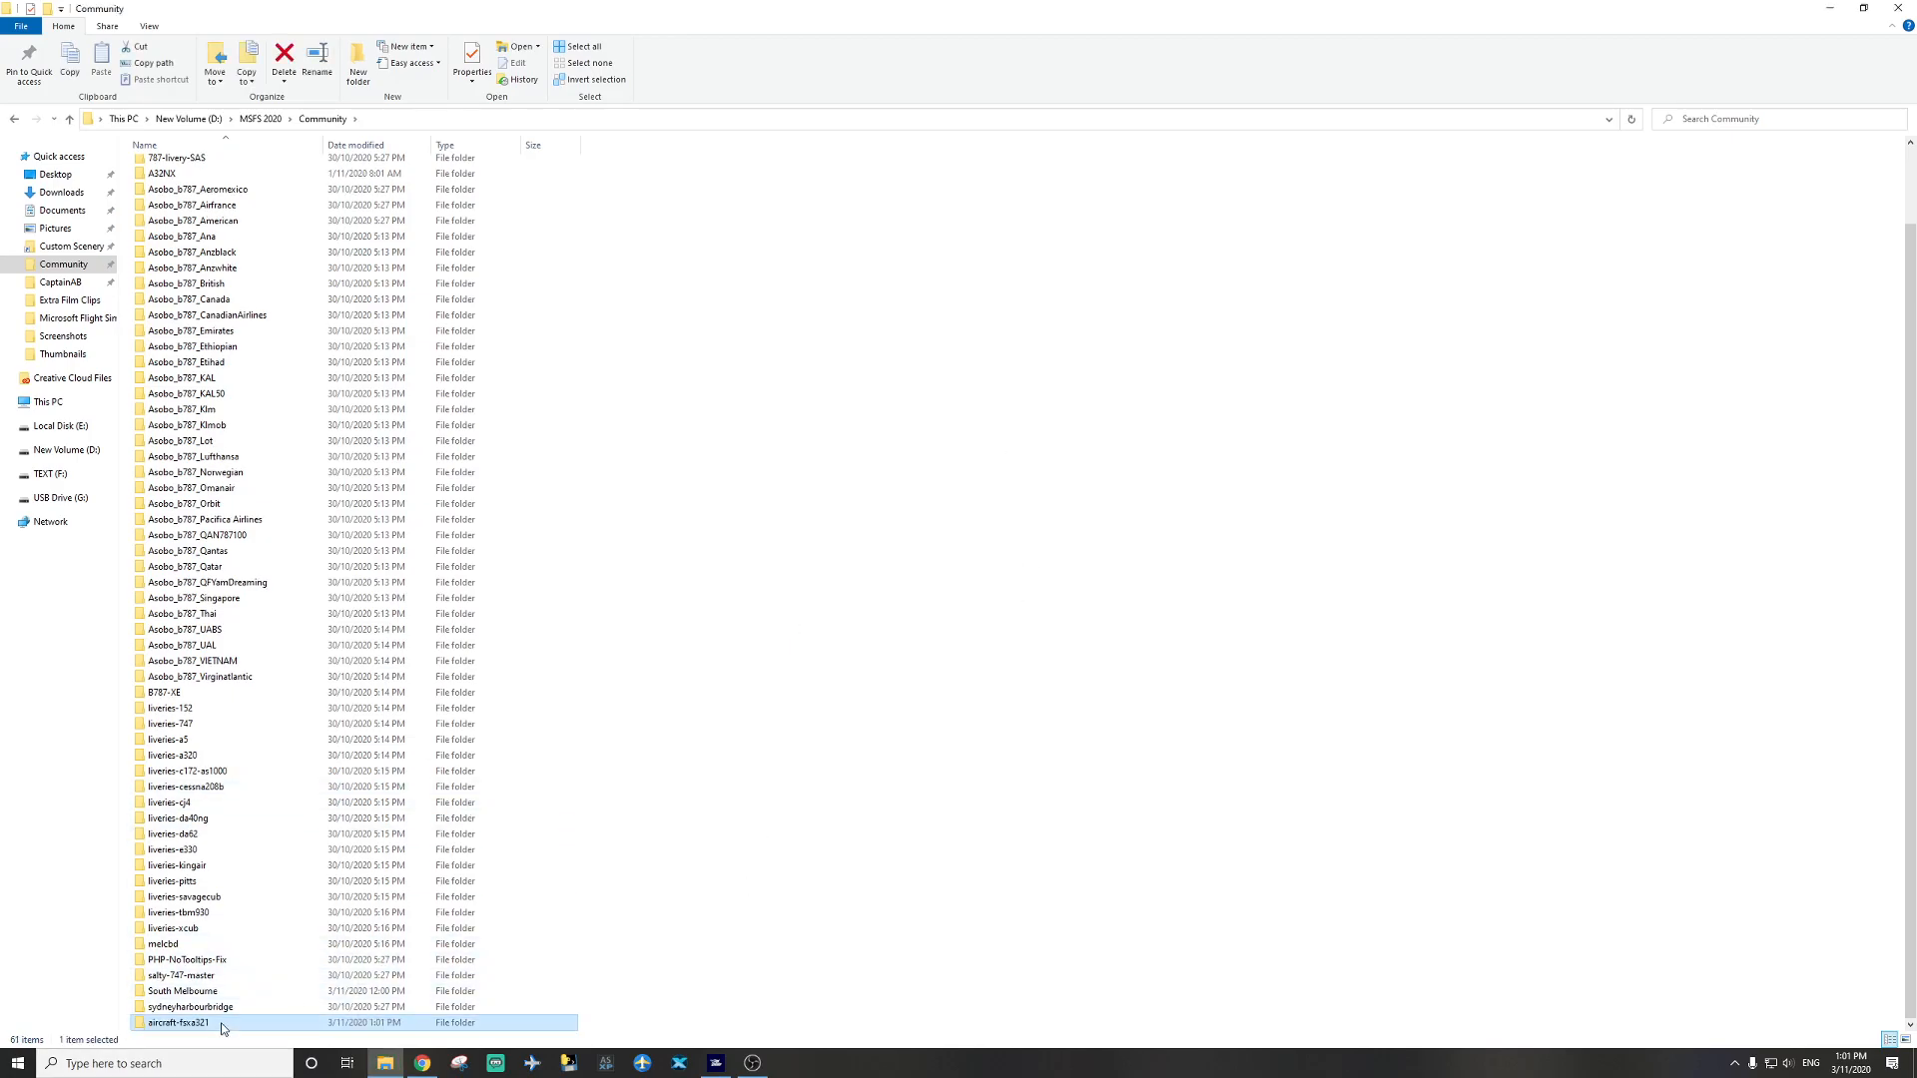
pyautogui.moveTo(685, 837)
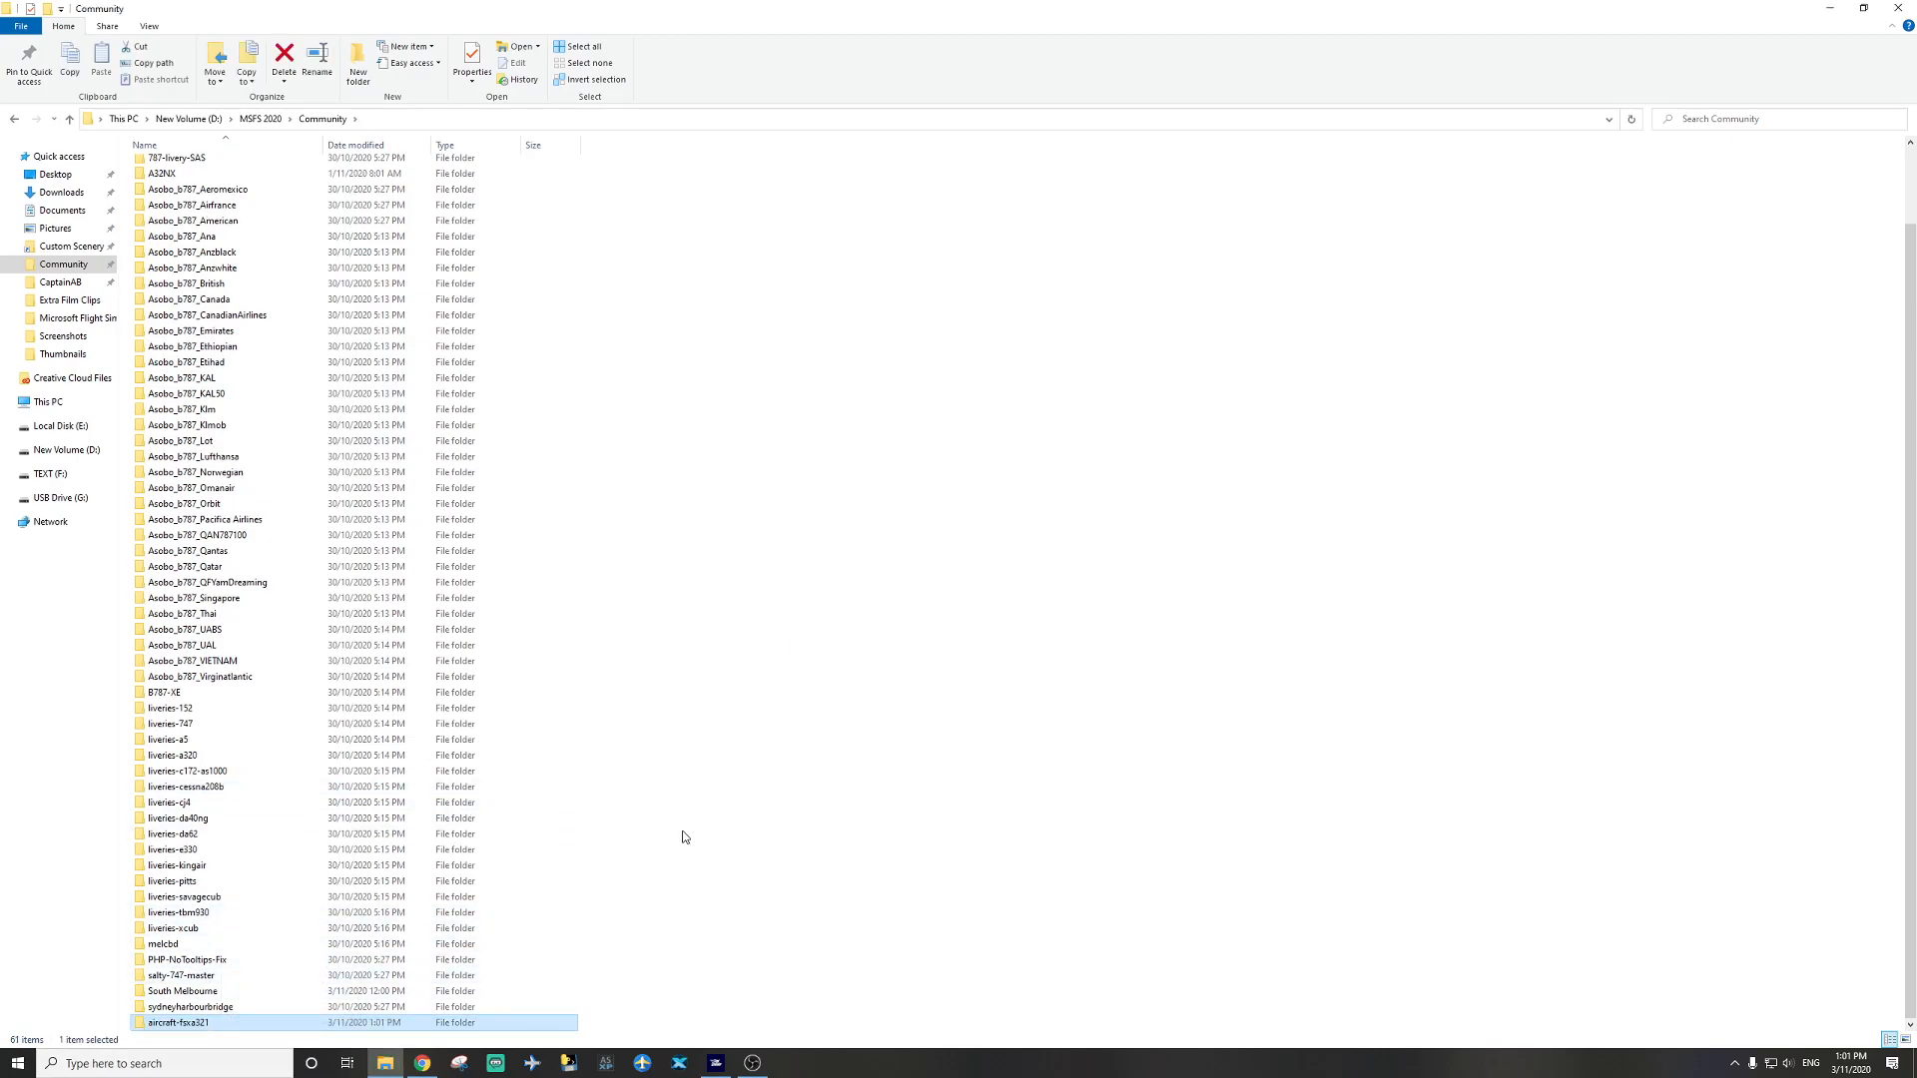
pyautogui.click(658, 687)
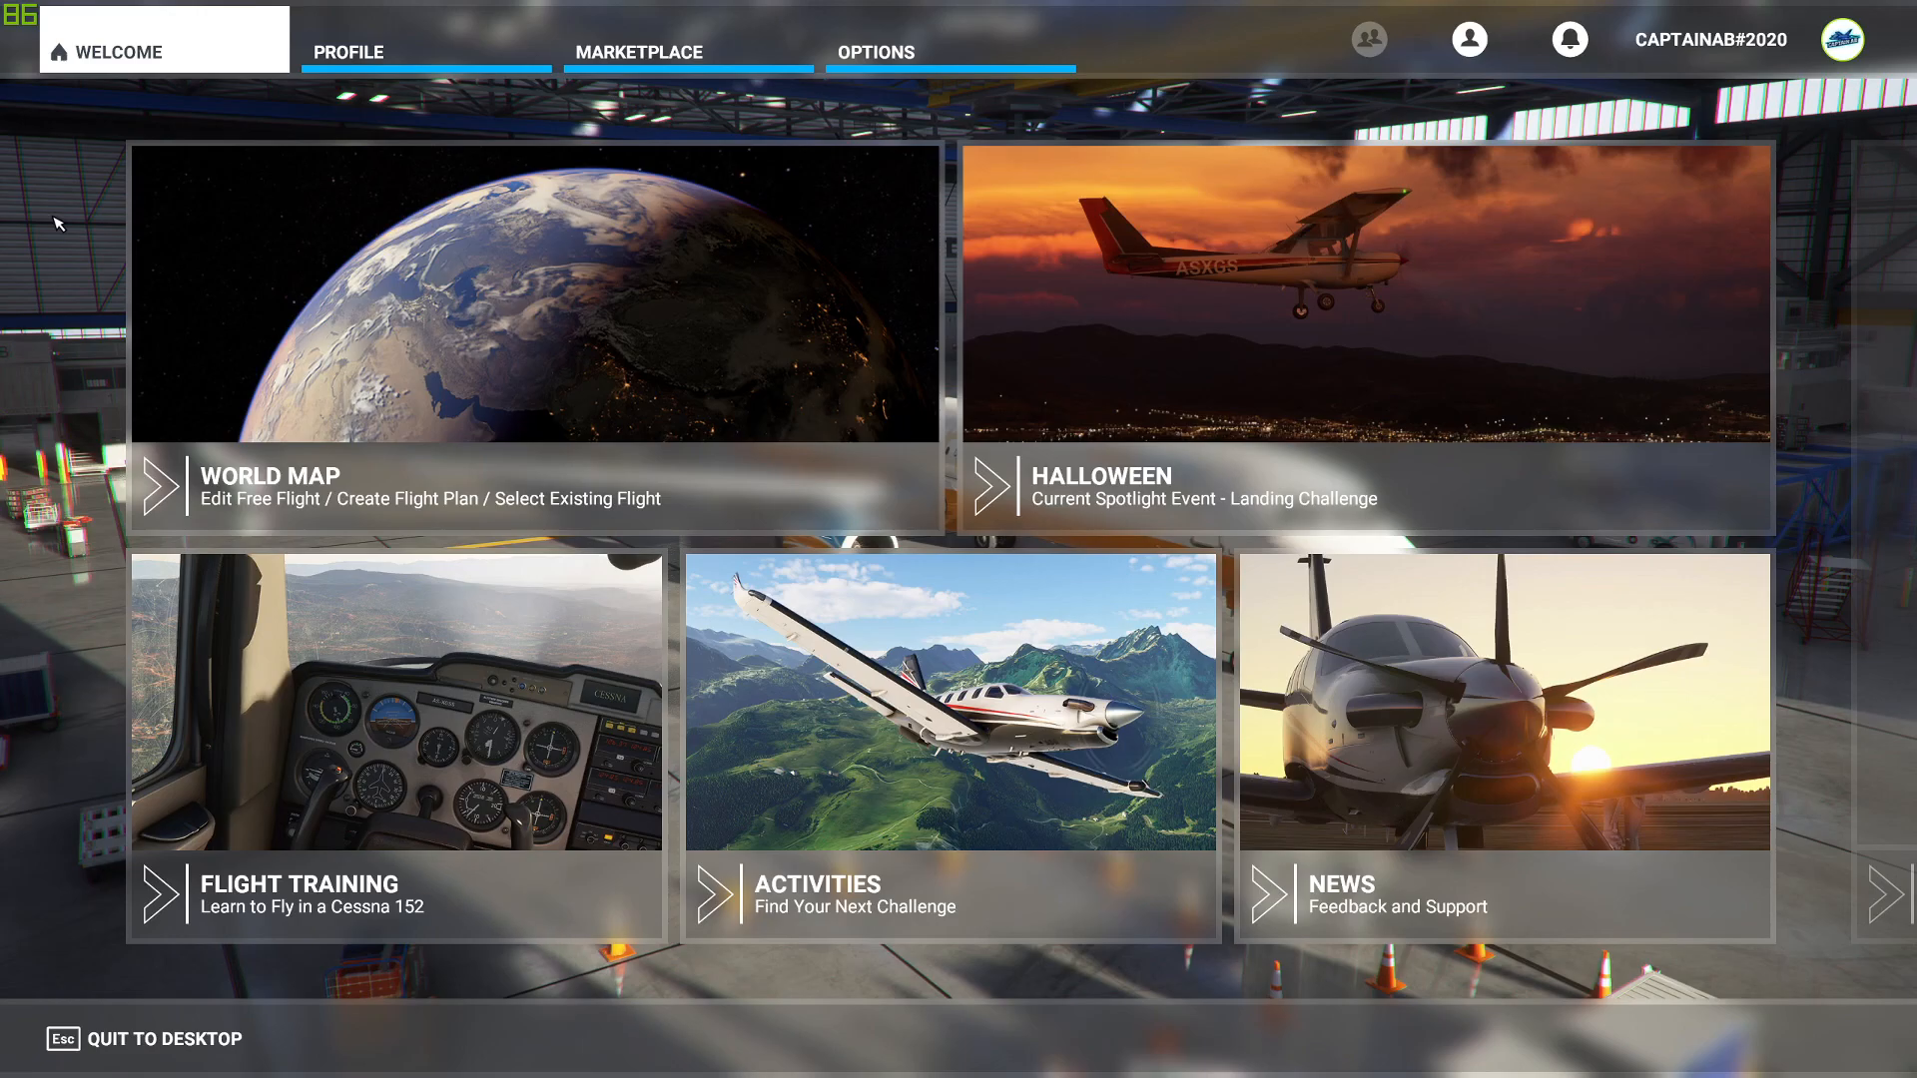
# View the Airbus A321 in My Hangar and browse its available liveries.
pyautogui.click(347, 52)
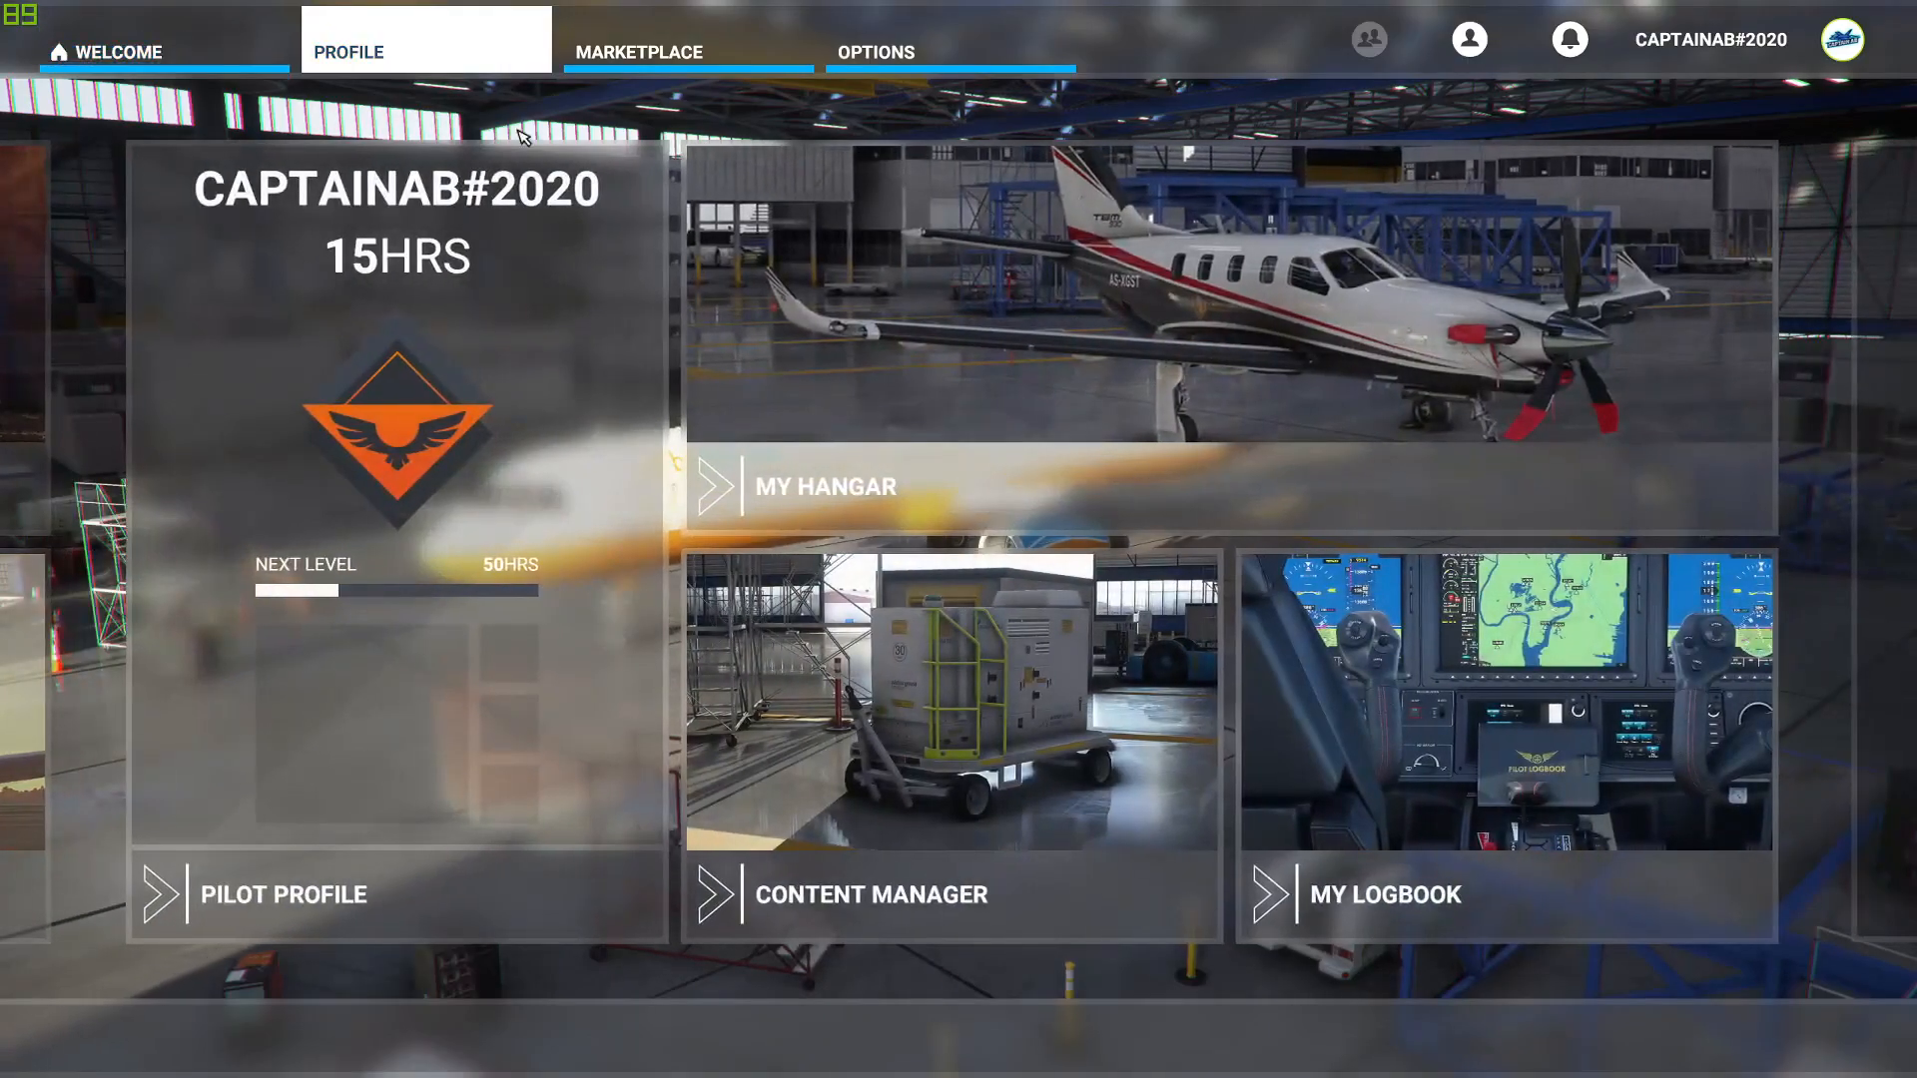
pyautogui.click(825, 485)
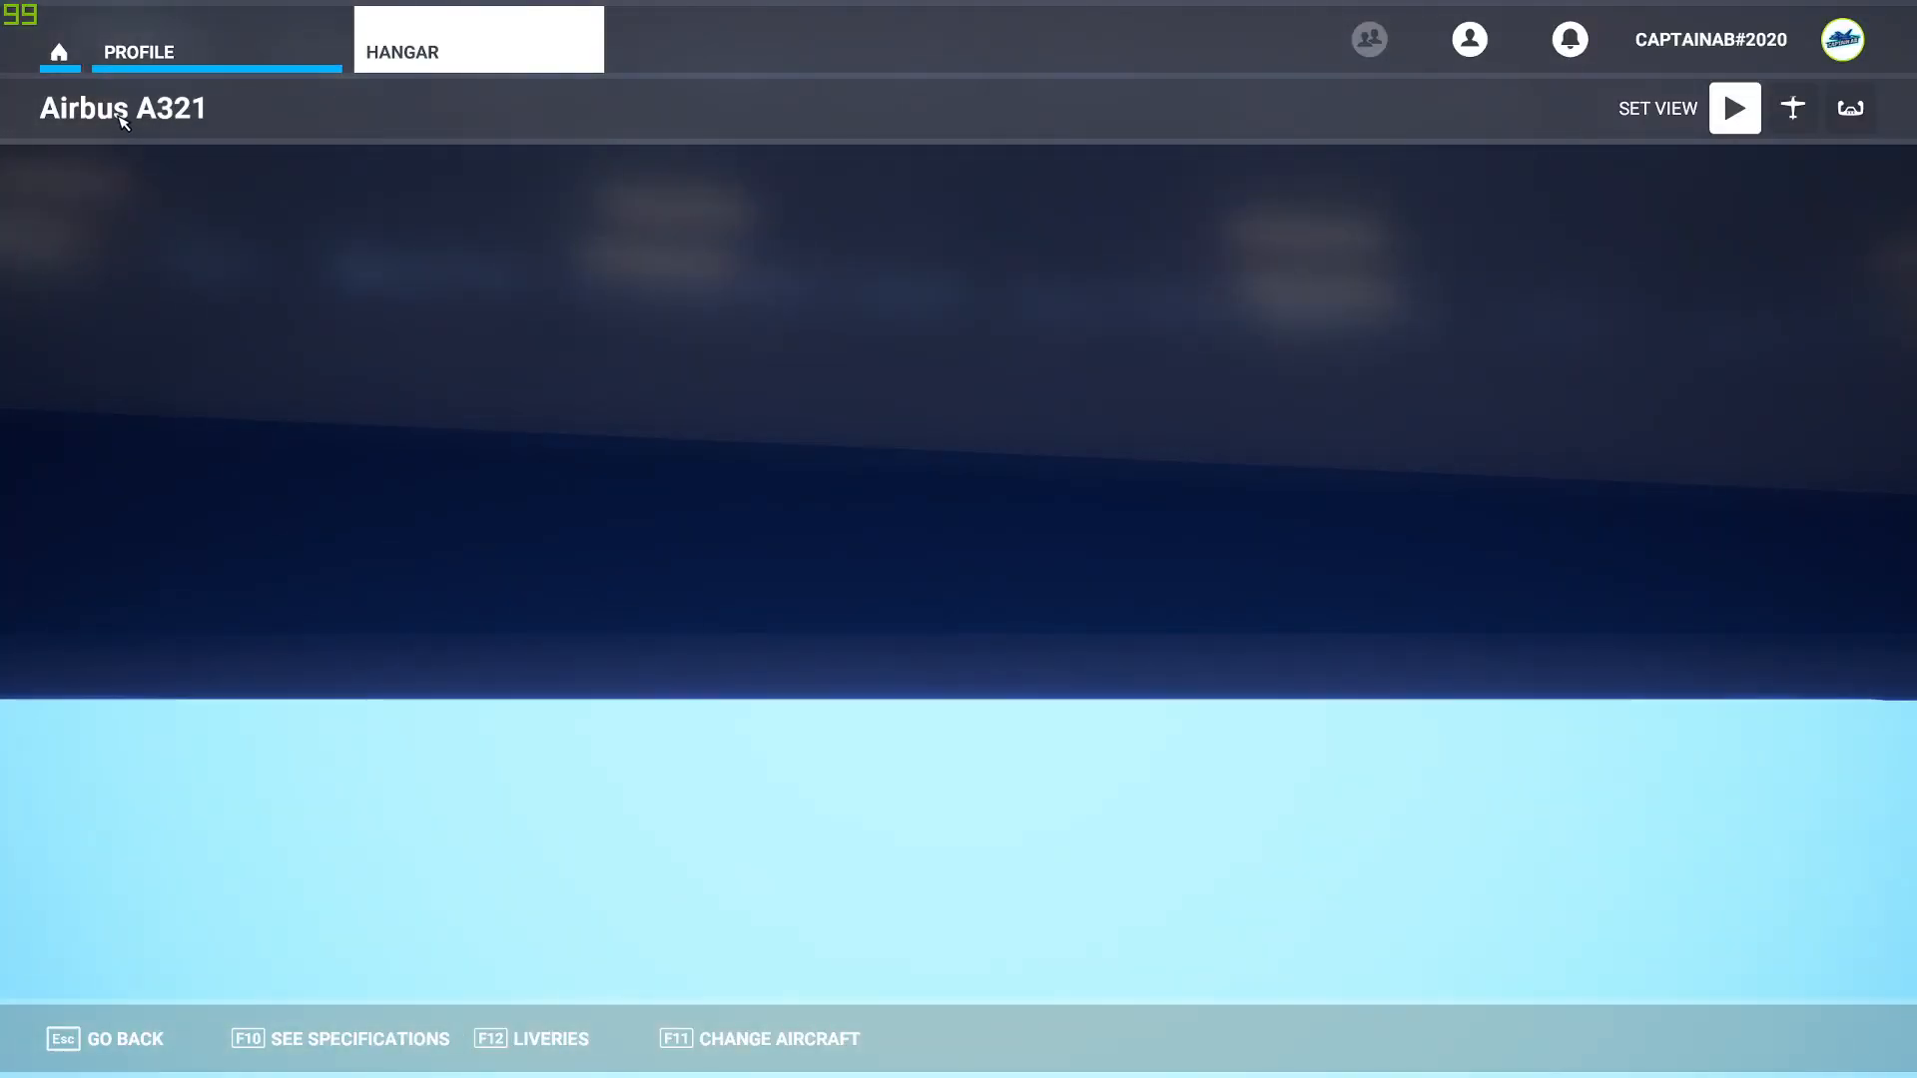
pyautogui.press('F11')
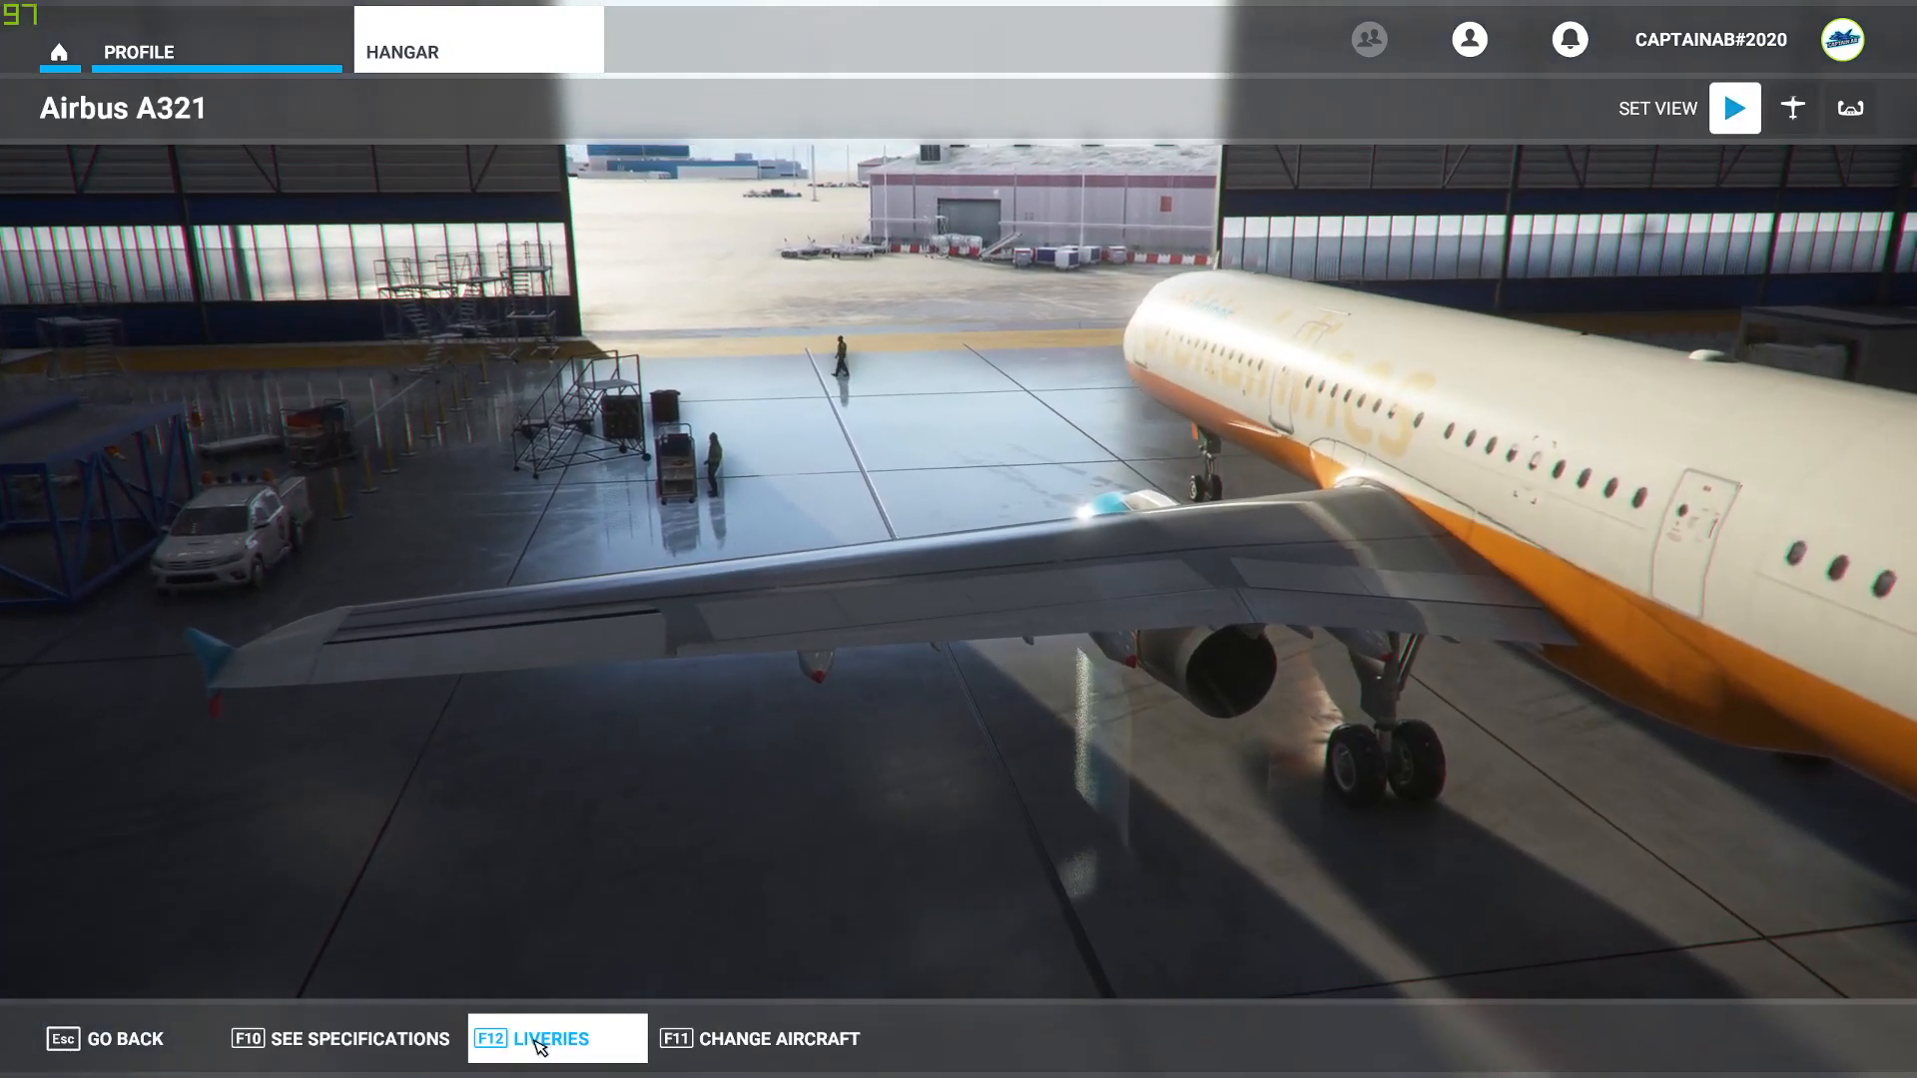
pyautogui.click(551, 1039)
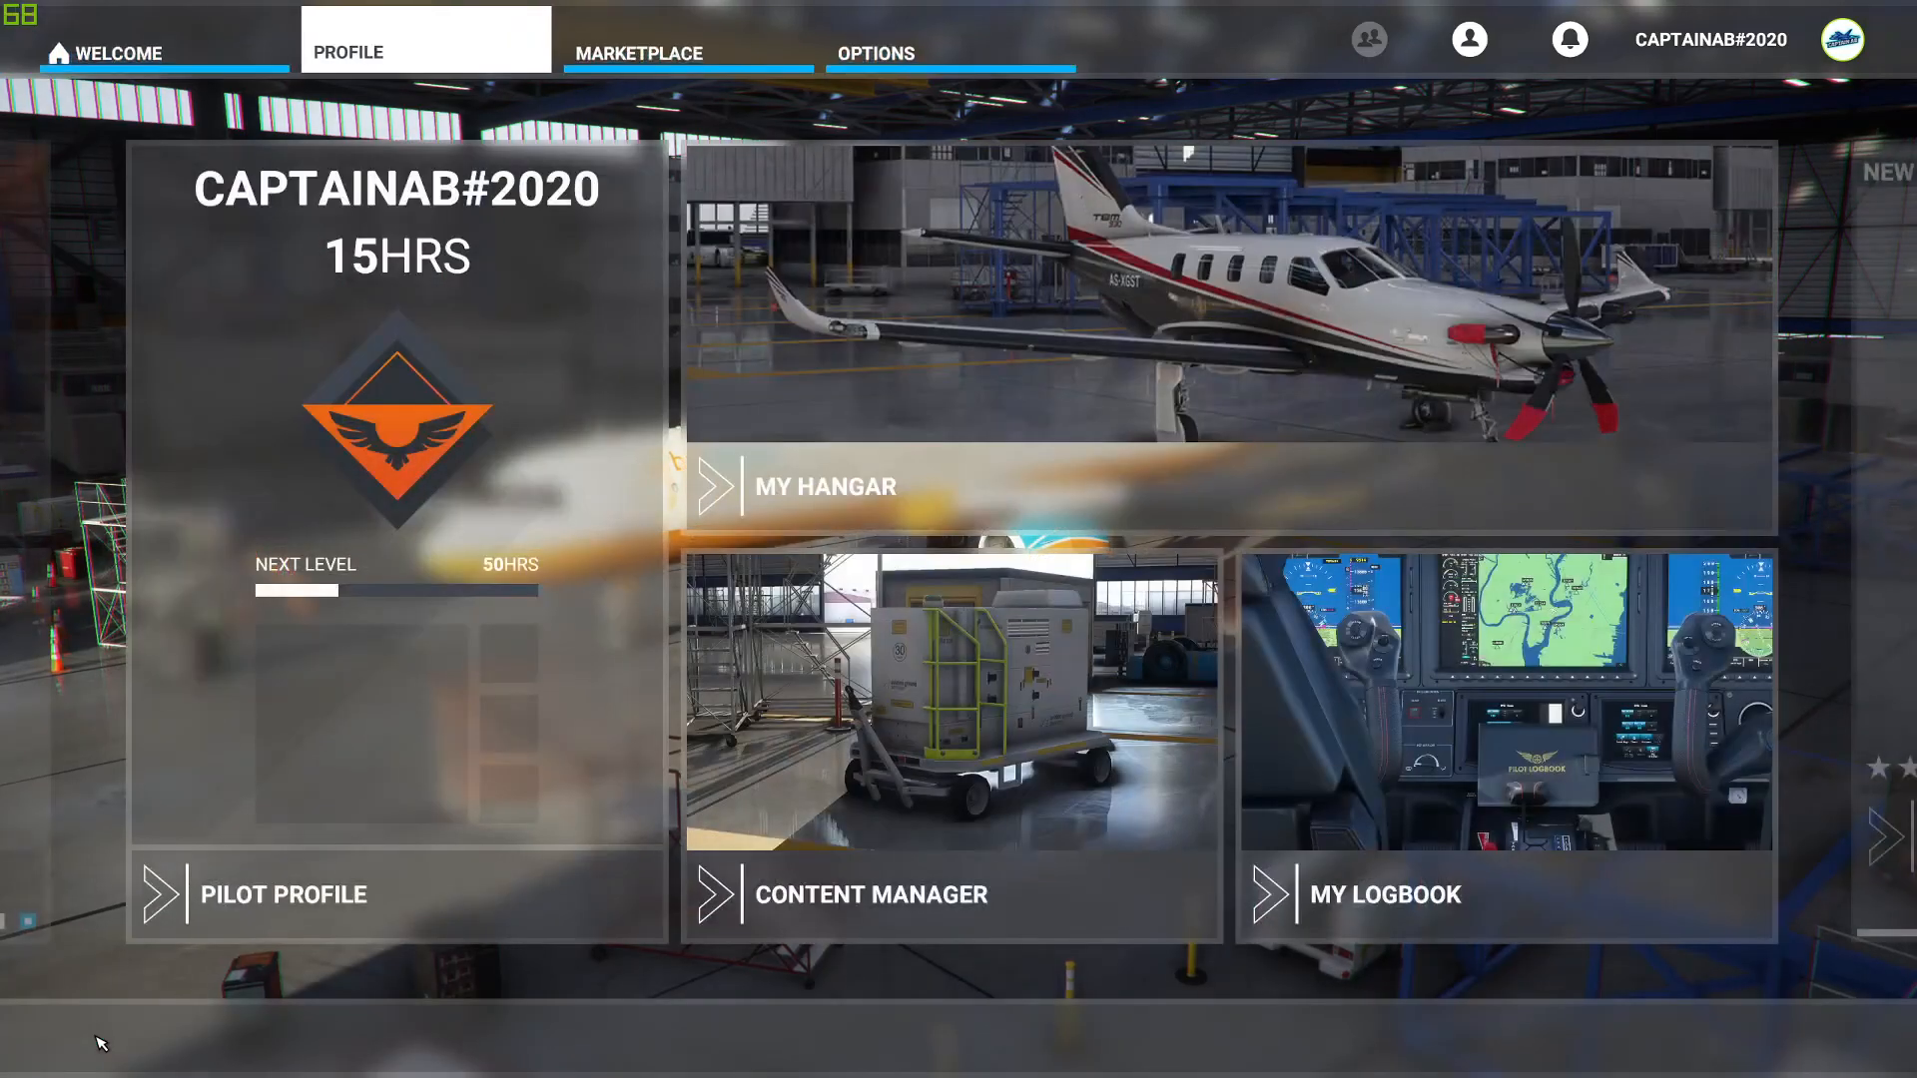
# From the welcome screen enter the World Map and choose the orange-and-white A321 livery.
pyautogui.click(116, 52)
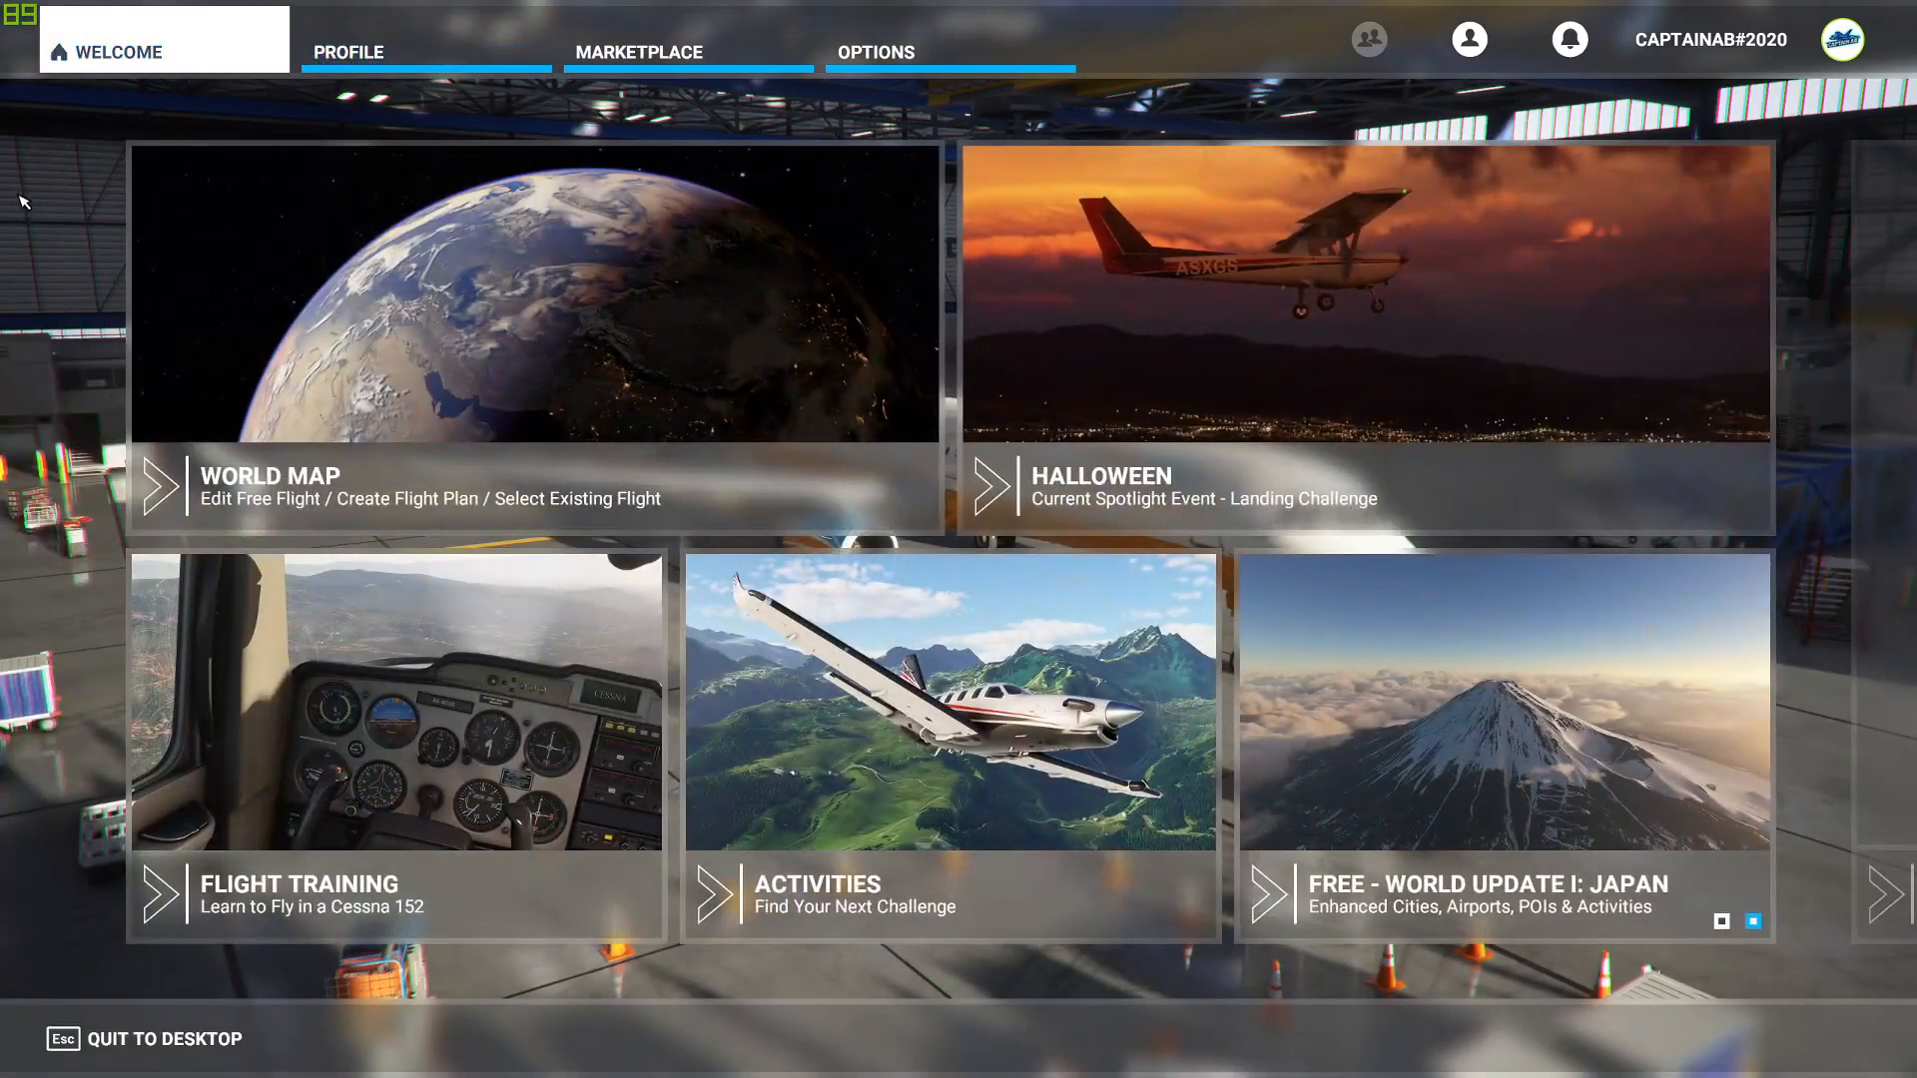
pyautogui.click(160, 491)
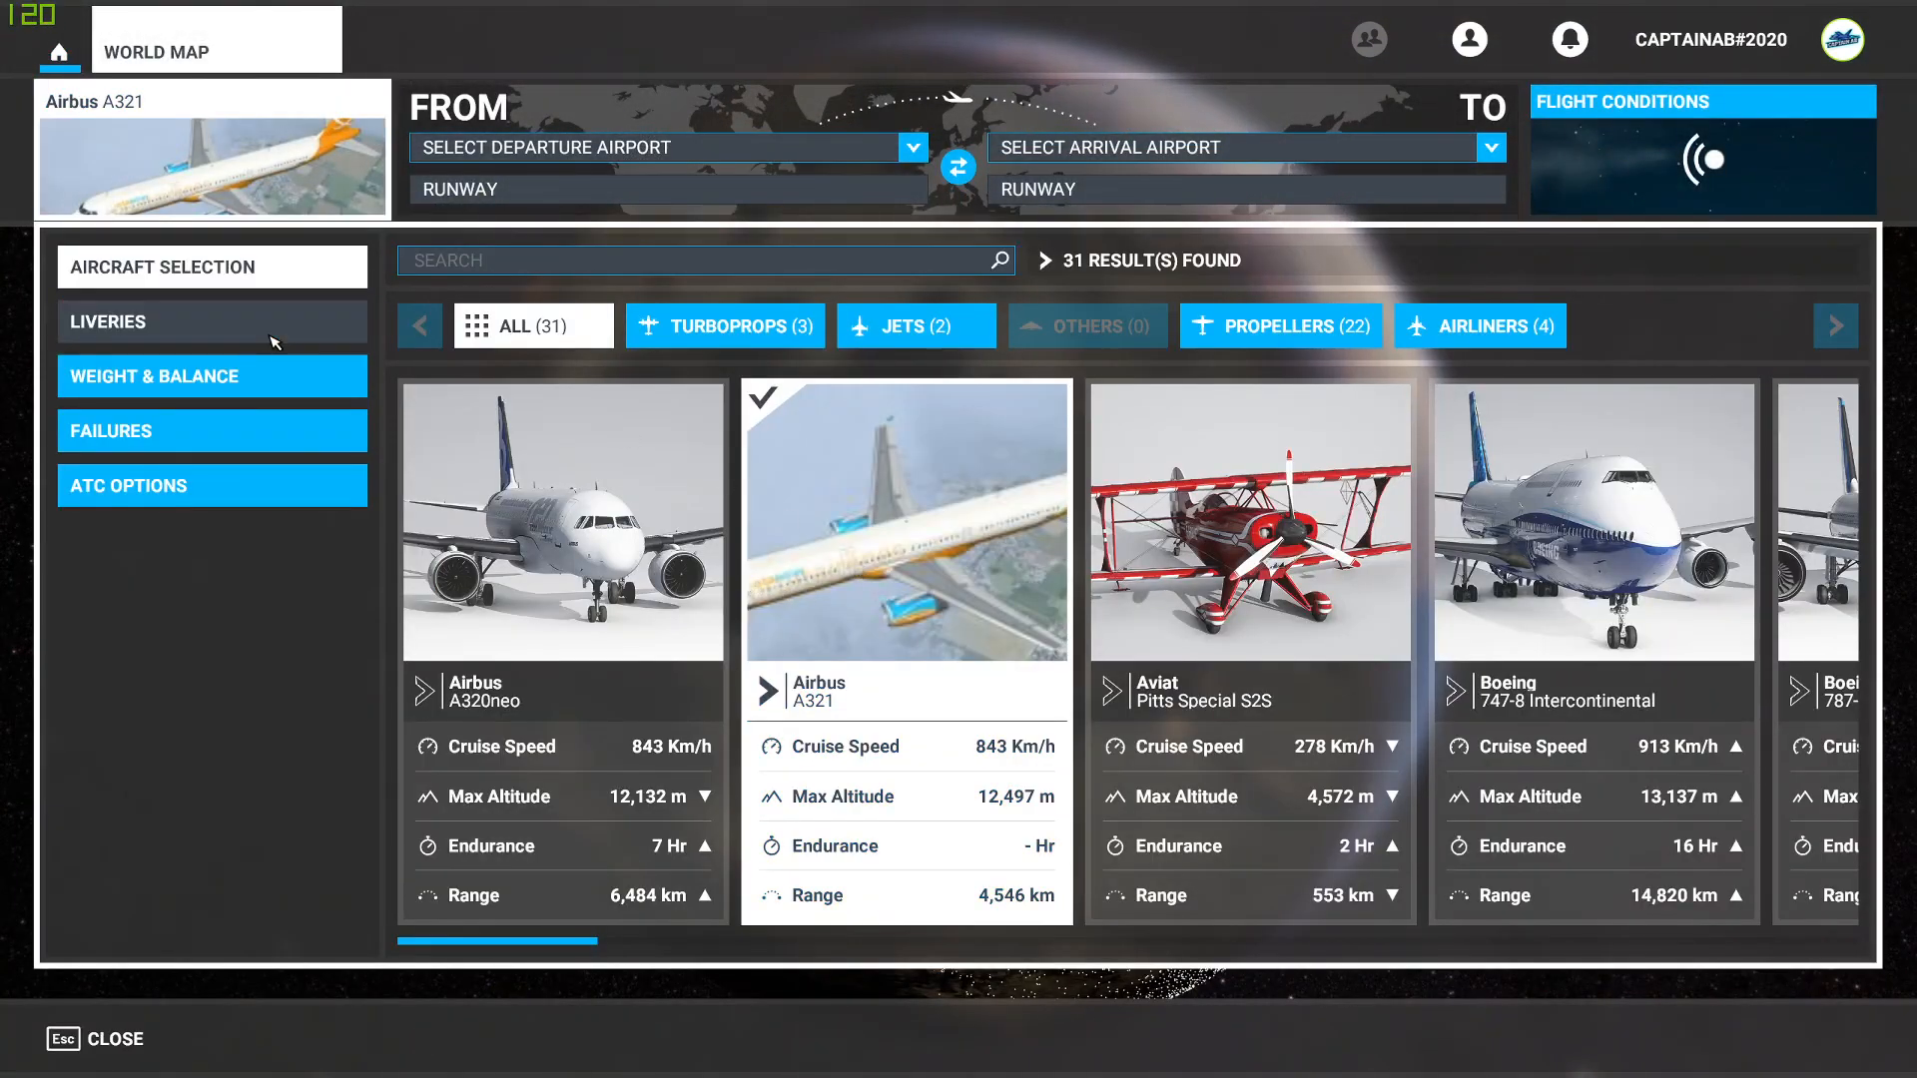
pyautogui.click(107, 322)
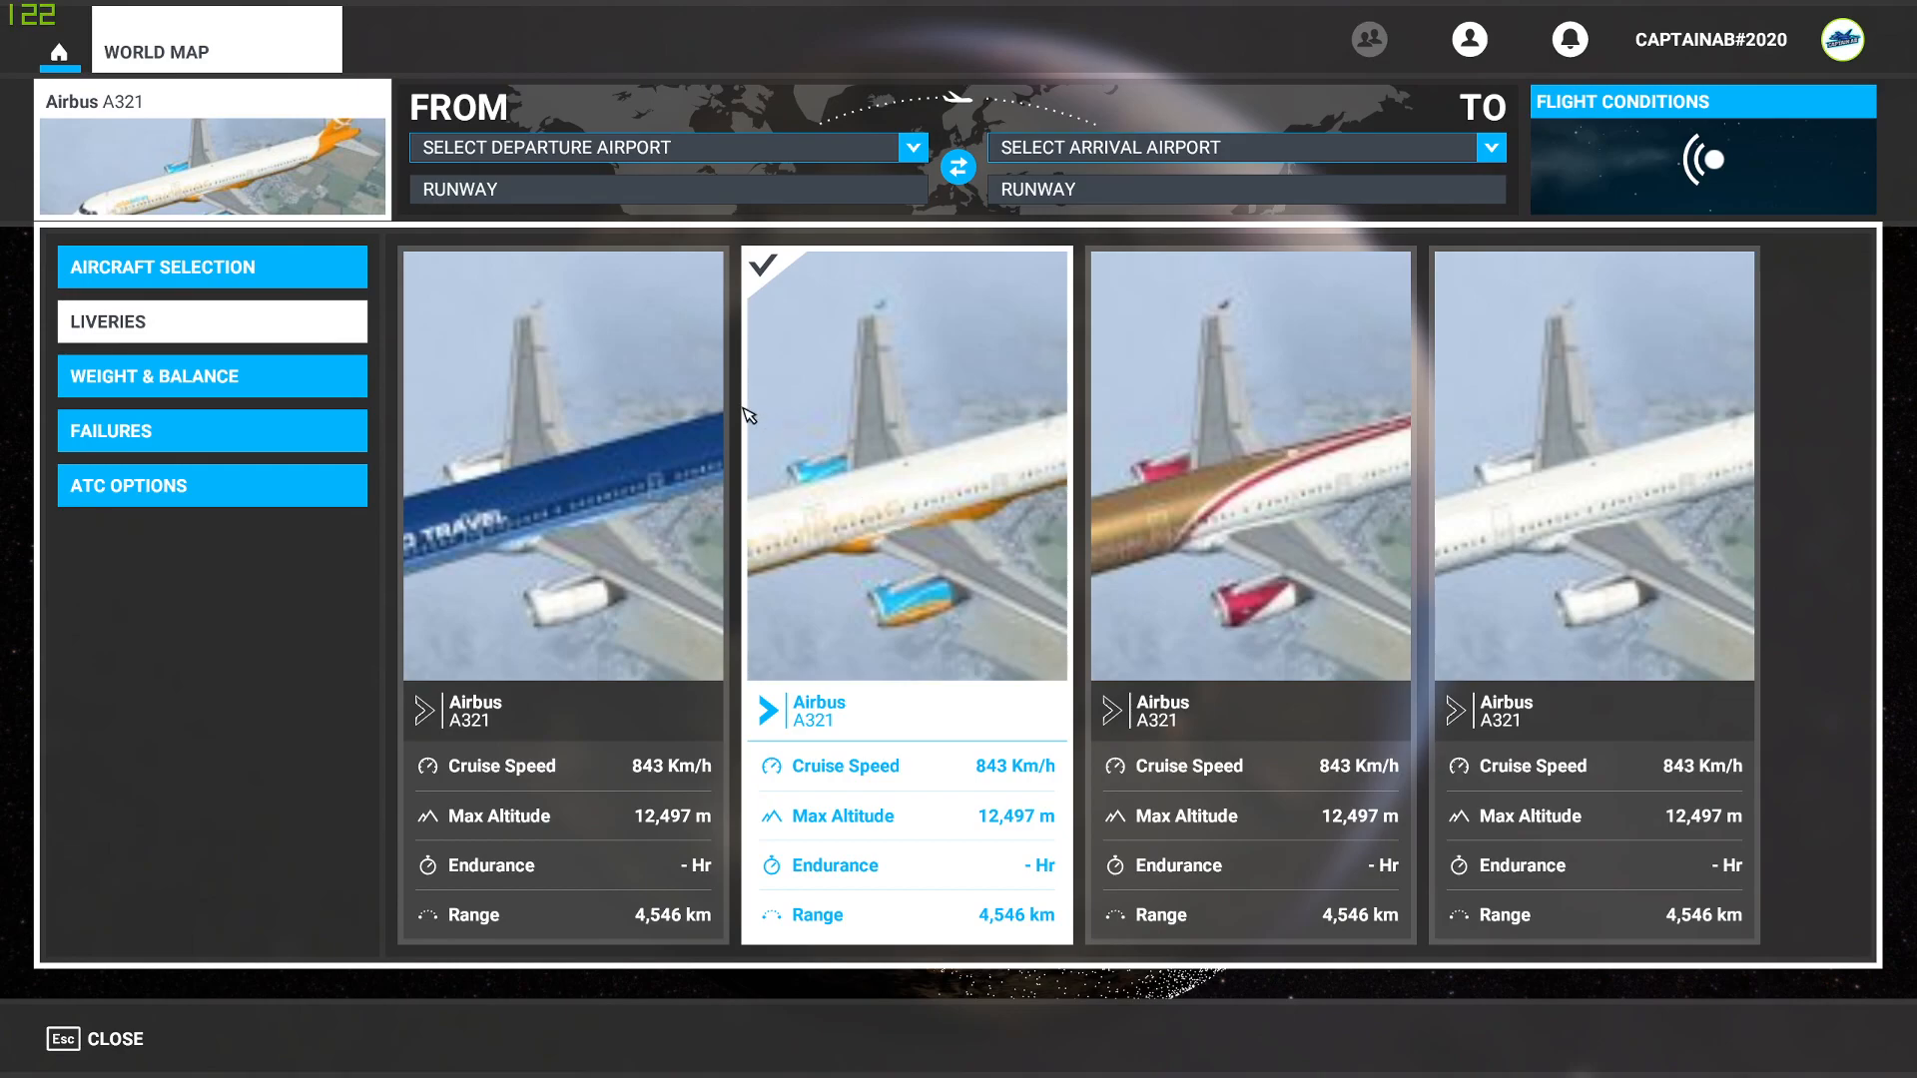
pyautogui.click(914, 147)
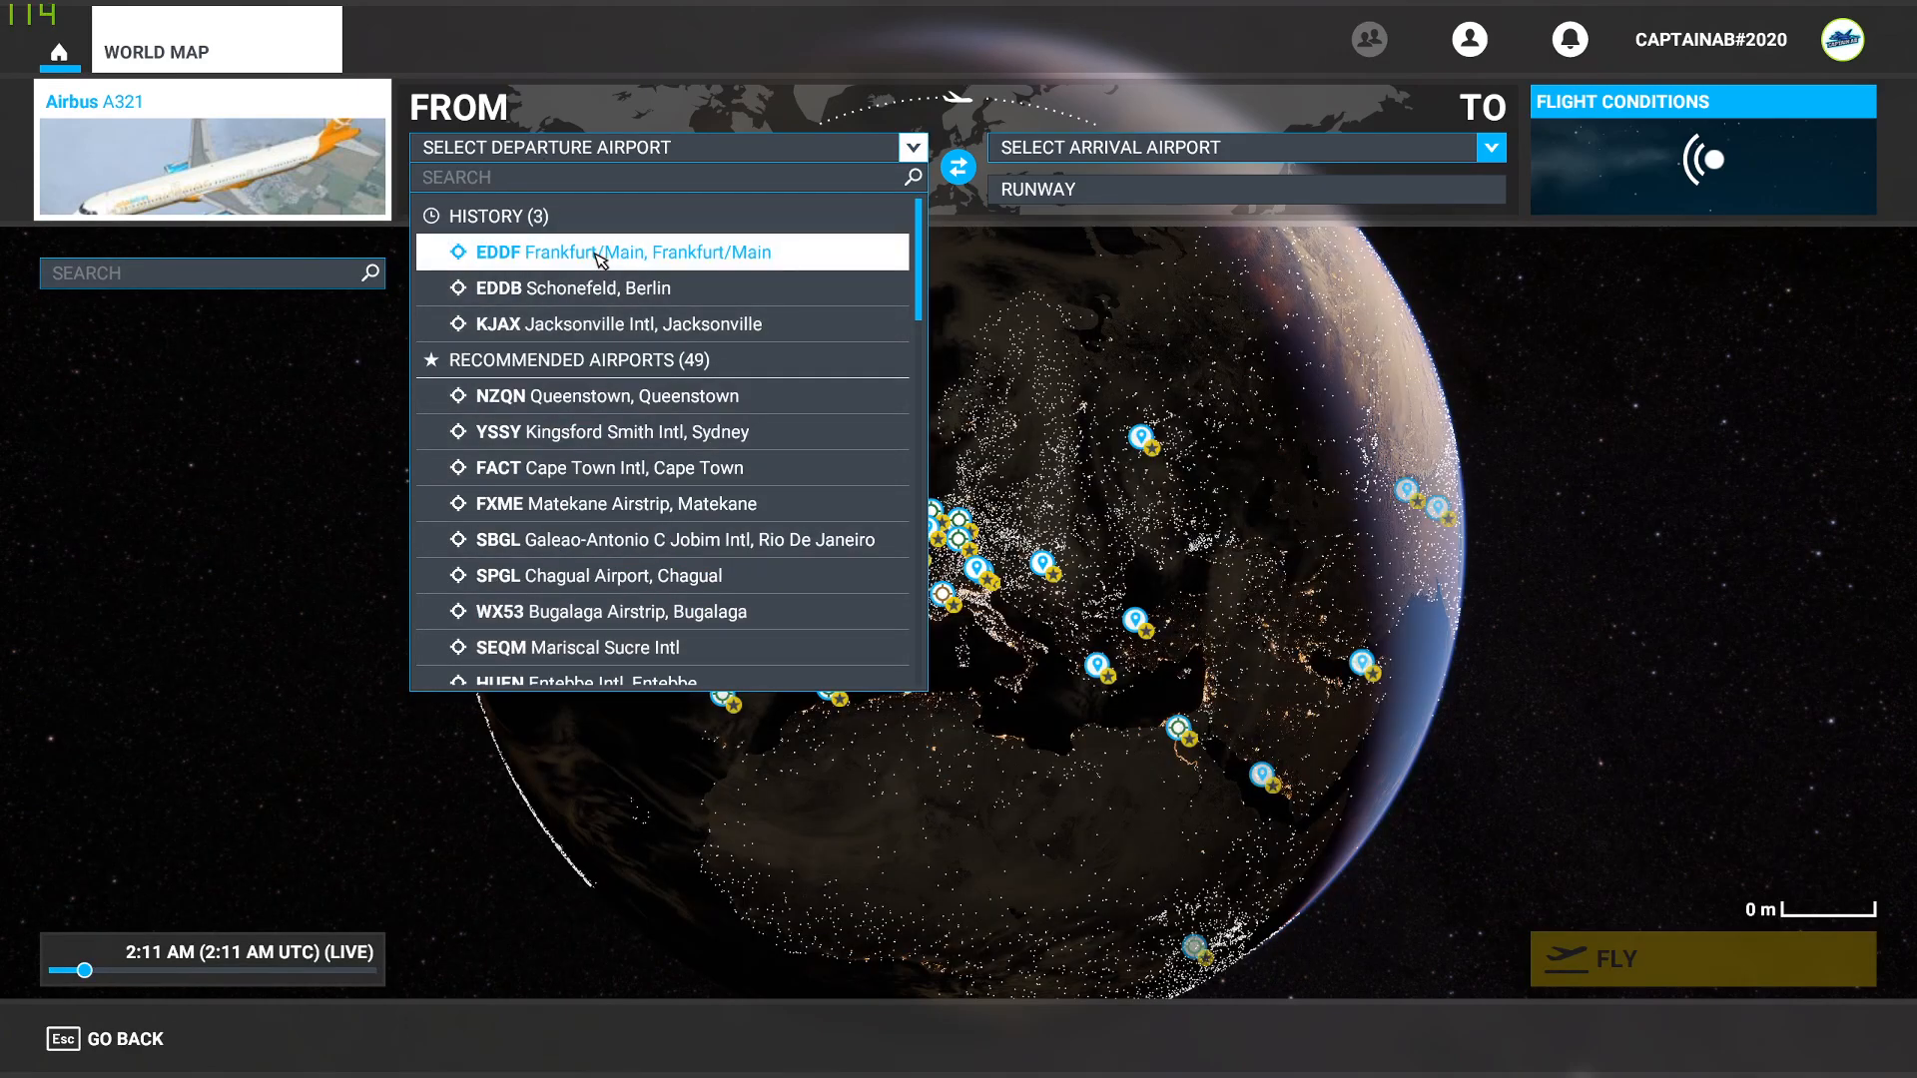
# Set EDDF Frankfurt/Main runway 25C as departure, fly, and take control on the runway.
pyautogui.click(599, 251)
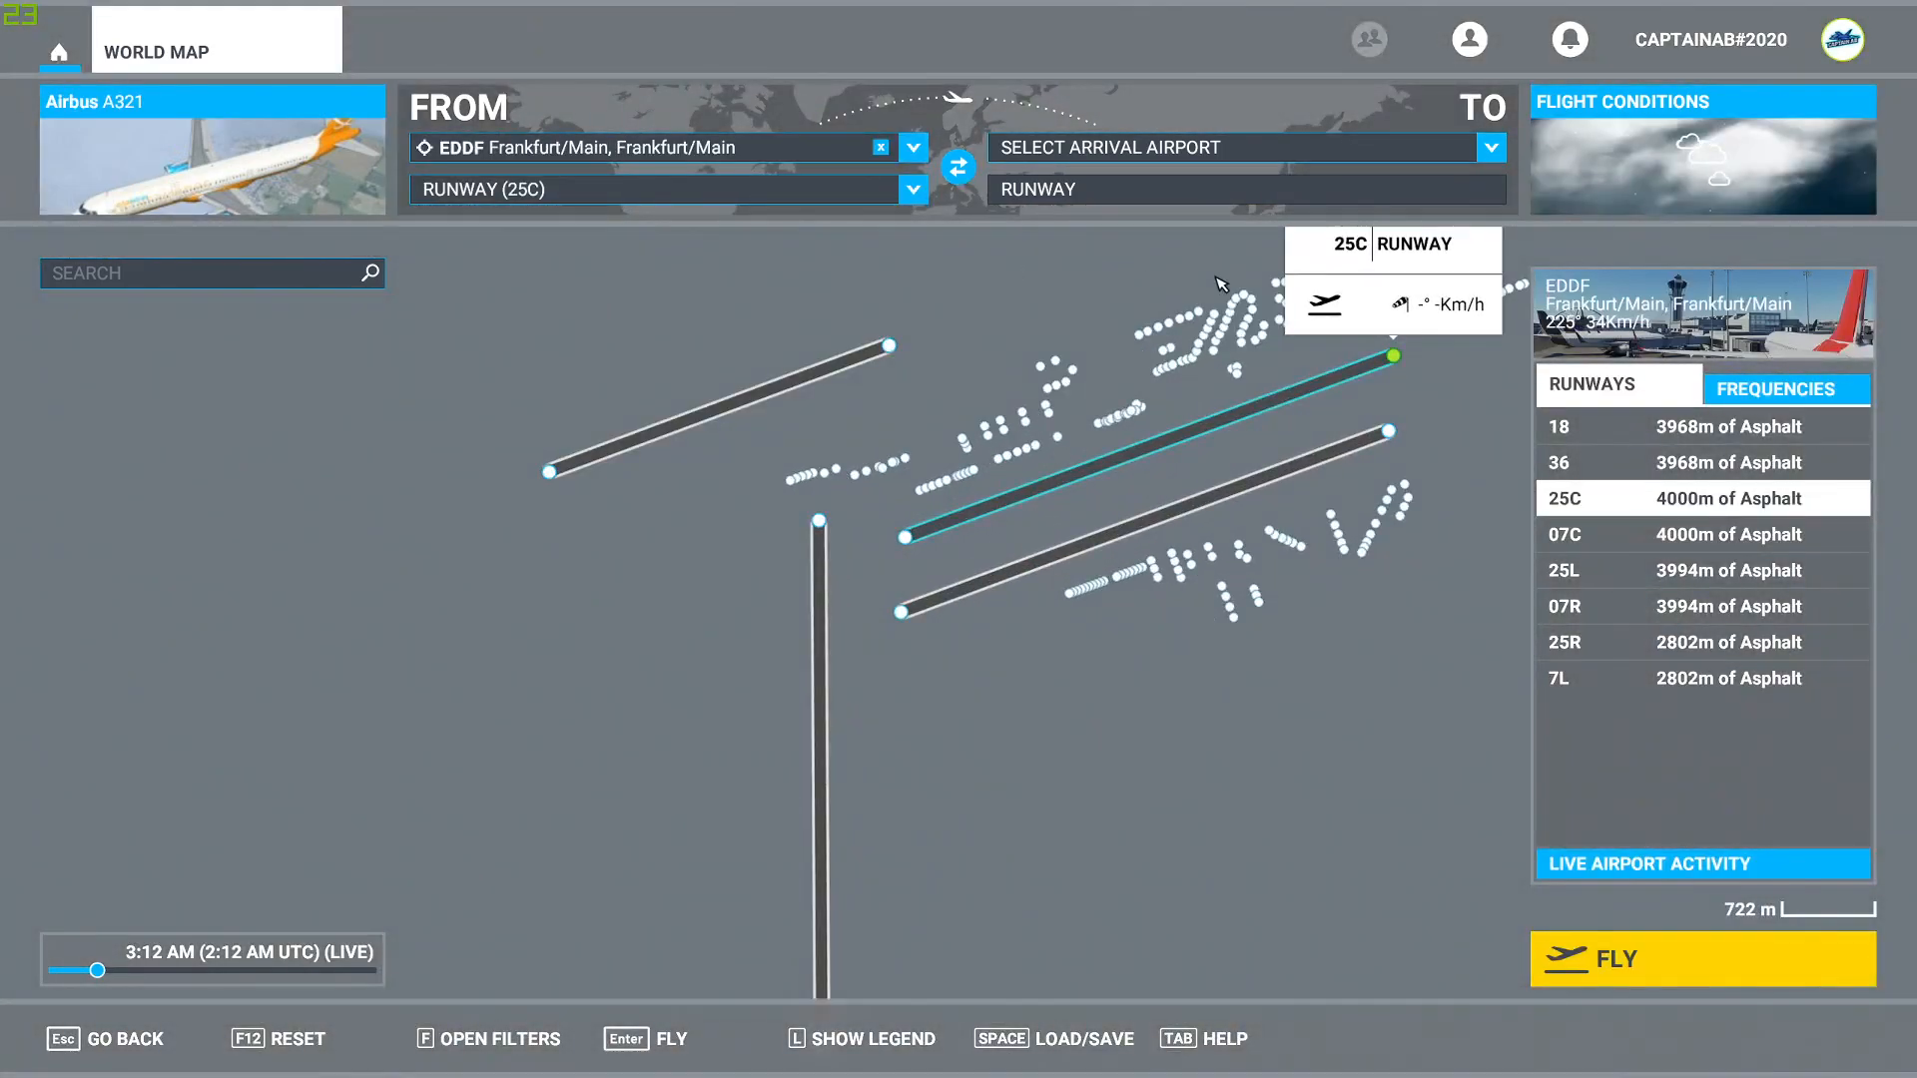
pyautogui.moveTo(1058, 394)
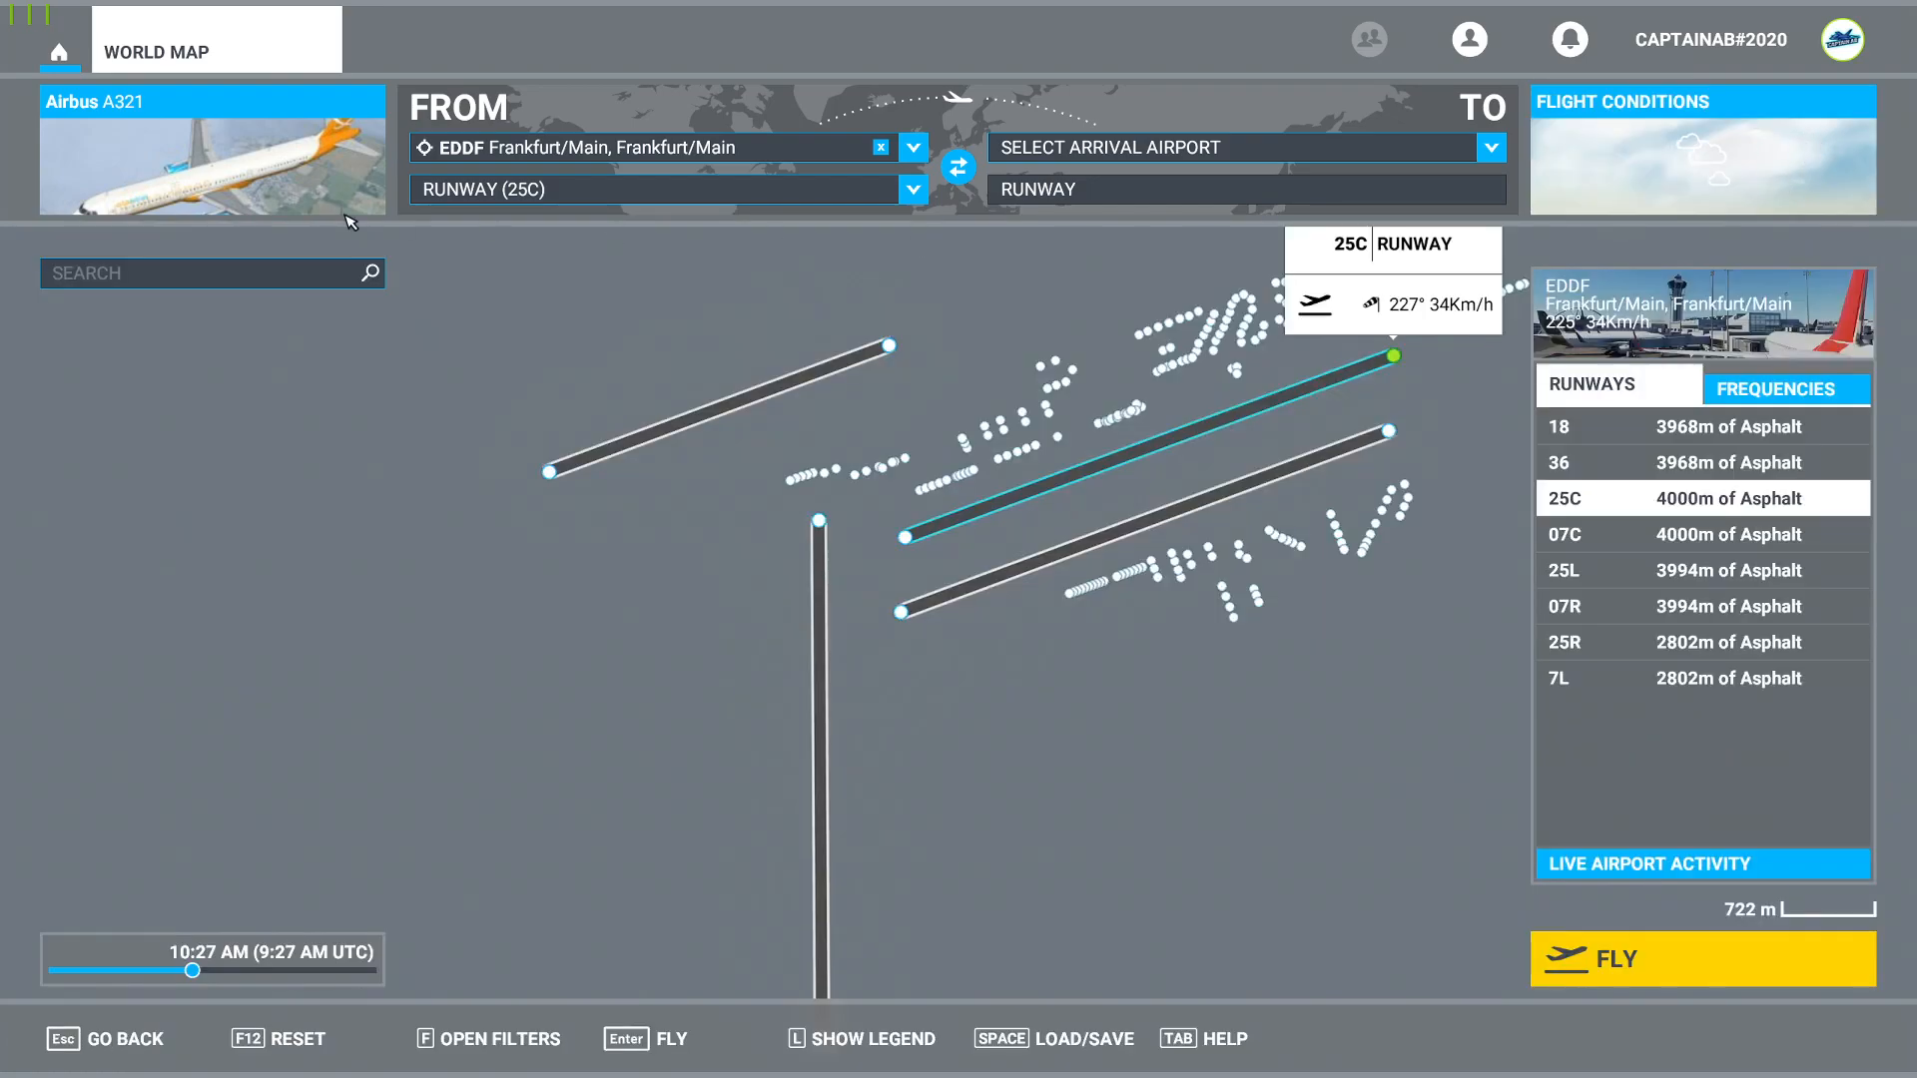
pyautogui.click(1701, 958)
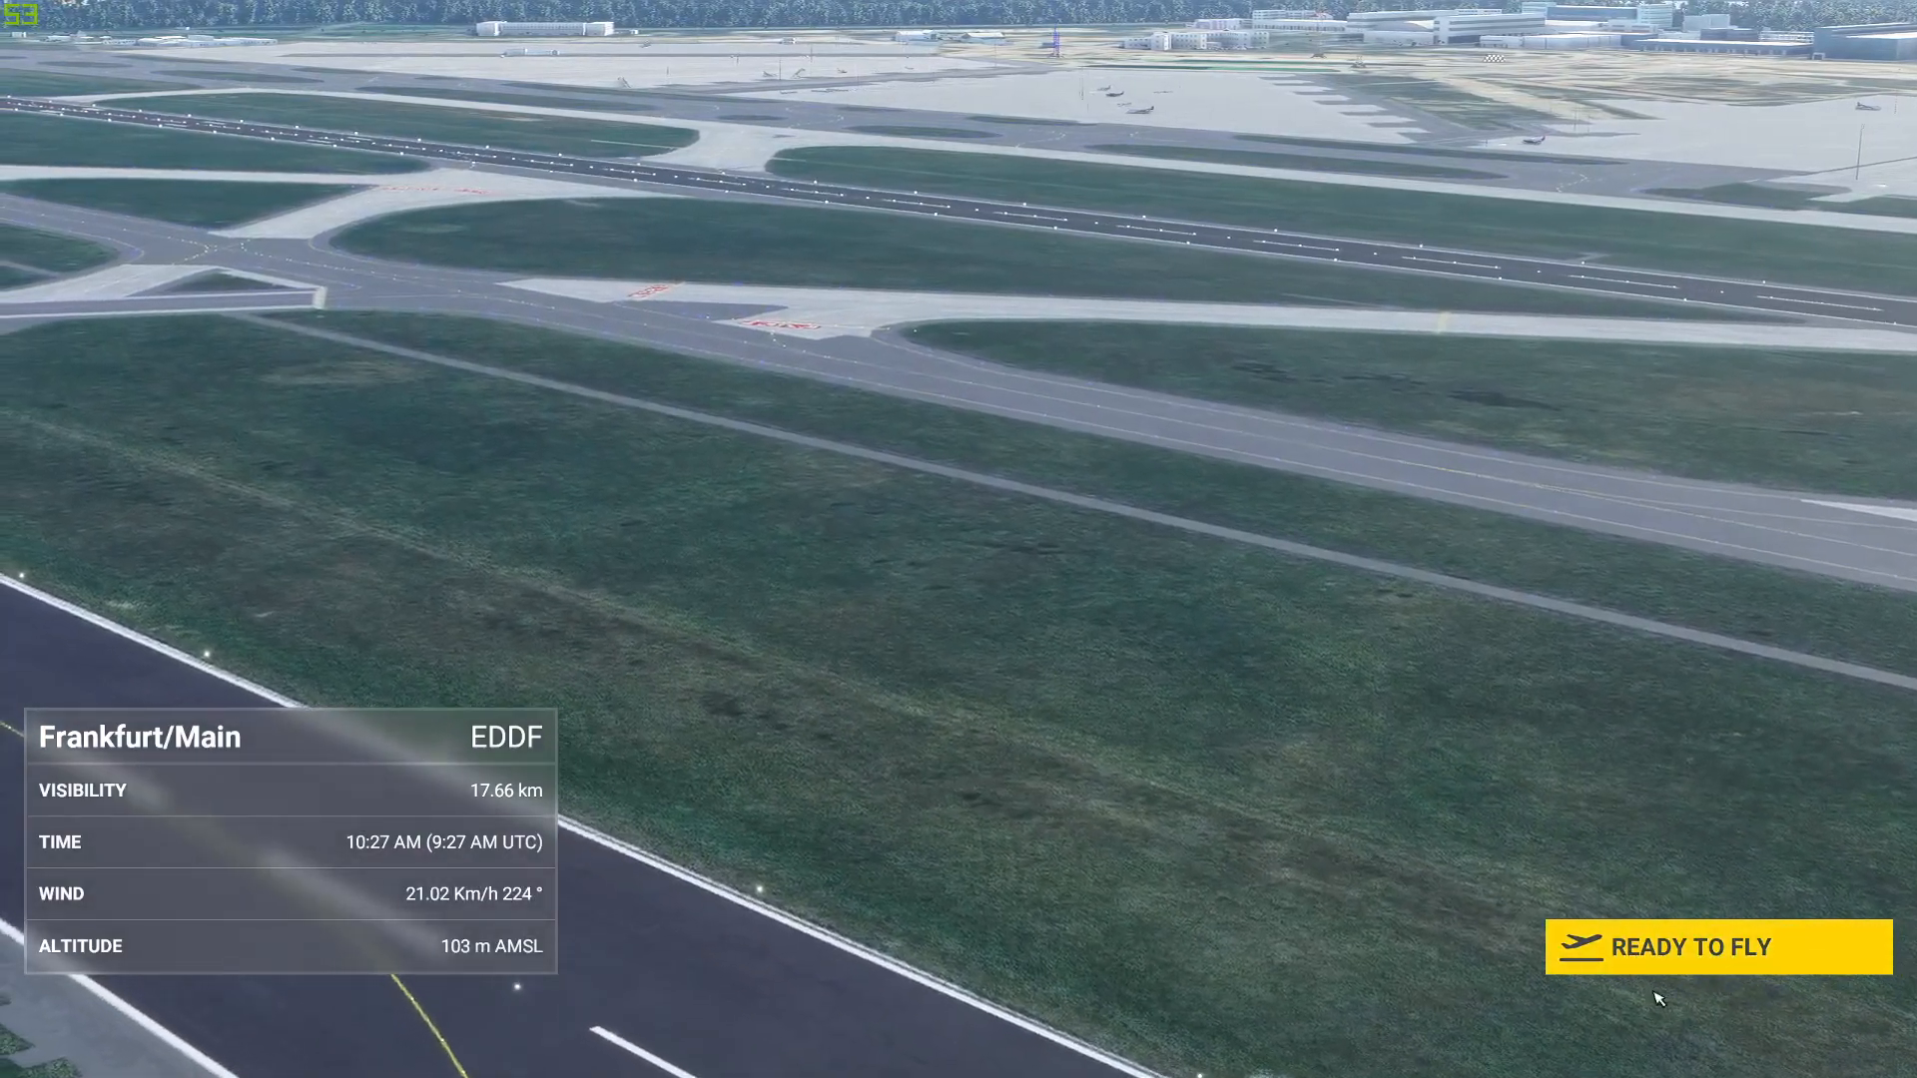
pyautogui.click(1717, 947)
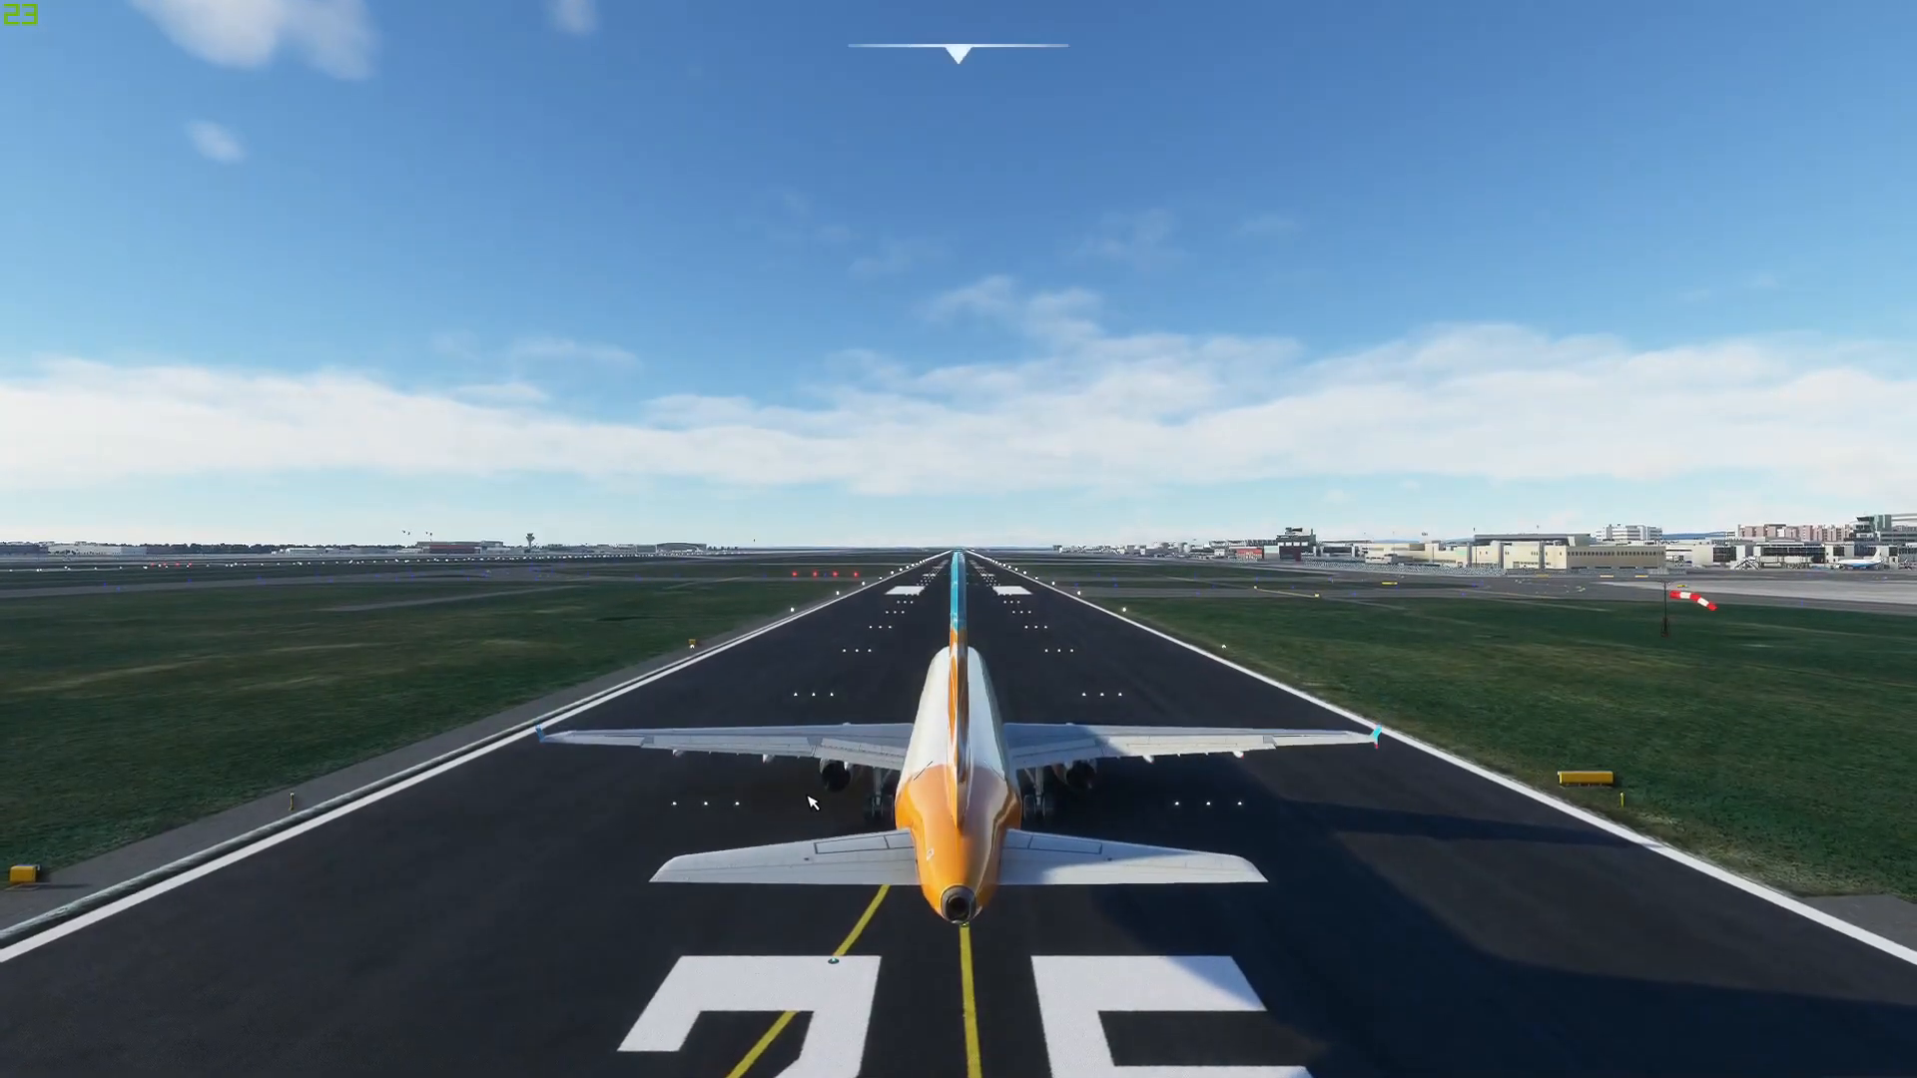